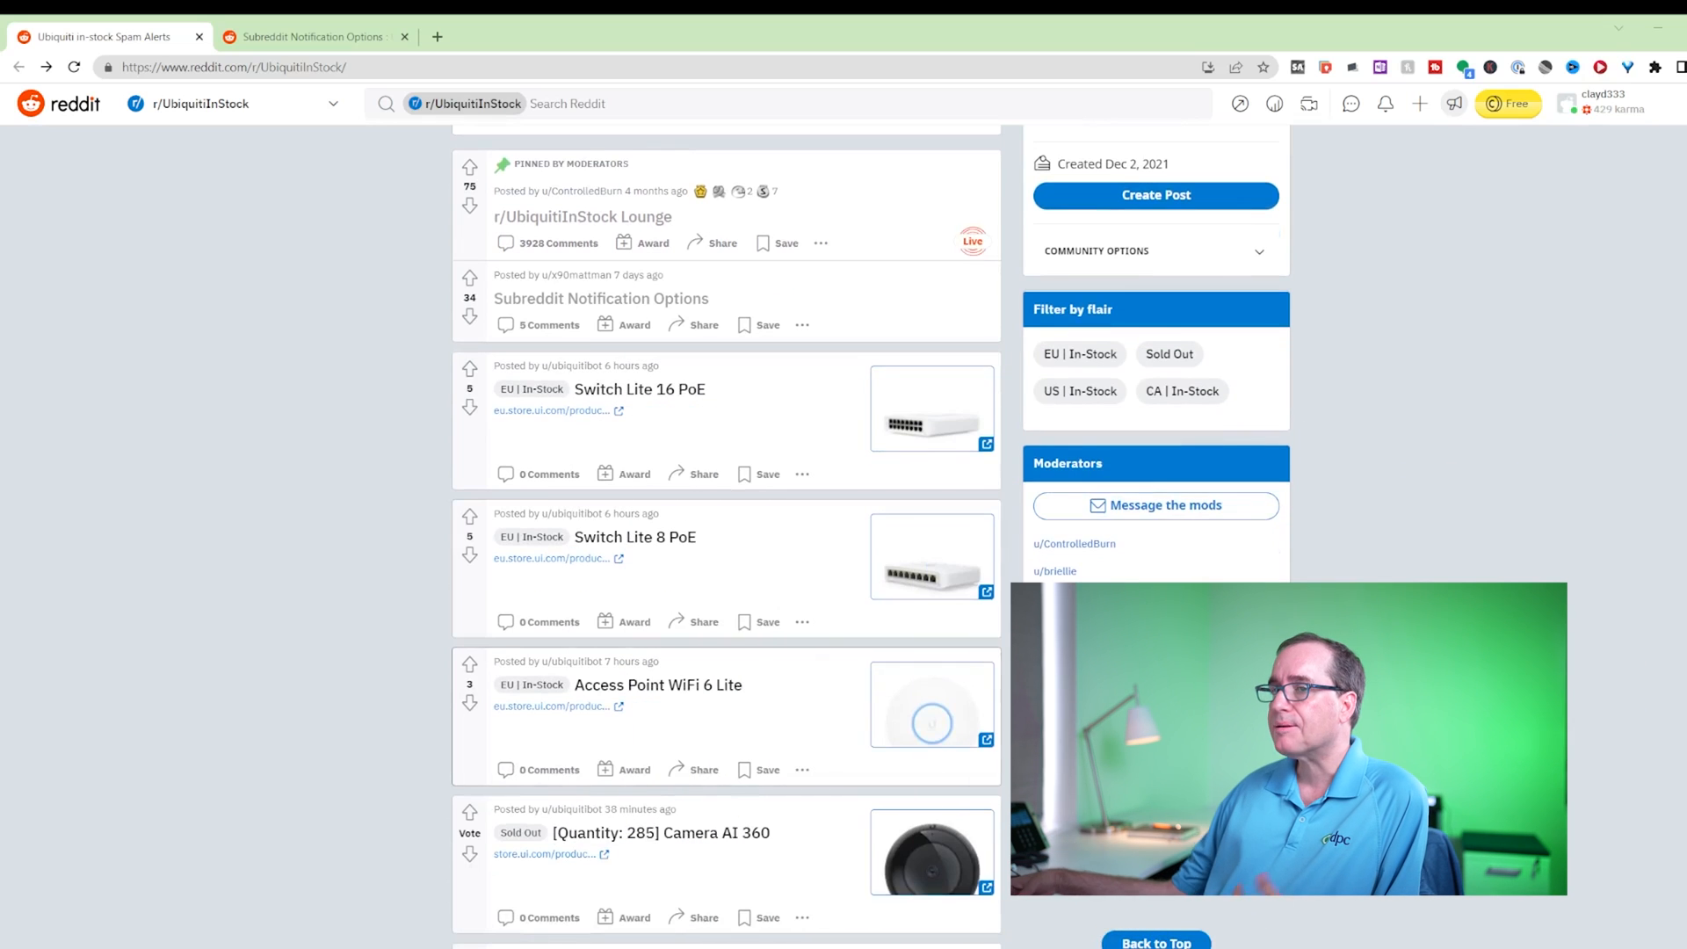
Step: Browse the subreddit feed and view the r/UbiquitiInStock Lounge chat post, then return to the feed
{"action": "scroll", "scroll_direction": "down", "scroll_amount": 3}
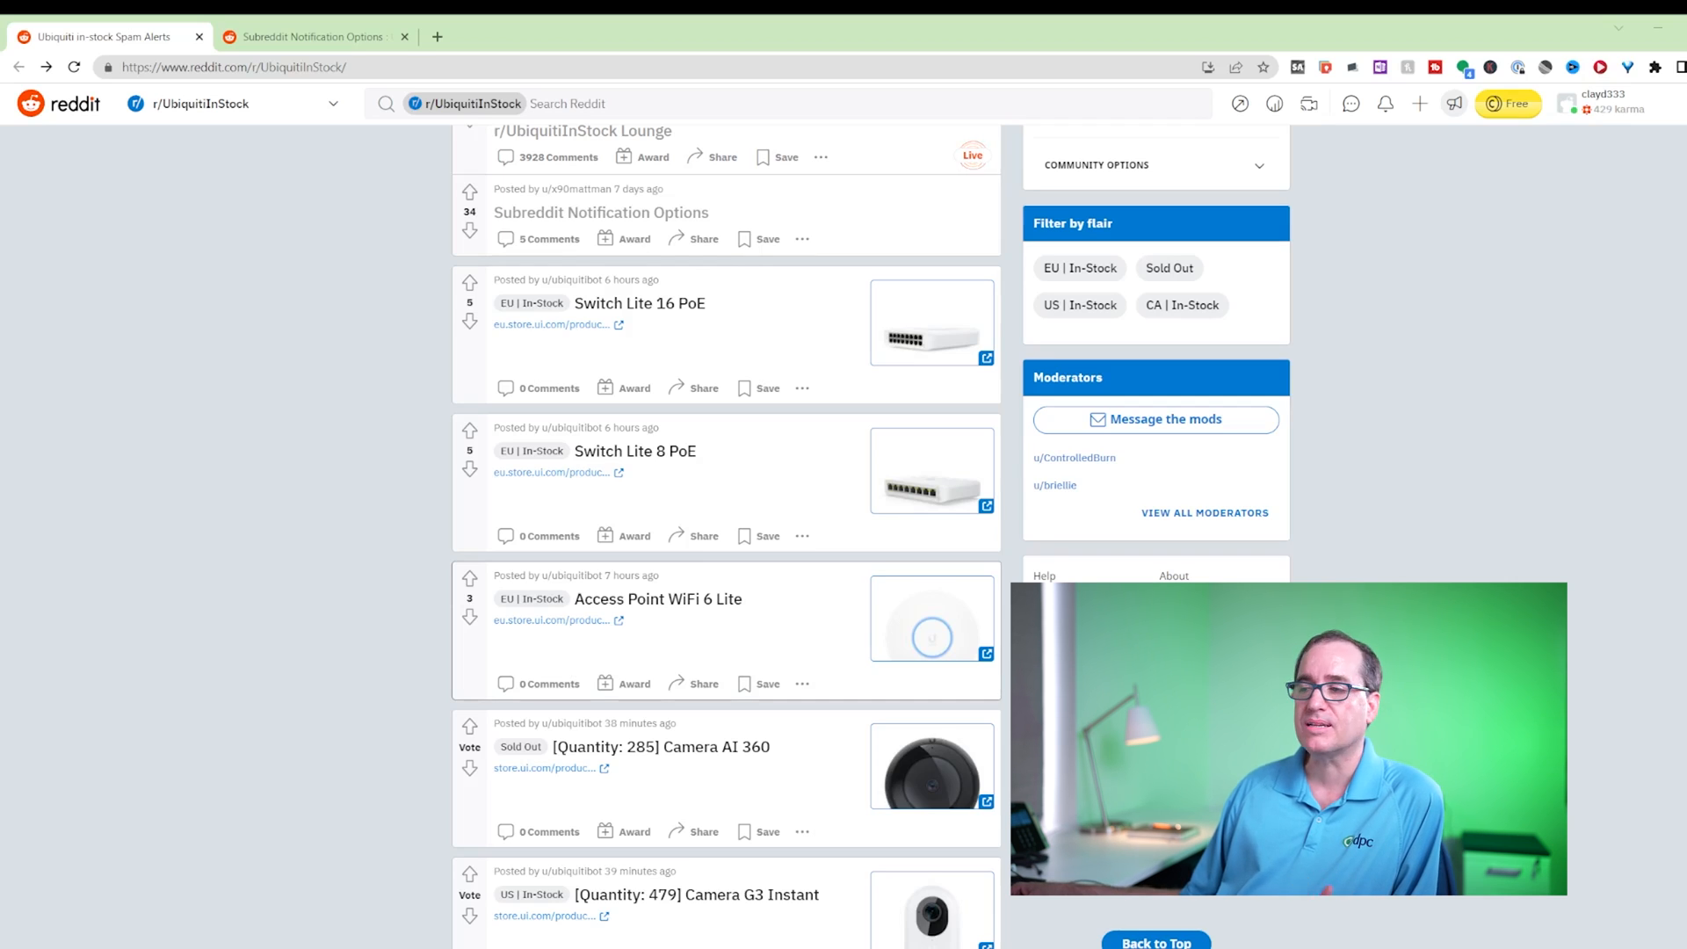
{"action": "scroll", "scroll_direction": "down", "scroll_amount": 3}
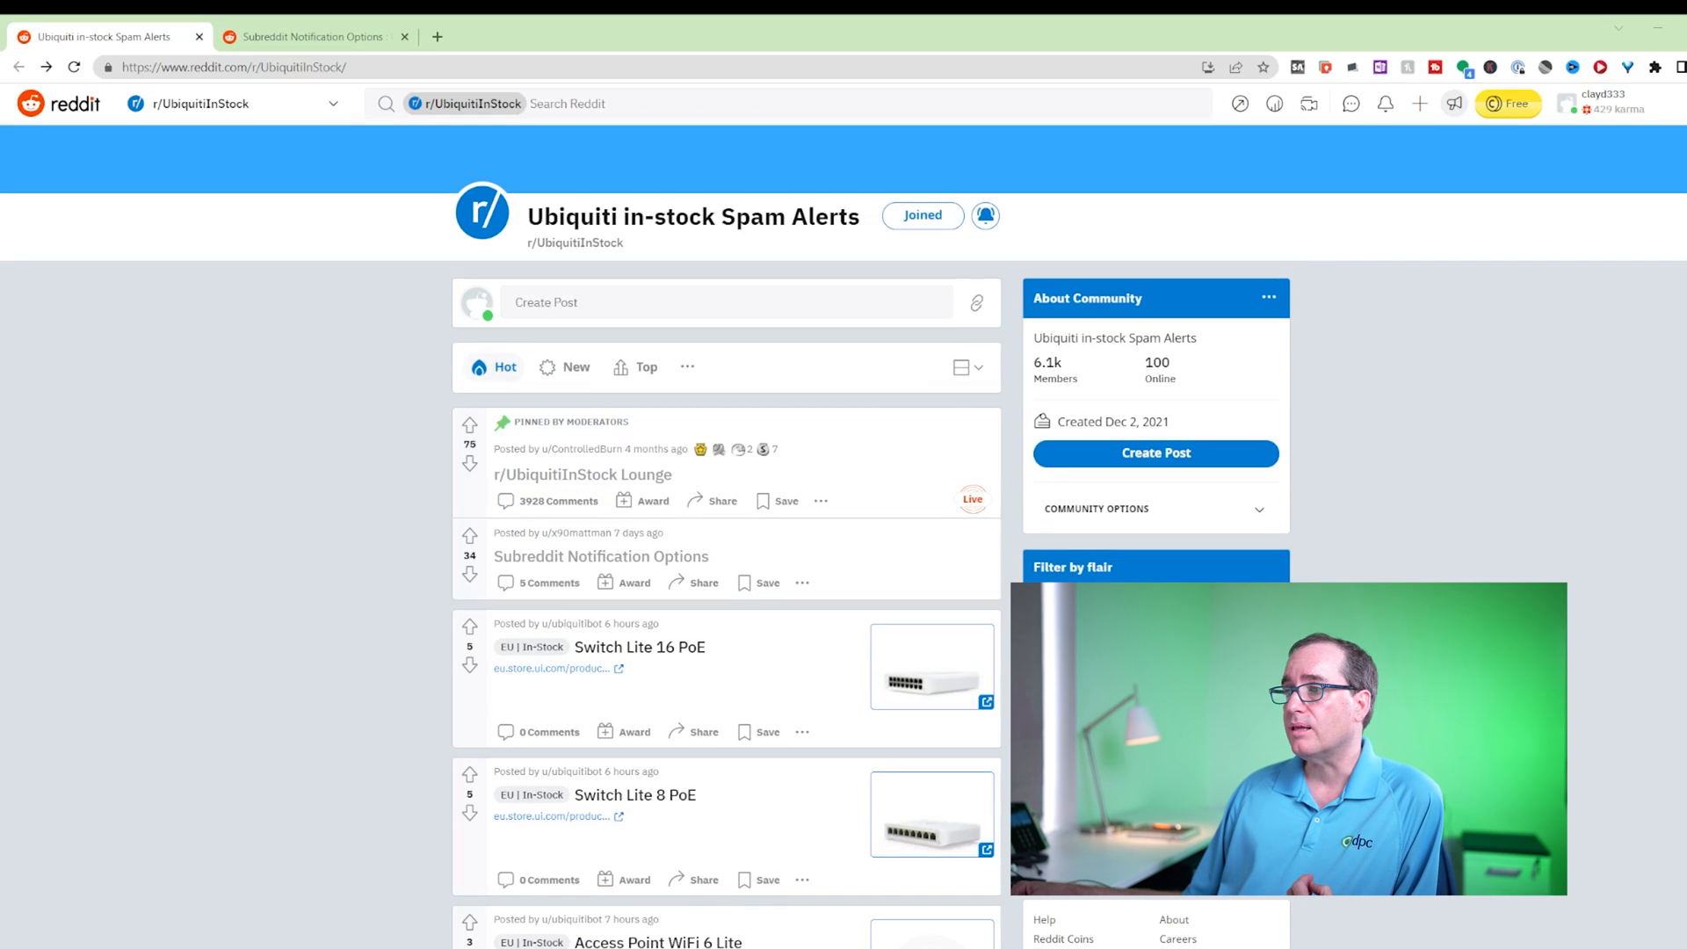
{"action": "left_click", "coordinate": [581, 474]}
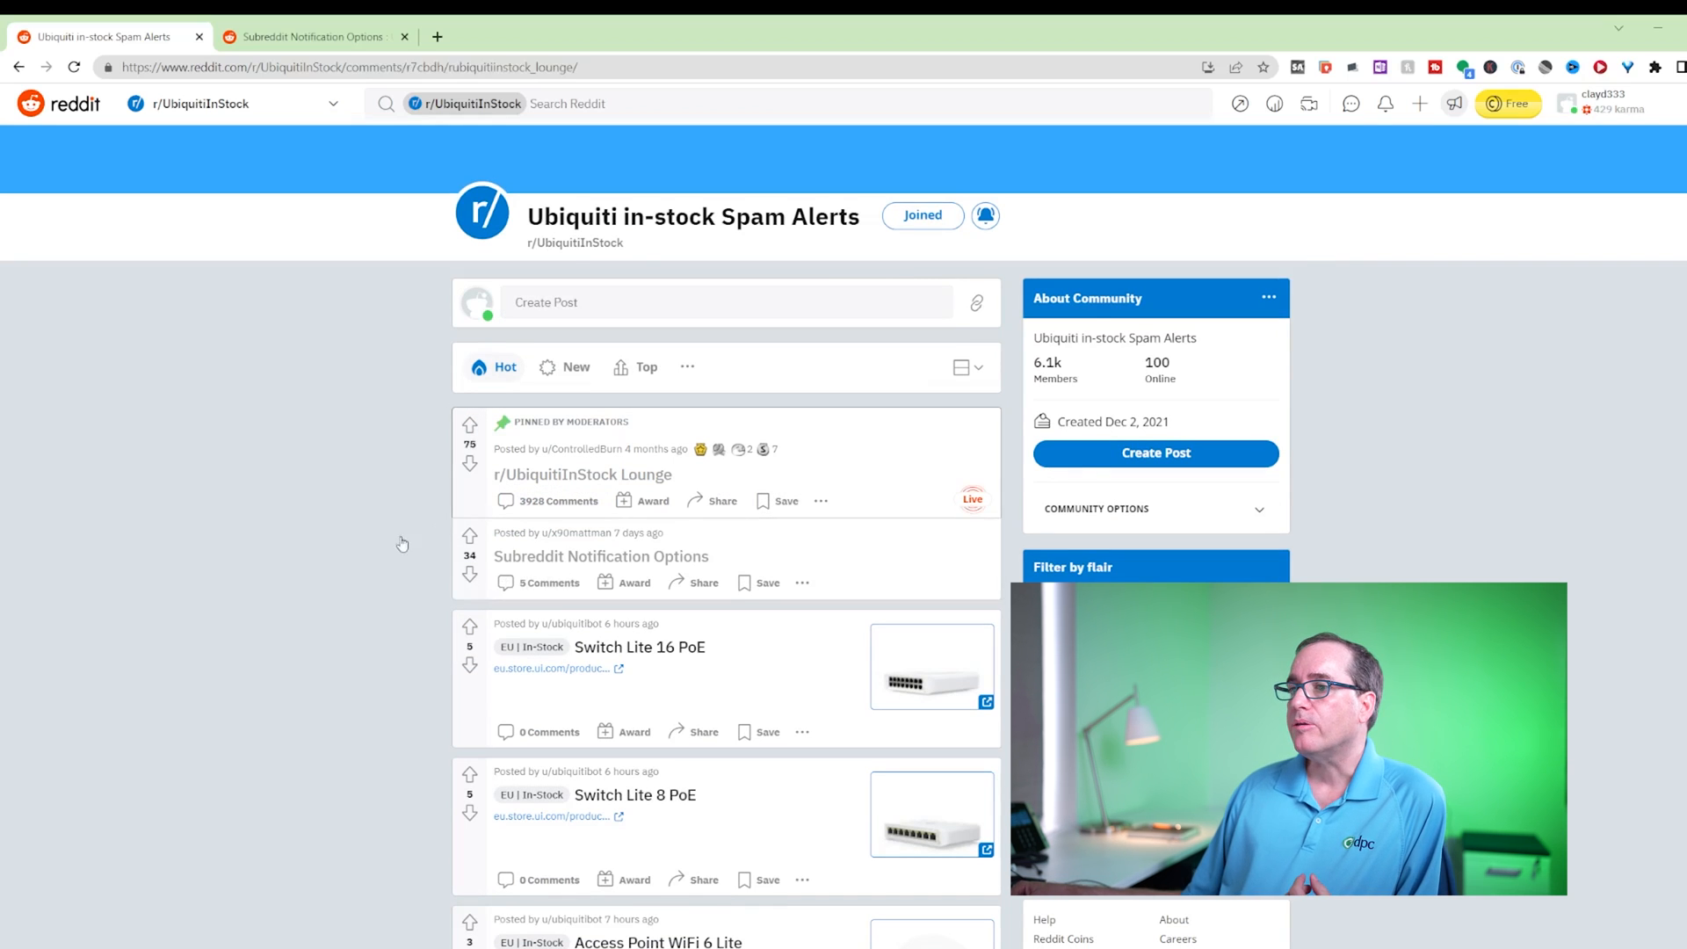
{"action": "left_click", "coordinate": [582, 474]}
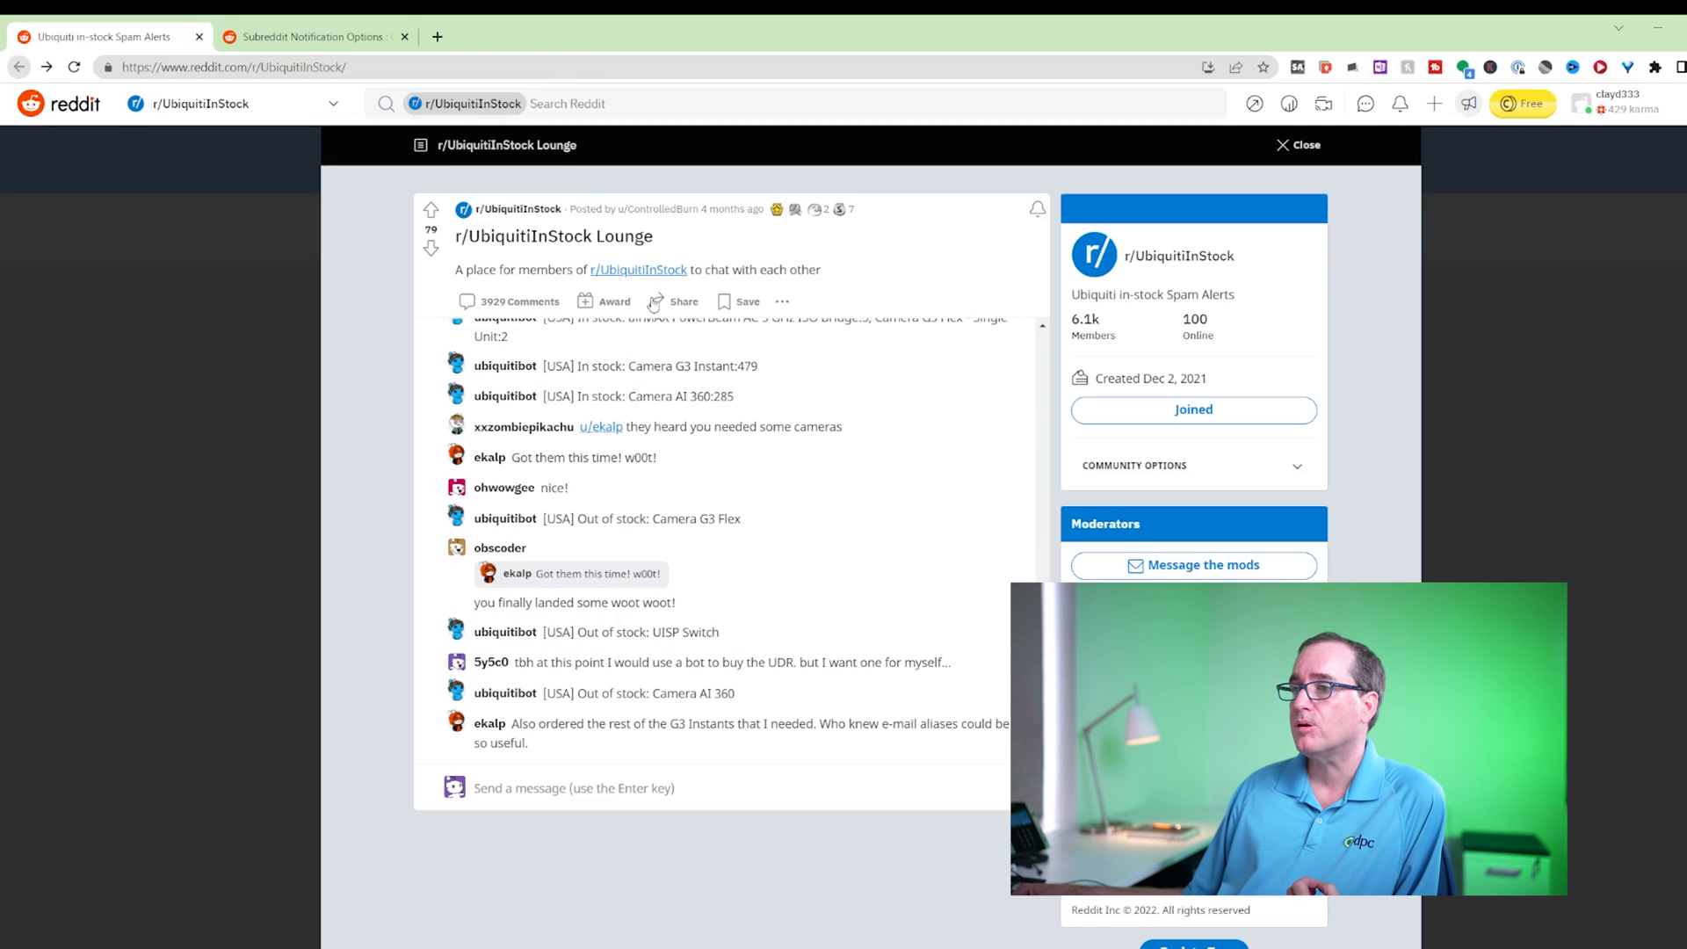
{"action": "left_click", "coordinate": [1301, 145]}
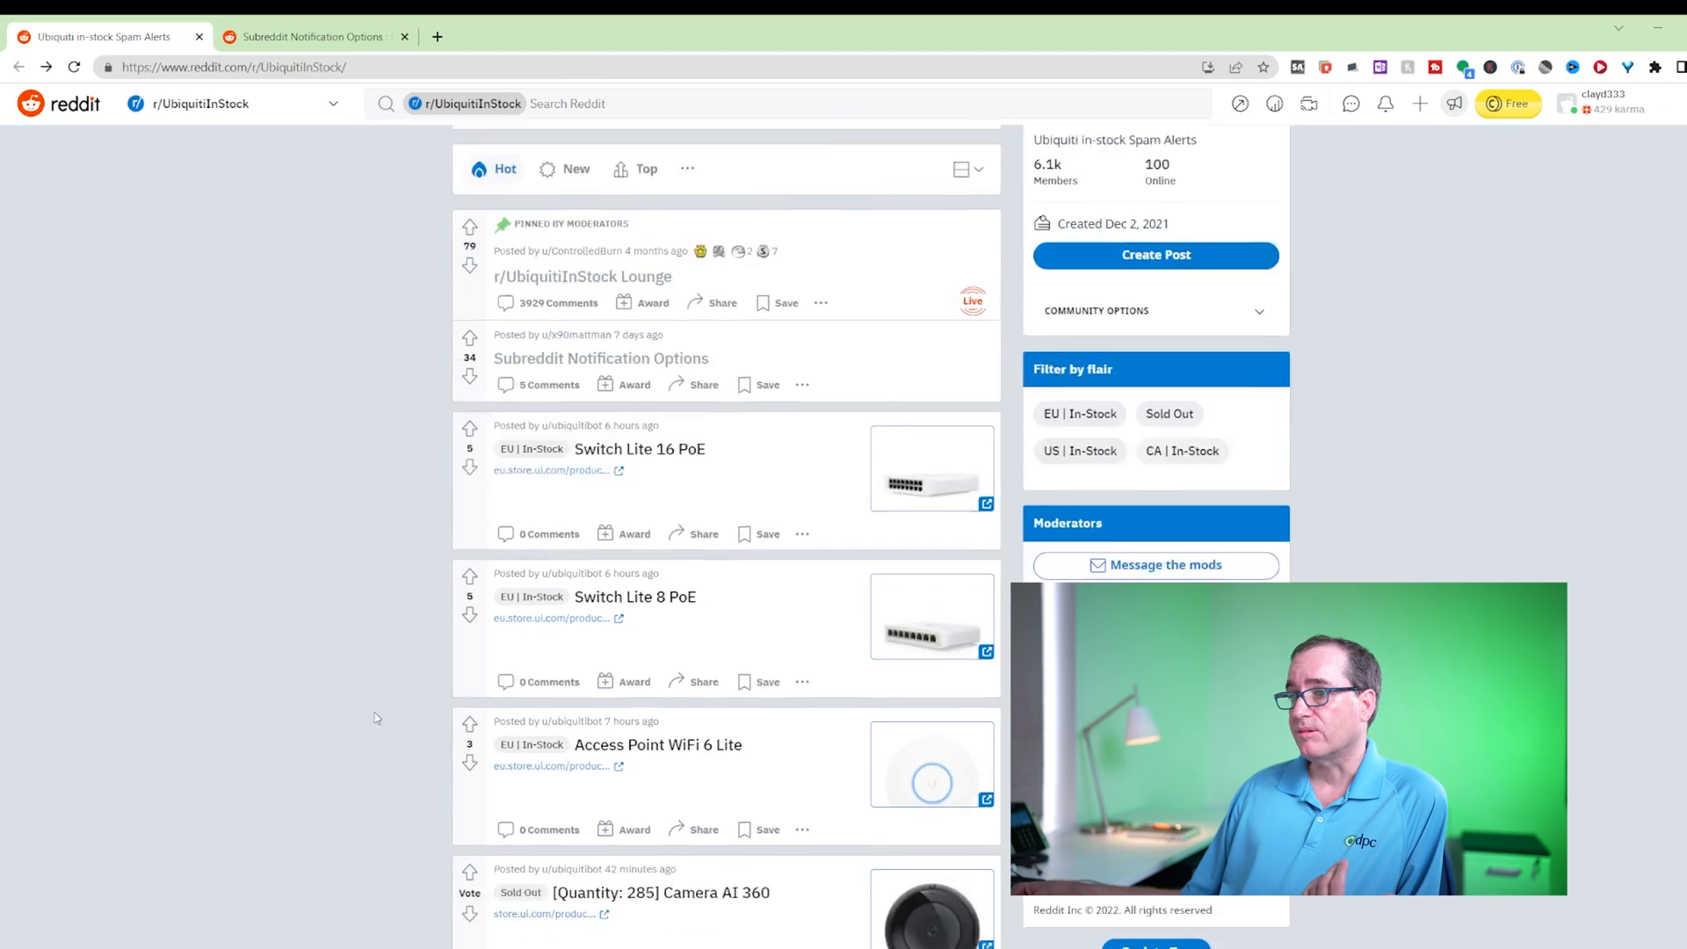
Step: Visit the Camera AI 360 product page in the Ubiquiti store from a feed link, then close it
{"action": "scroll", "scroll_direction": "down", "scroll_amount": 3}
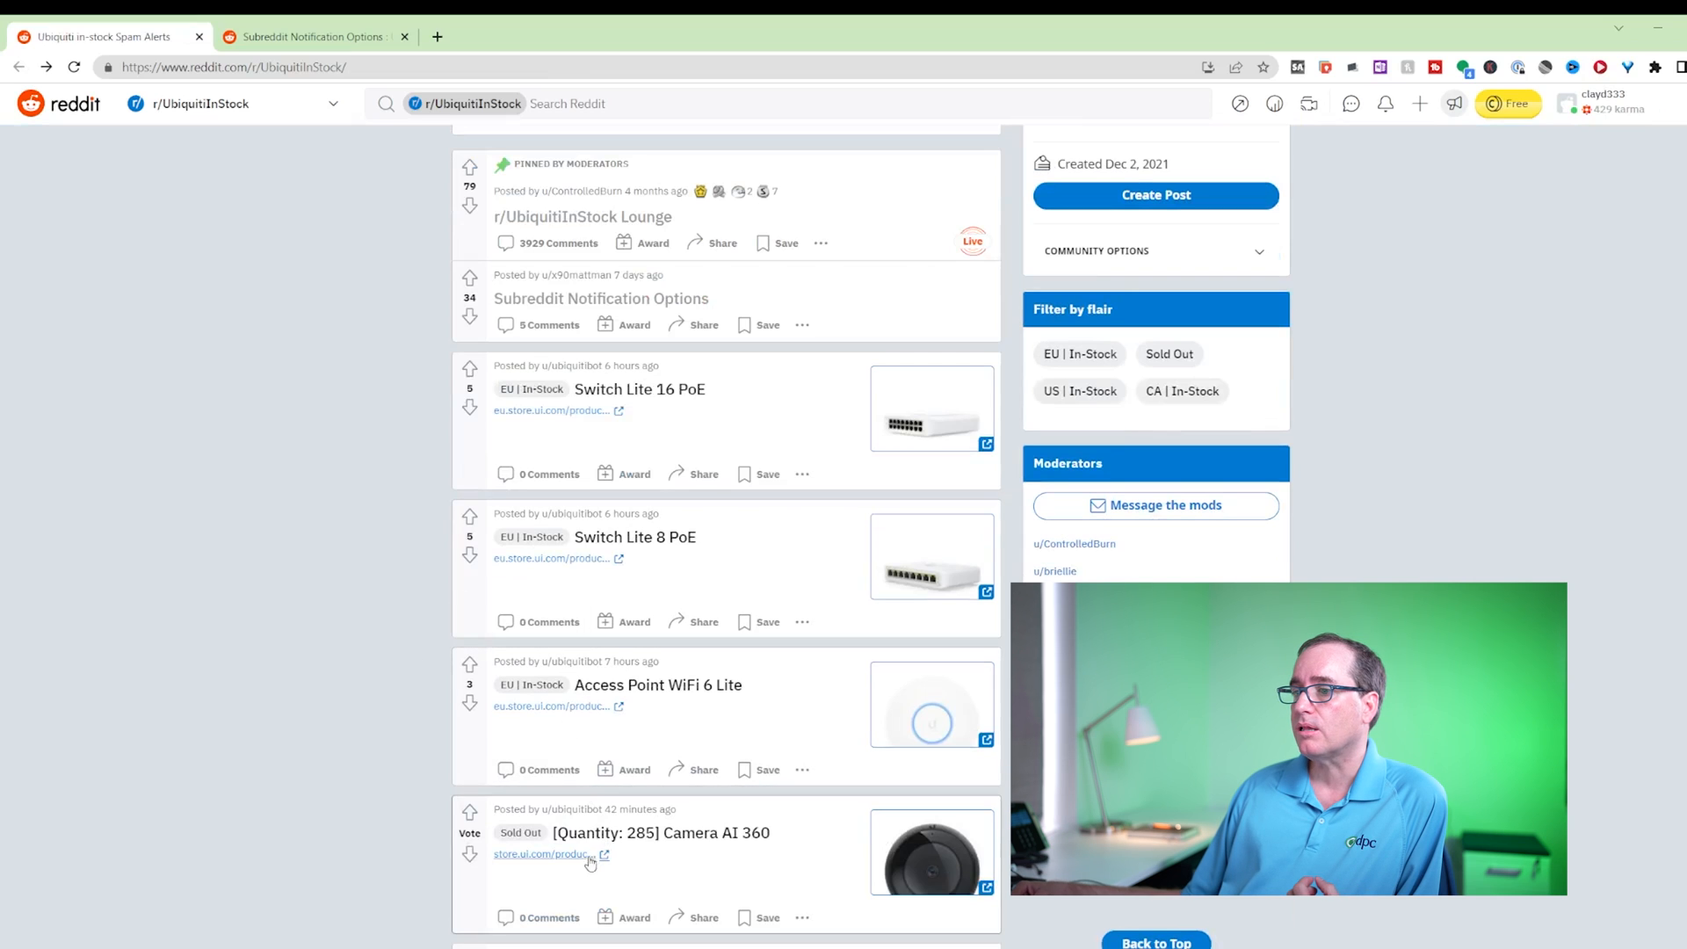
{"action": "left_click", "coordinate": [548, 854]}
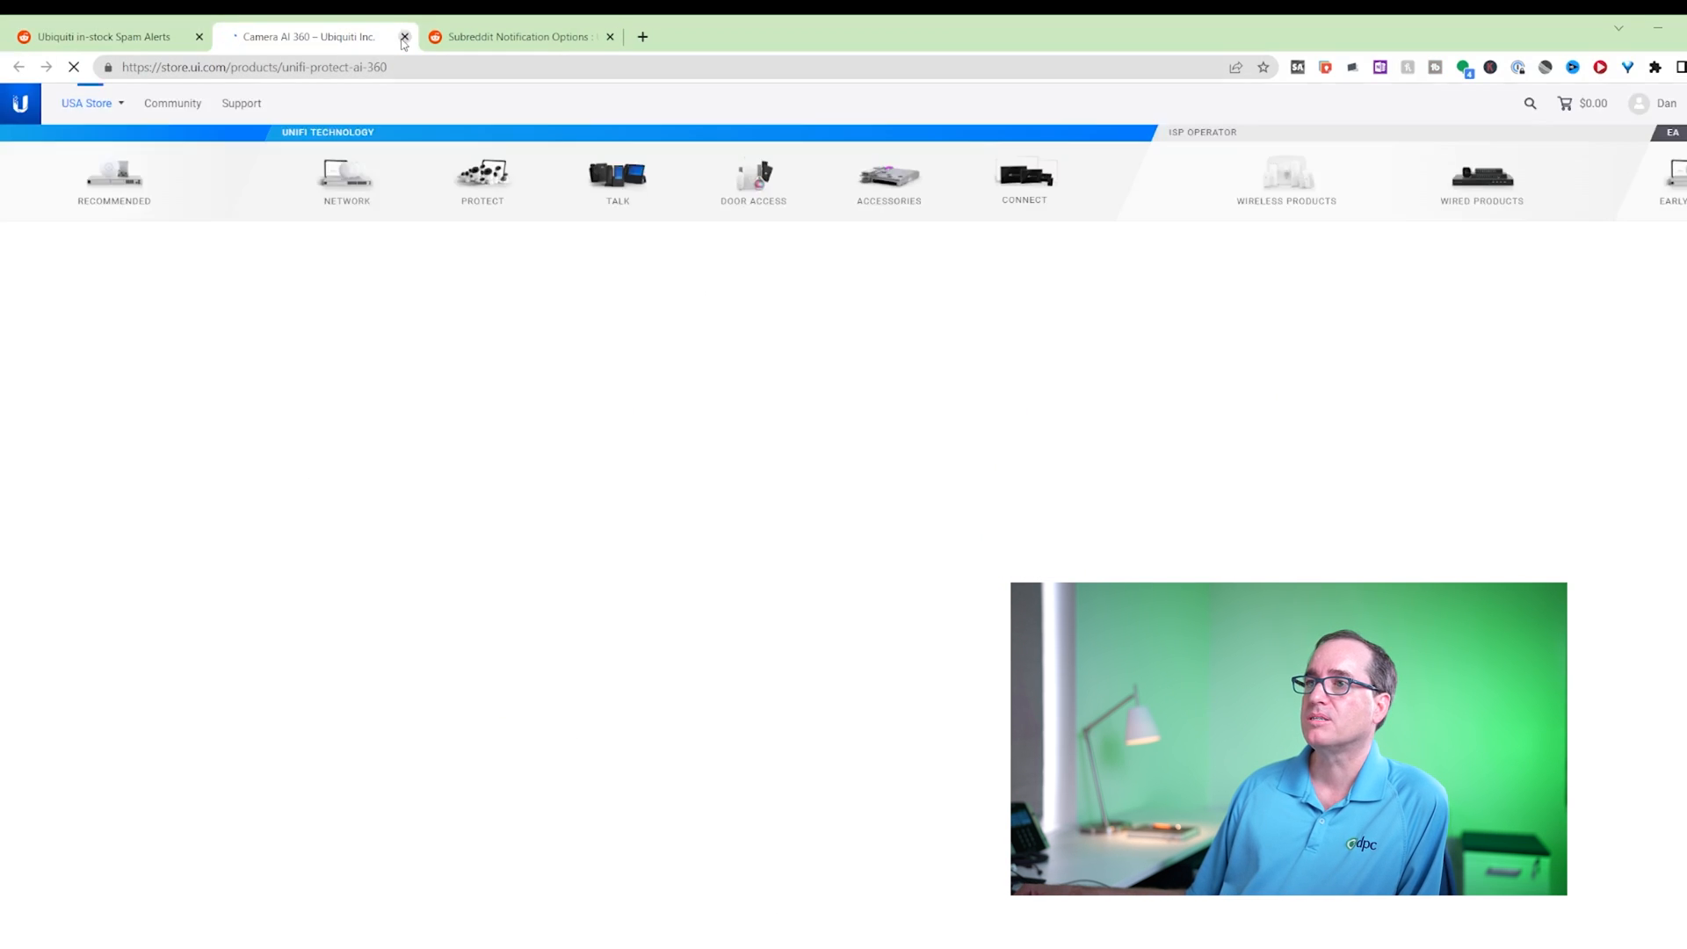
{"action": "left_click", "coordinate": [404, 37]}
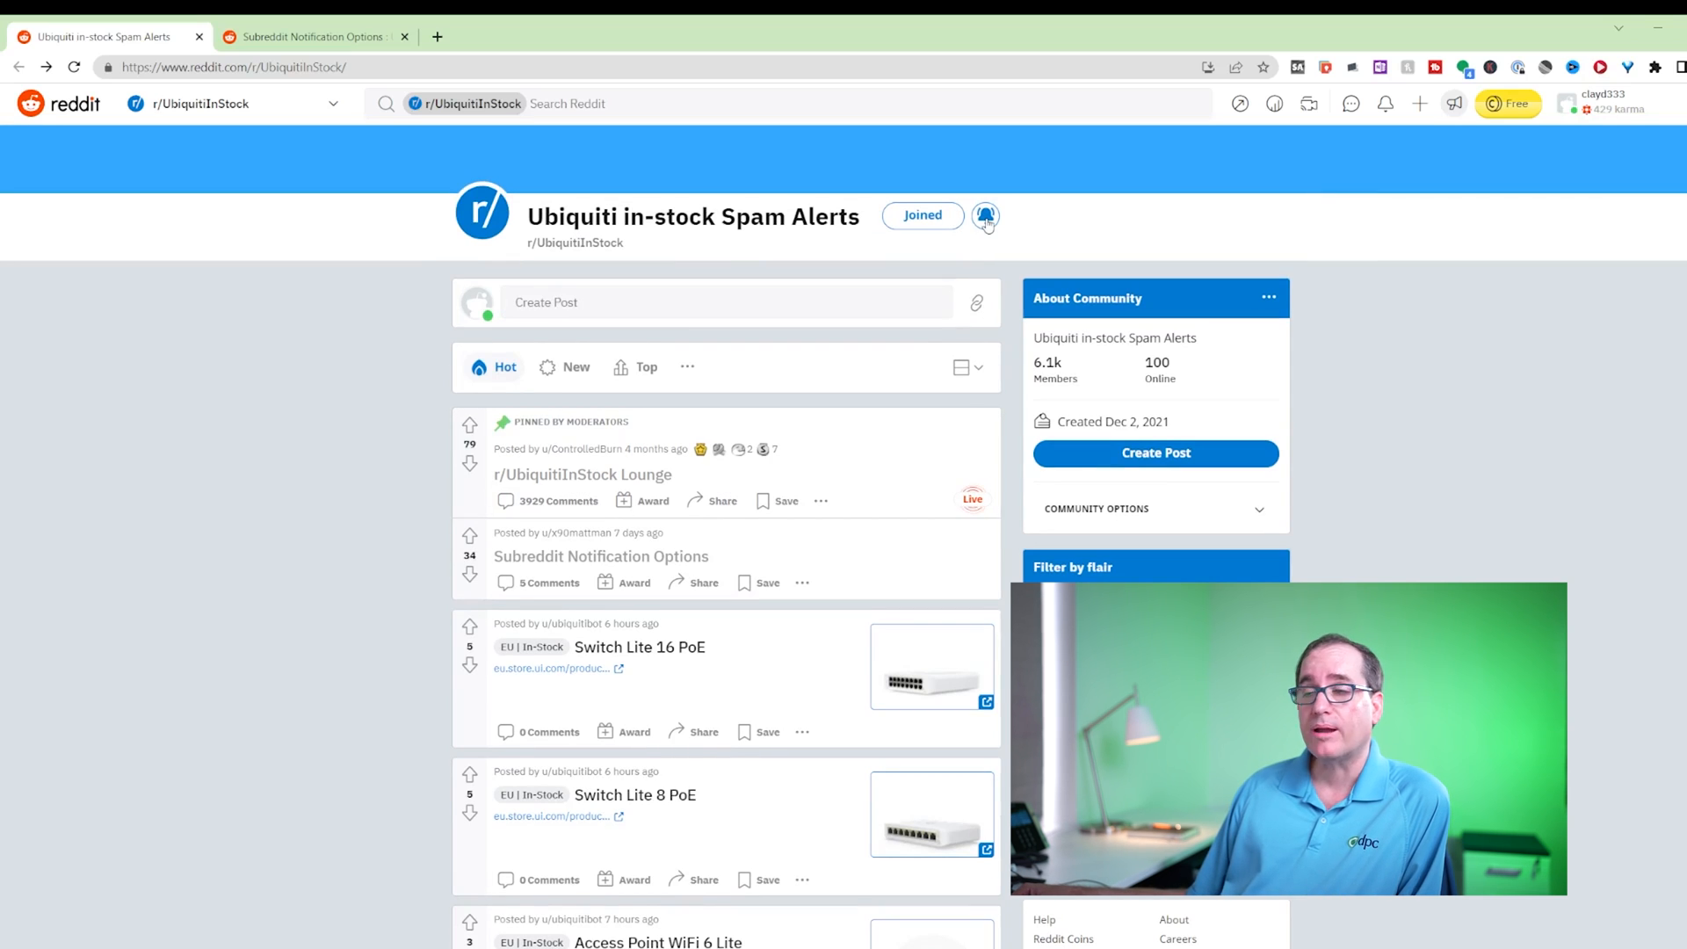
Step: Show the subreddit's notification frequency choices and browse further down the feed
{"action": "left_click", "coordinate": [984, 216]}
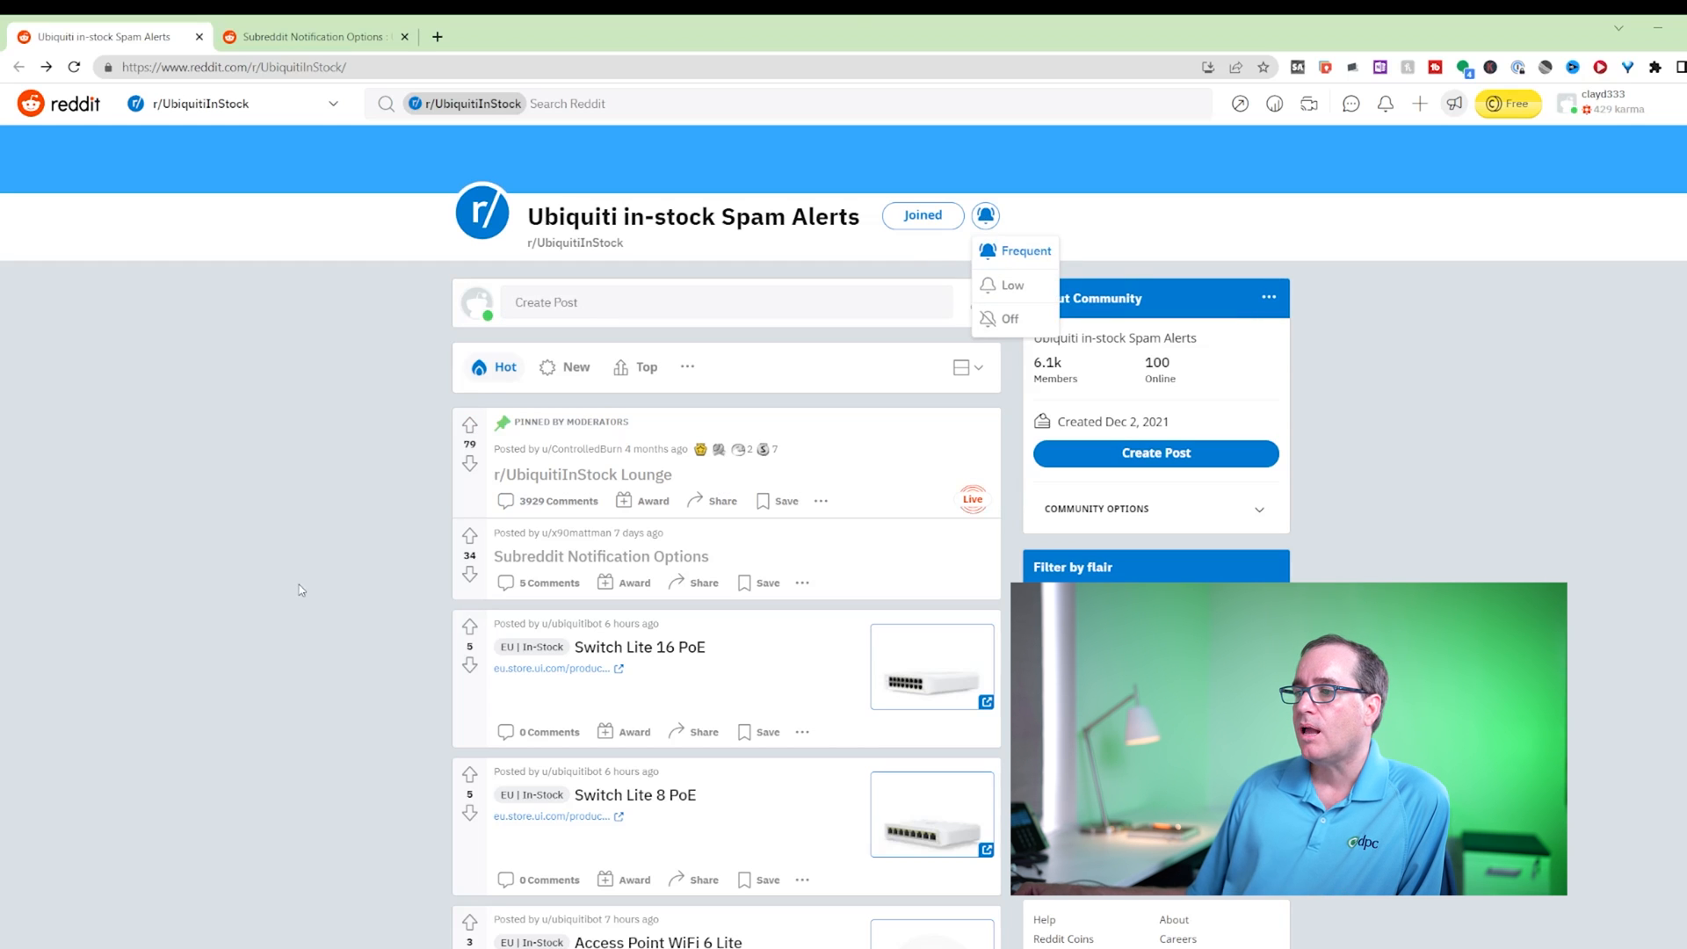
{"action": "scroll", "scroll_direction": "down", "scroll_amount": 3}
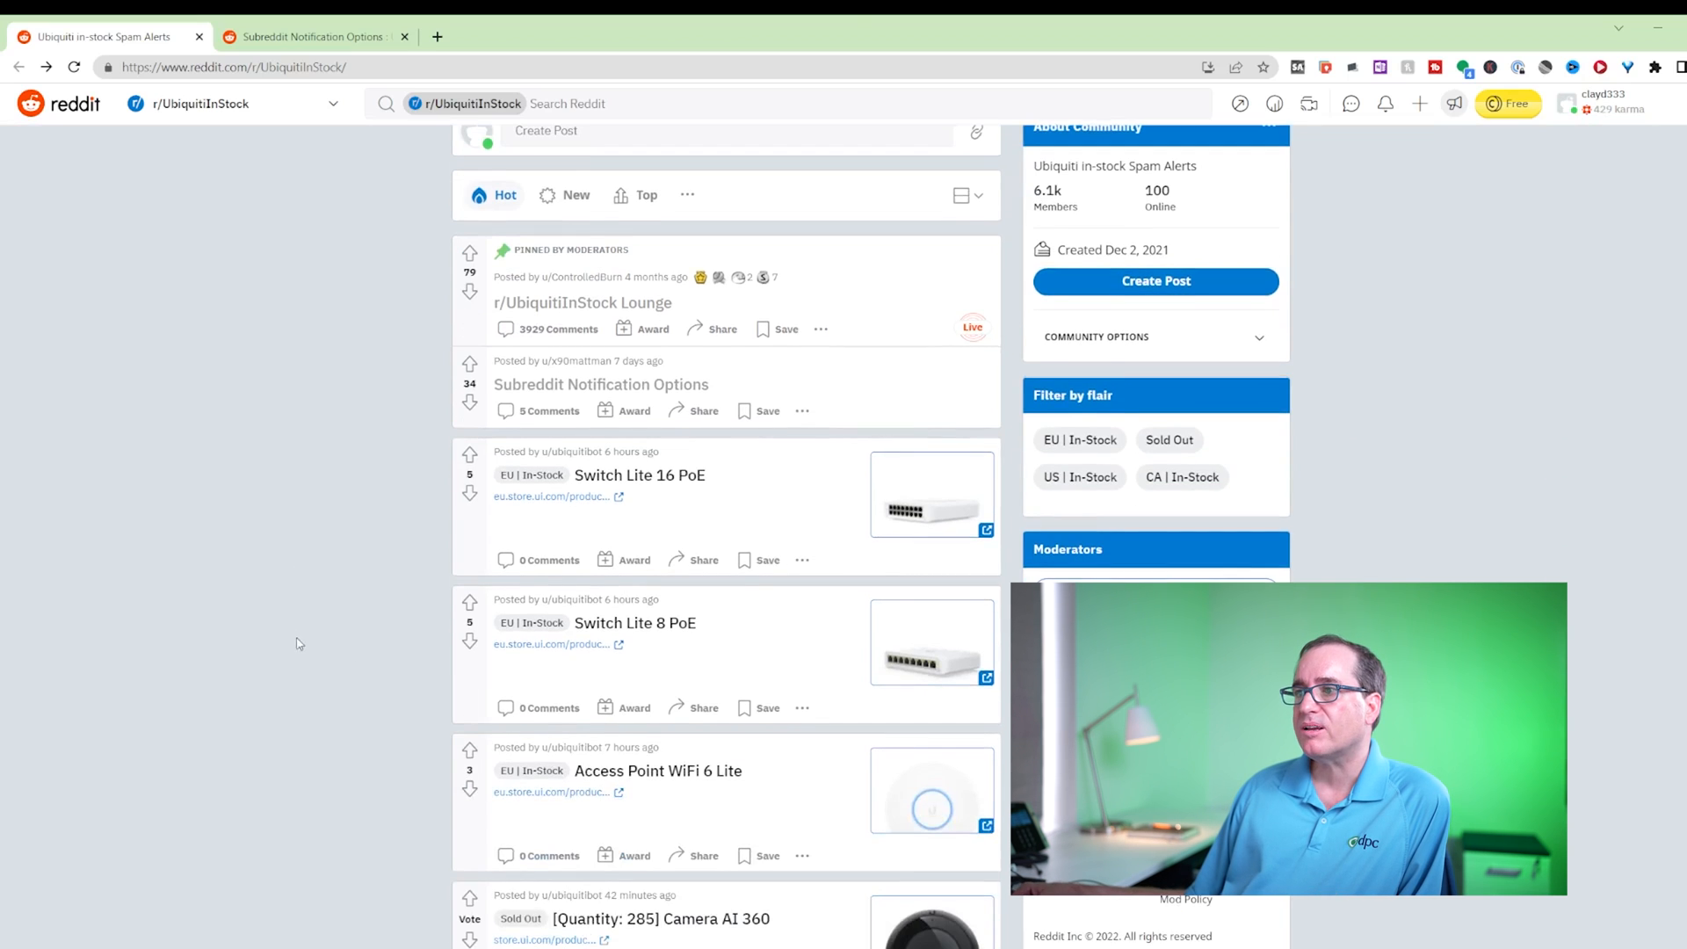
{"action": "scroll", "scroll_direction": "down", "scroll_amount": 3}
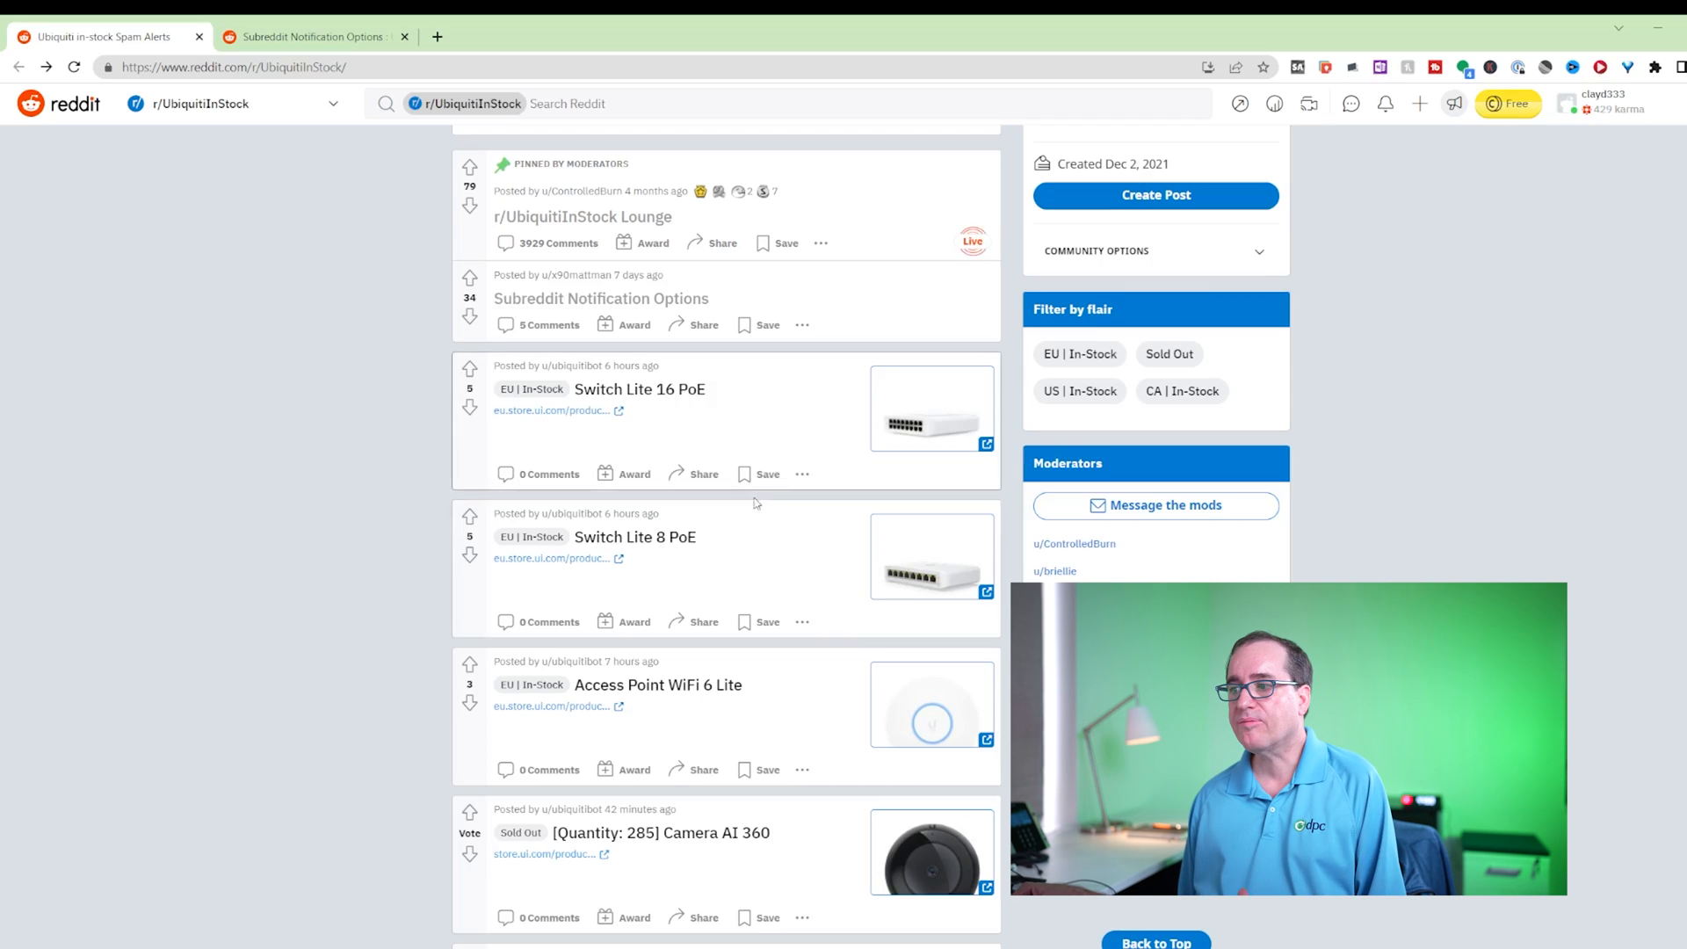
{"action": "scroll", "scroll_direction": "down", "scroll_amount": 3}
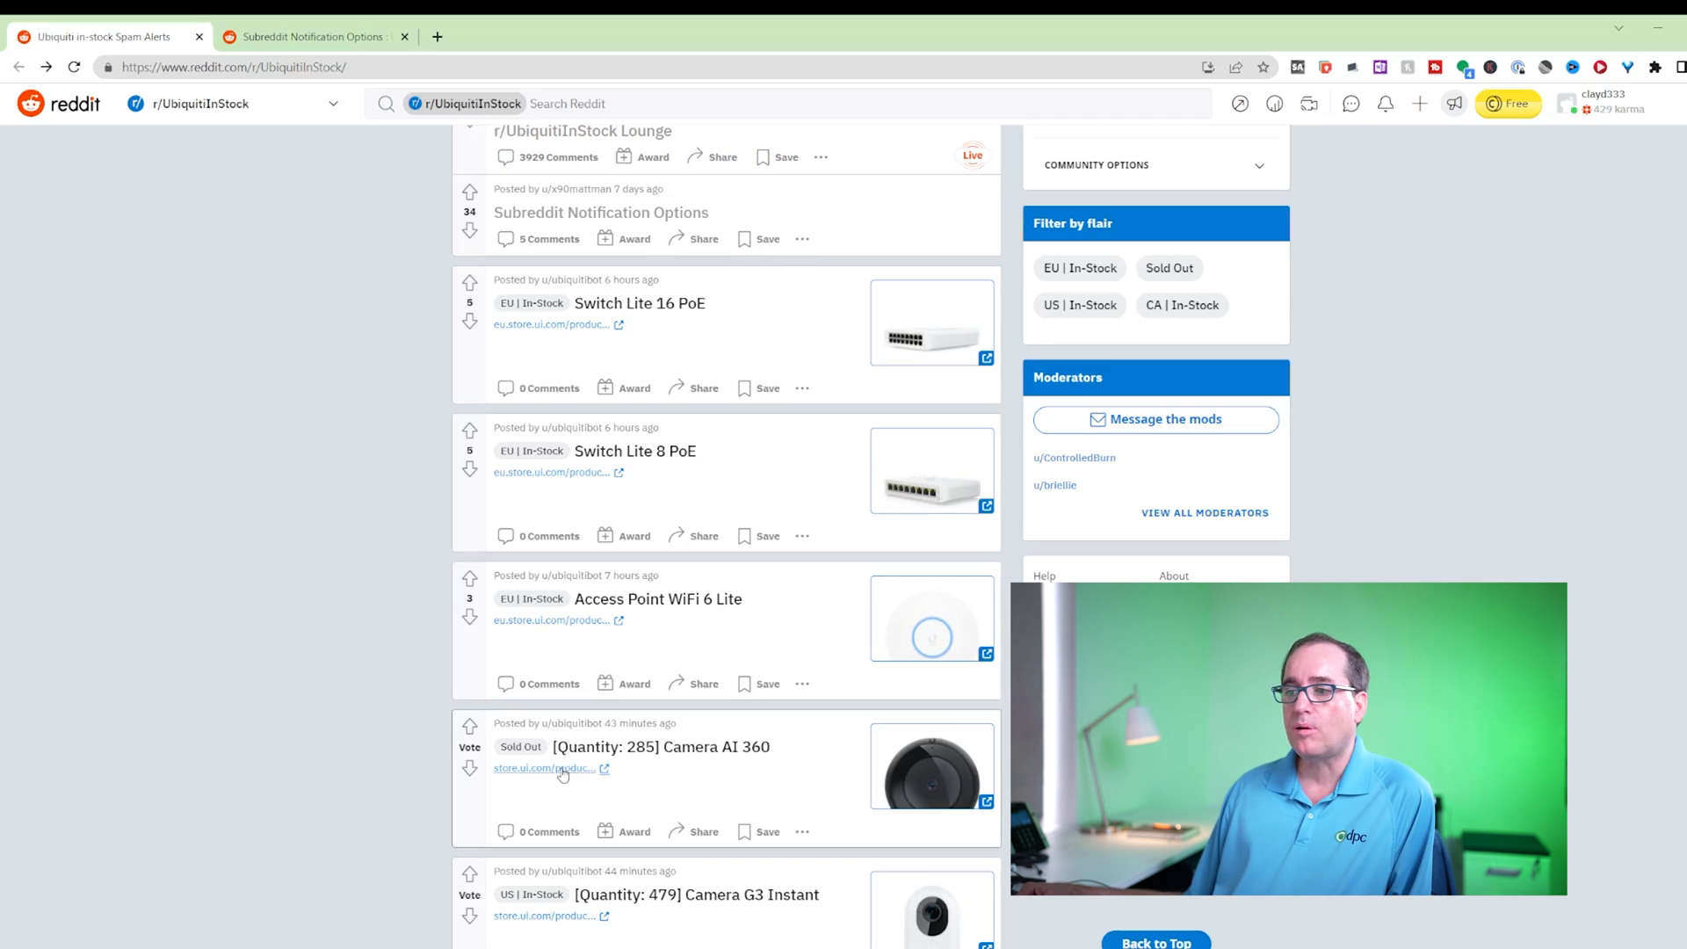
{"action": "scroll", "scroll_direction": "up", "scroll_amount": 3}
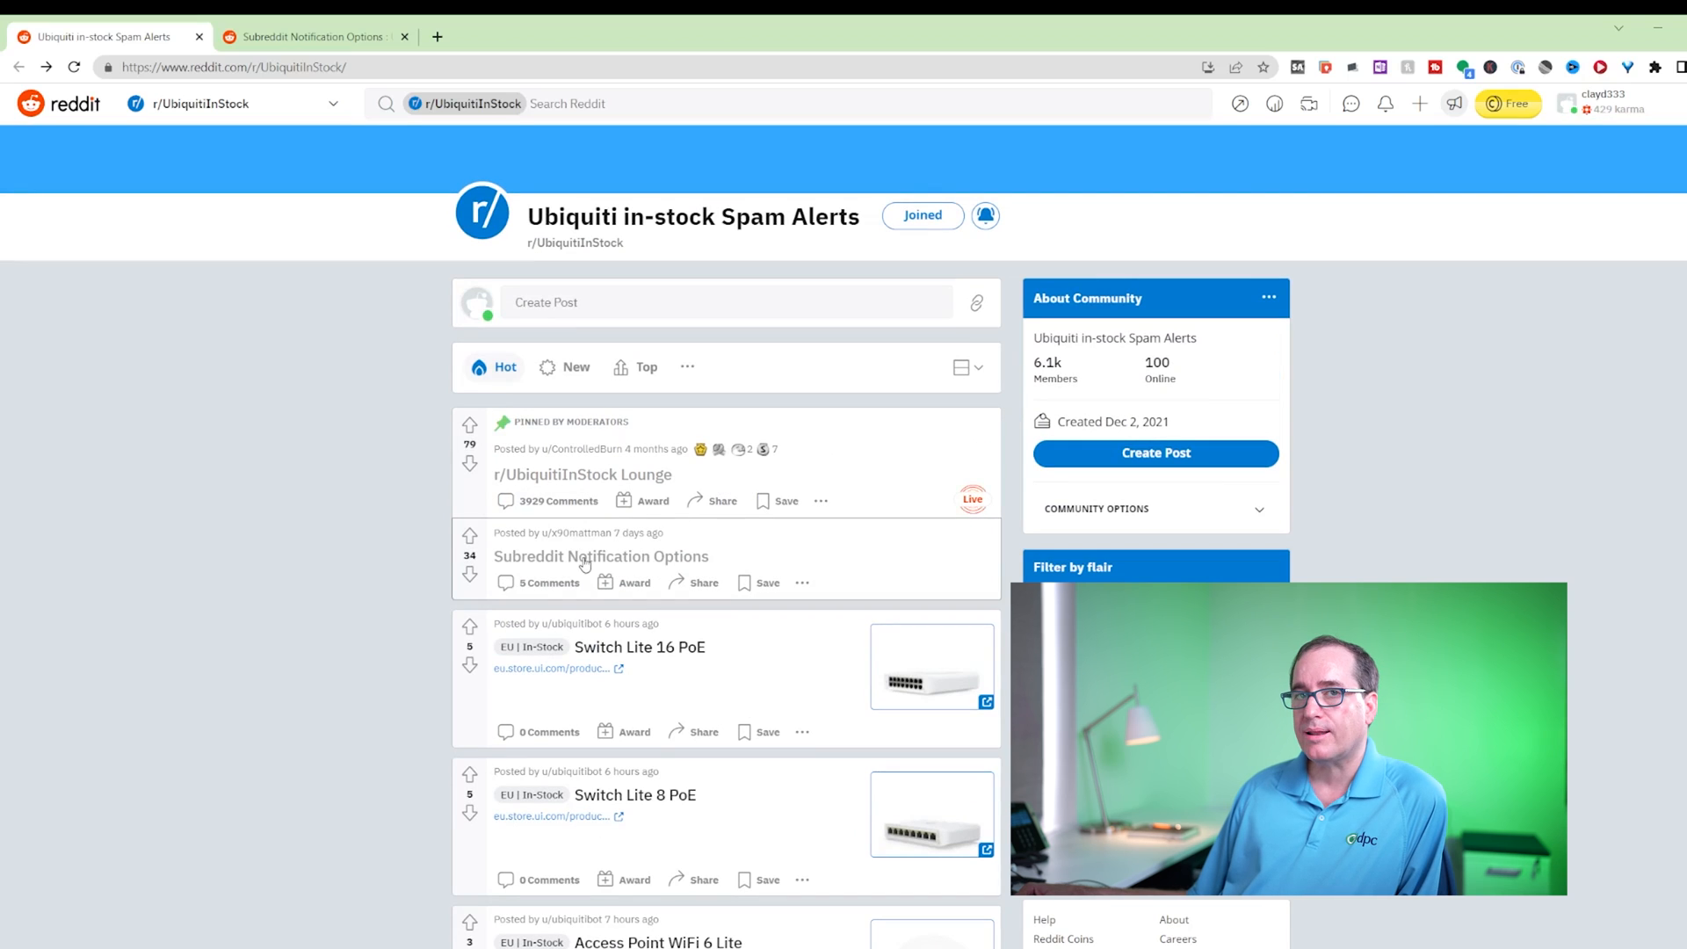
Step: Read the Subreddit Notification Options post, highlighting the Alerts for Reddit App section
{"action": "left_click", "coordinate": [601, 557]}
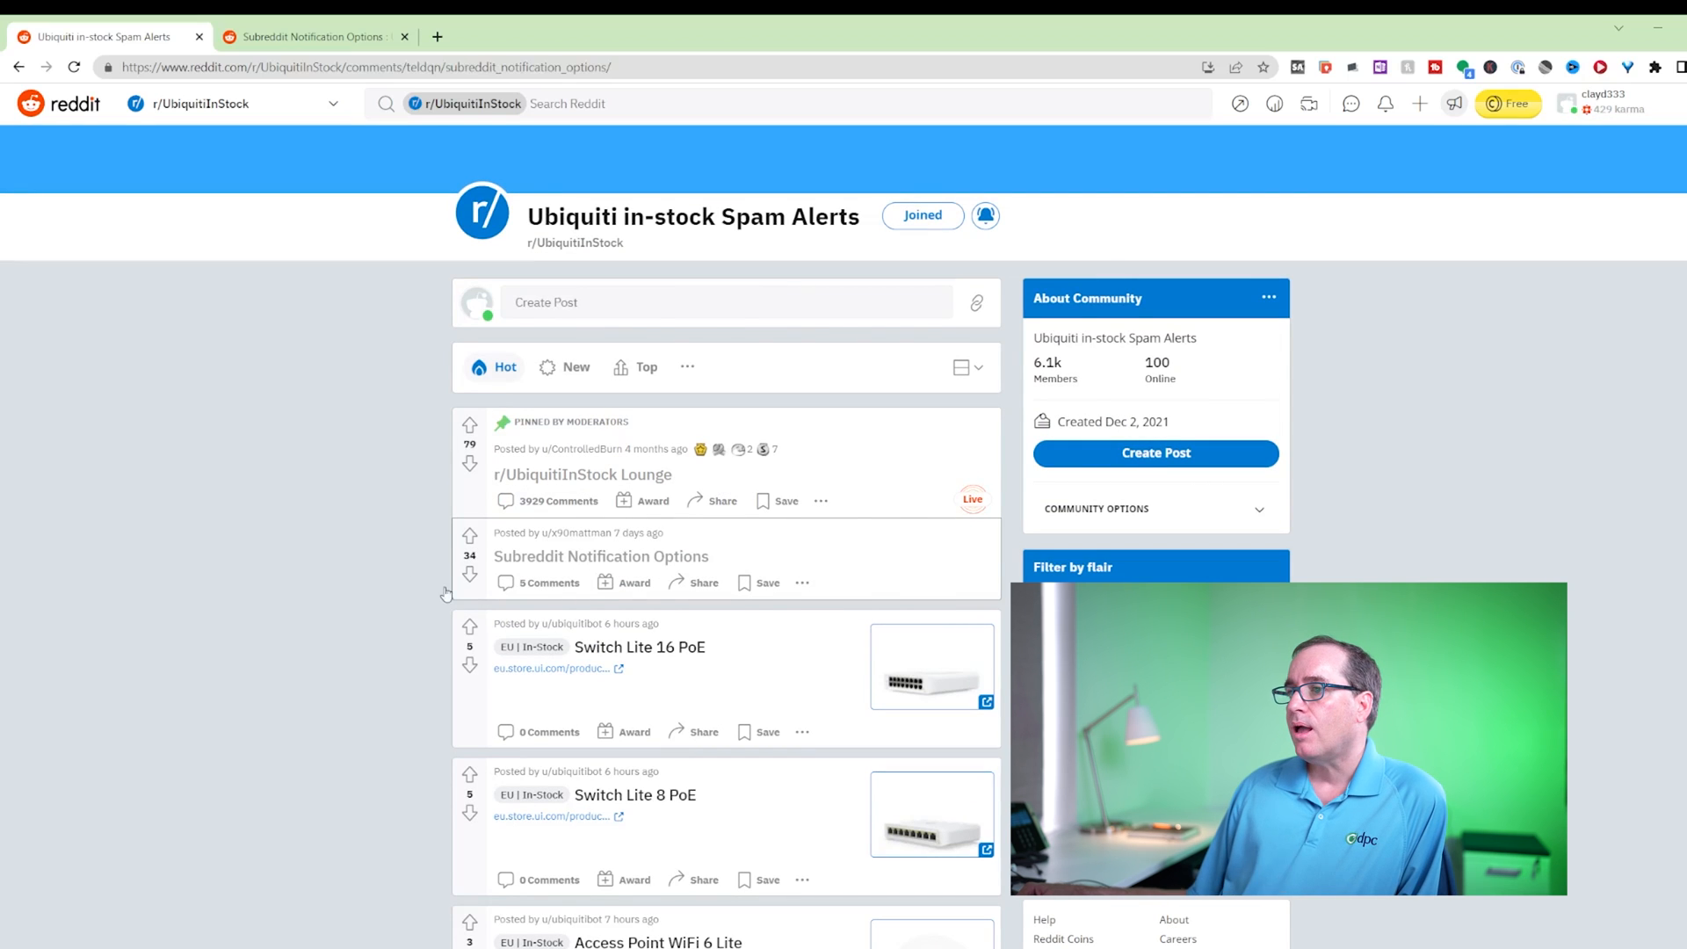
{"action": "left_click", "coordinate": [601, 557]}
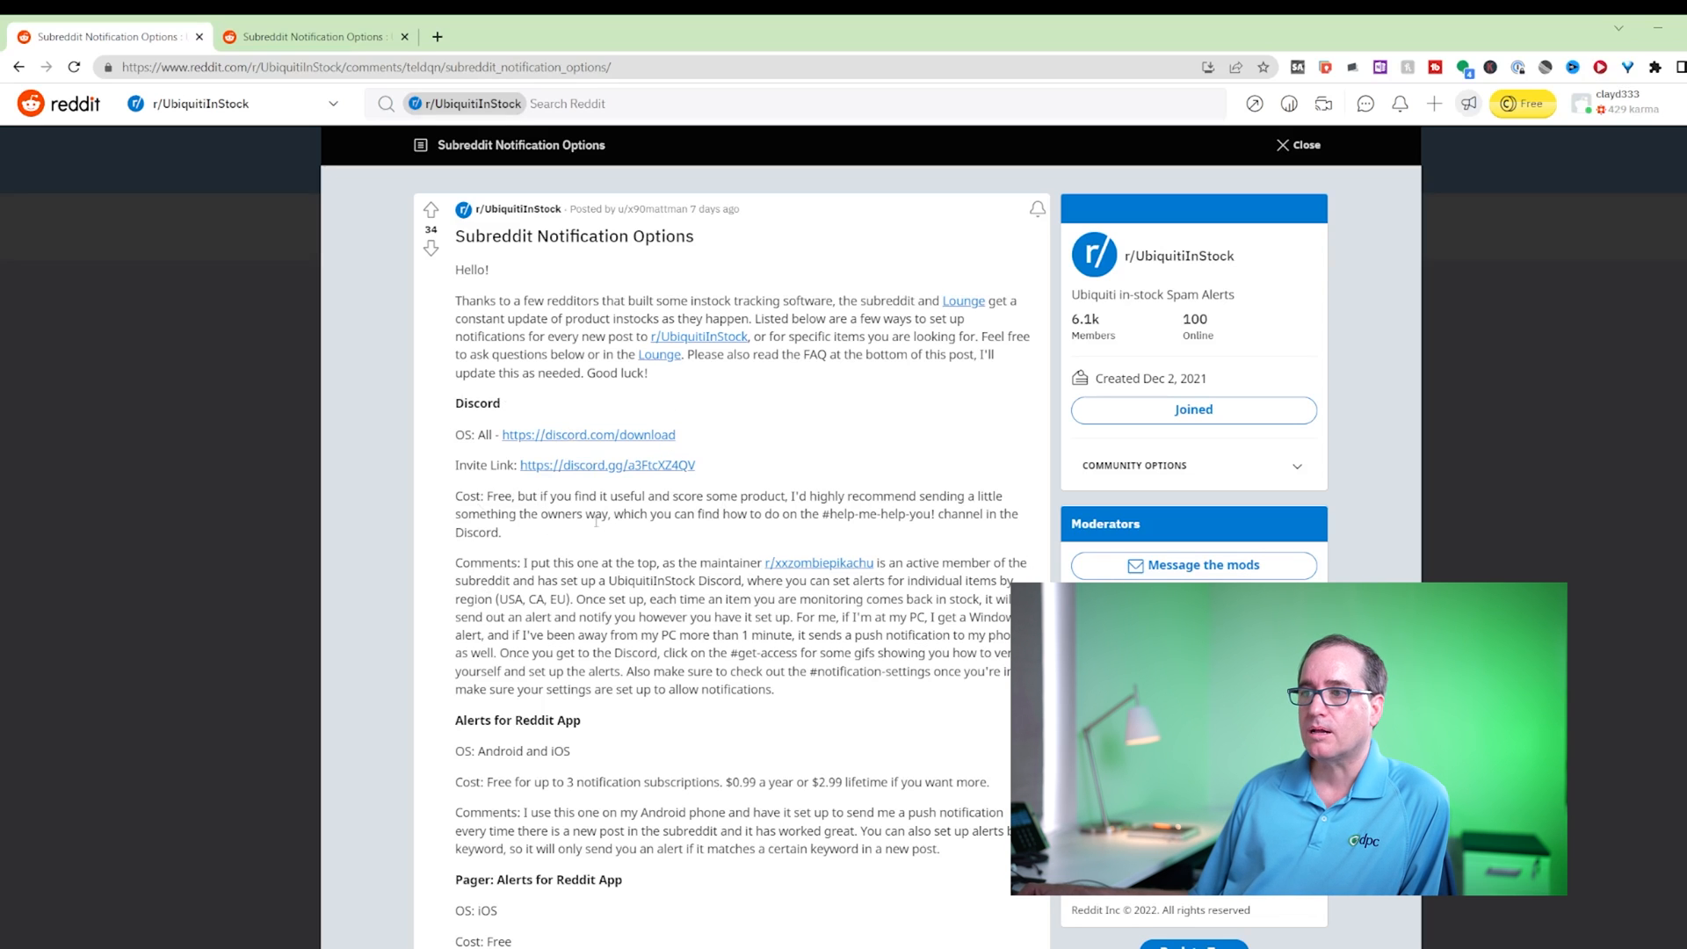
{"action": "scroll", "scroll_direction": "down", "scroll_amount": 3}
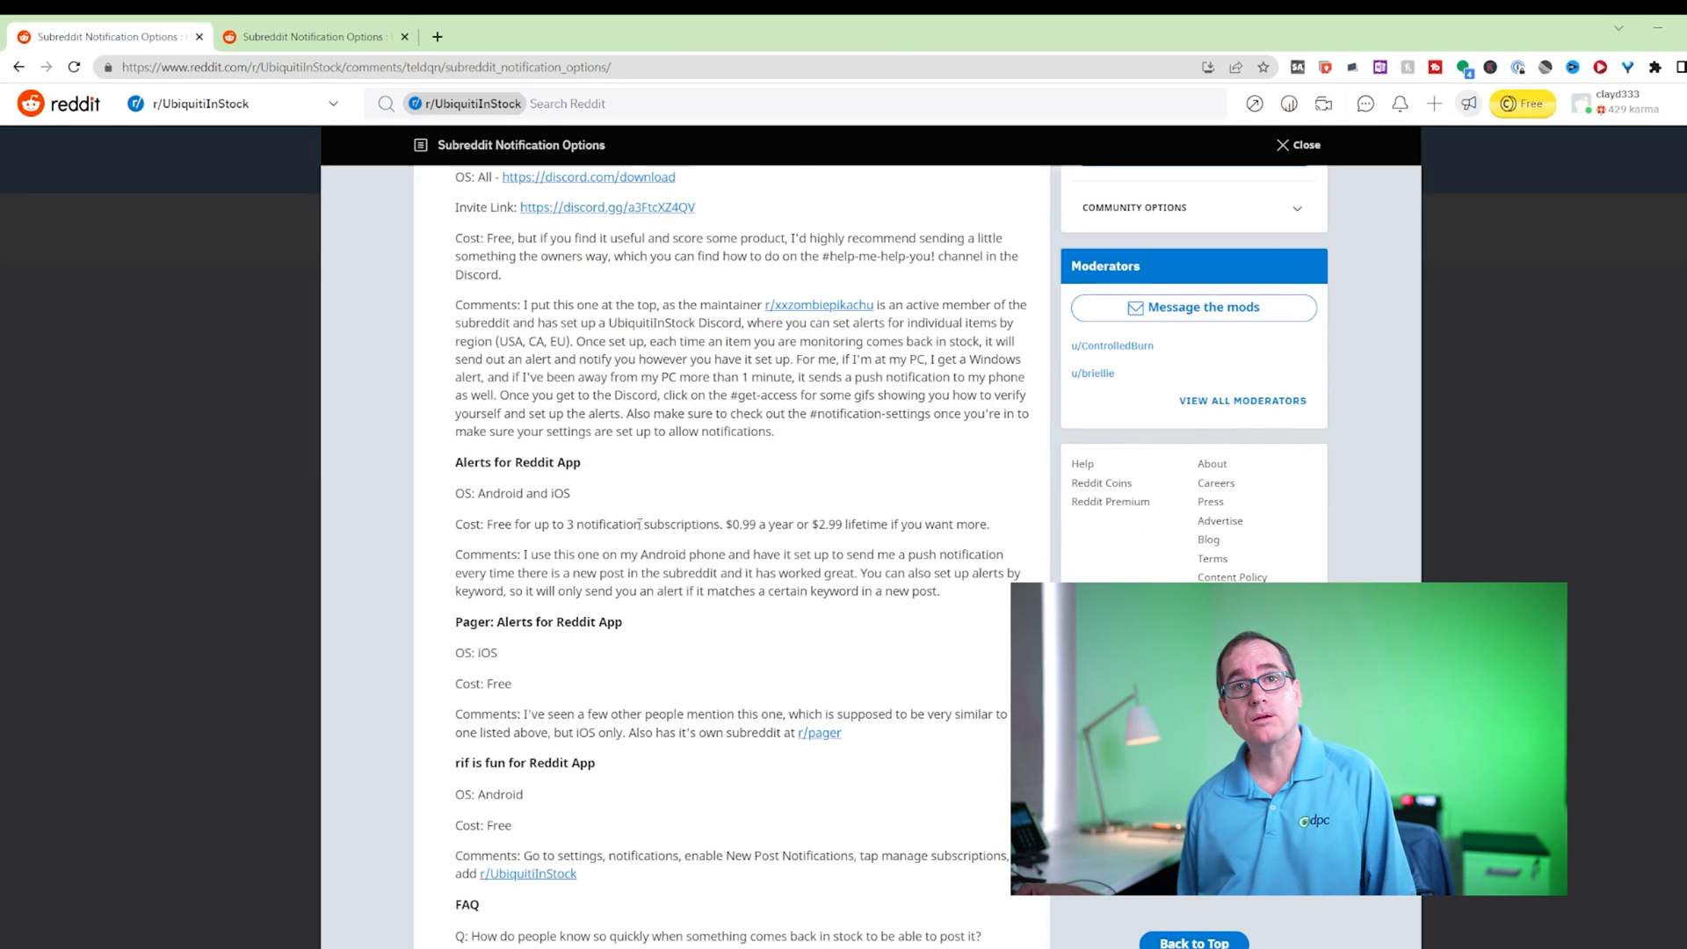
{"action": "scroll", "scroll_direction": "down", "scroll_amount": 3}
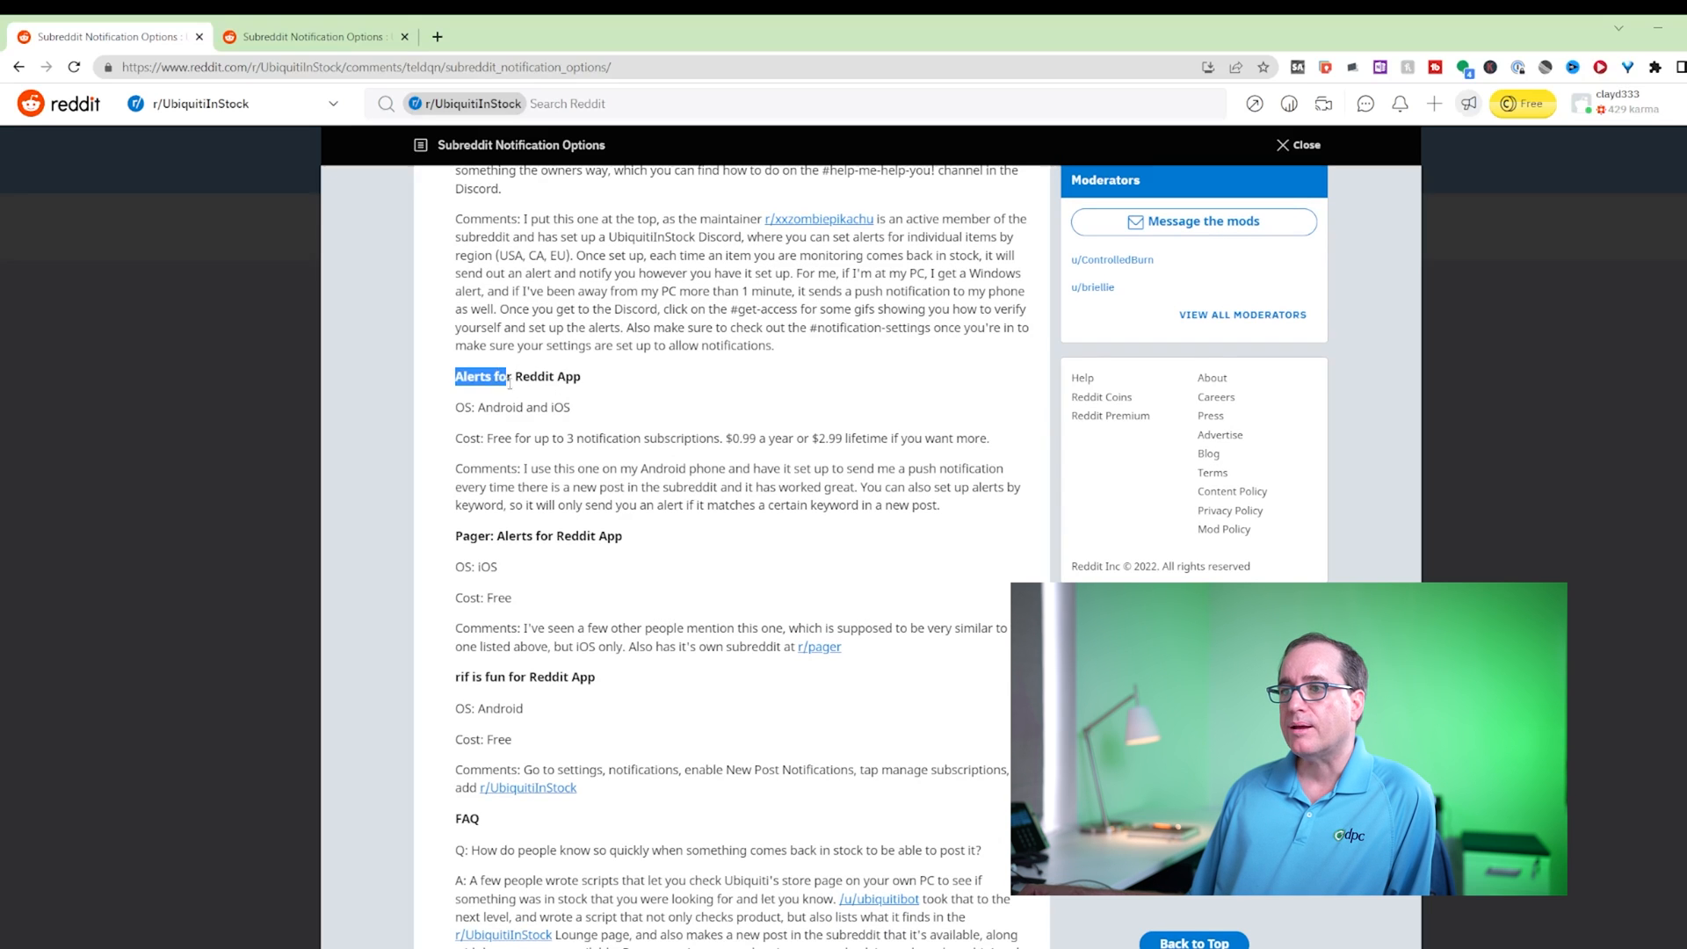
{"action": "left_click_drag", "start_coordinate": [512, 376], "coordinate": [497, 567]}
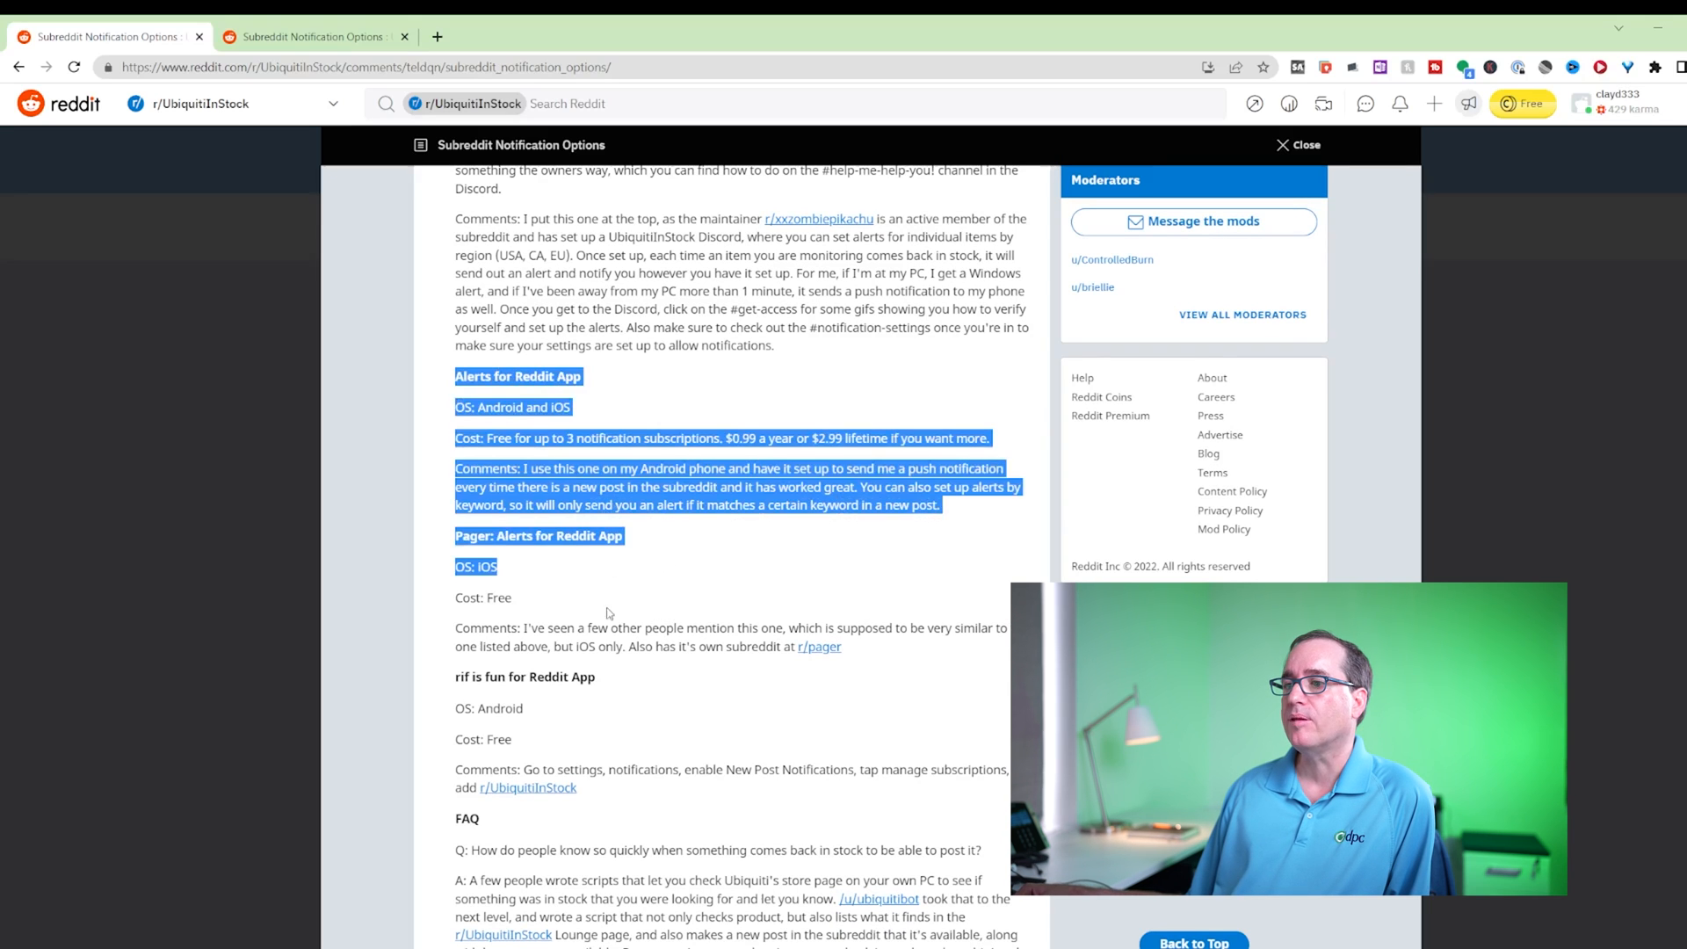
{"action": "scroll", "scroll_direction": "down", "scroll_amount": 3}
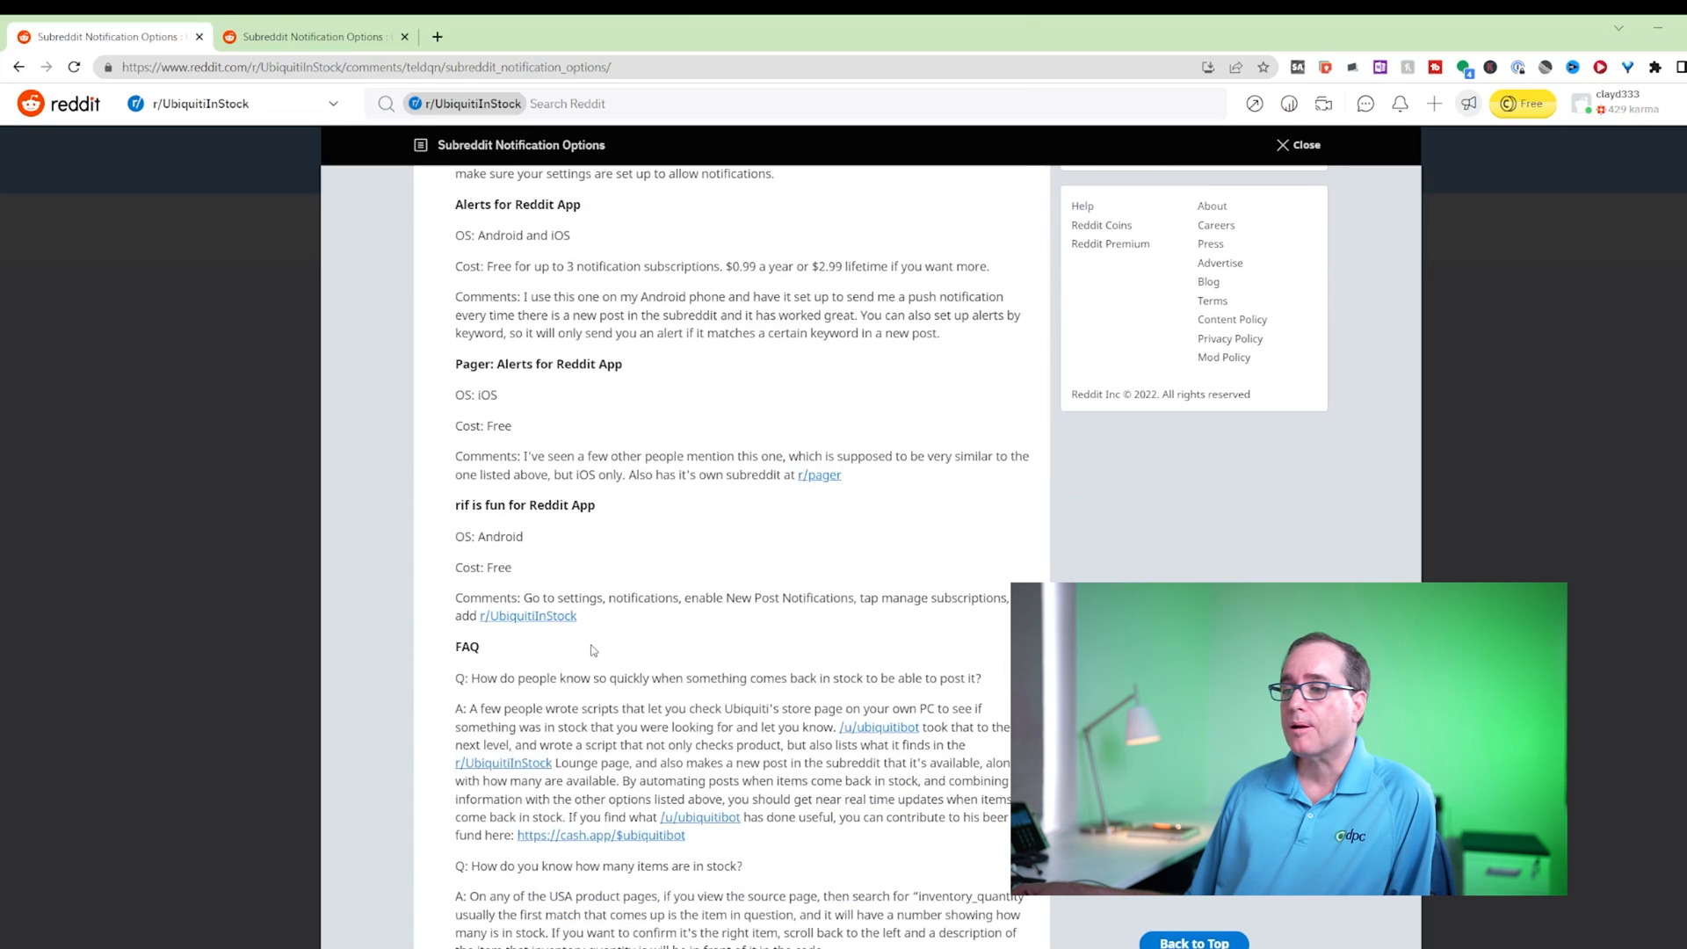
{"action": "scroll", "scroll_direction": "down", "scroll_amount": 3}
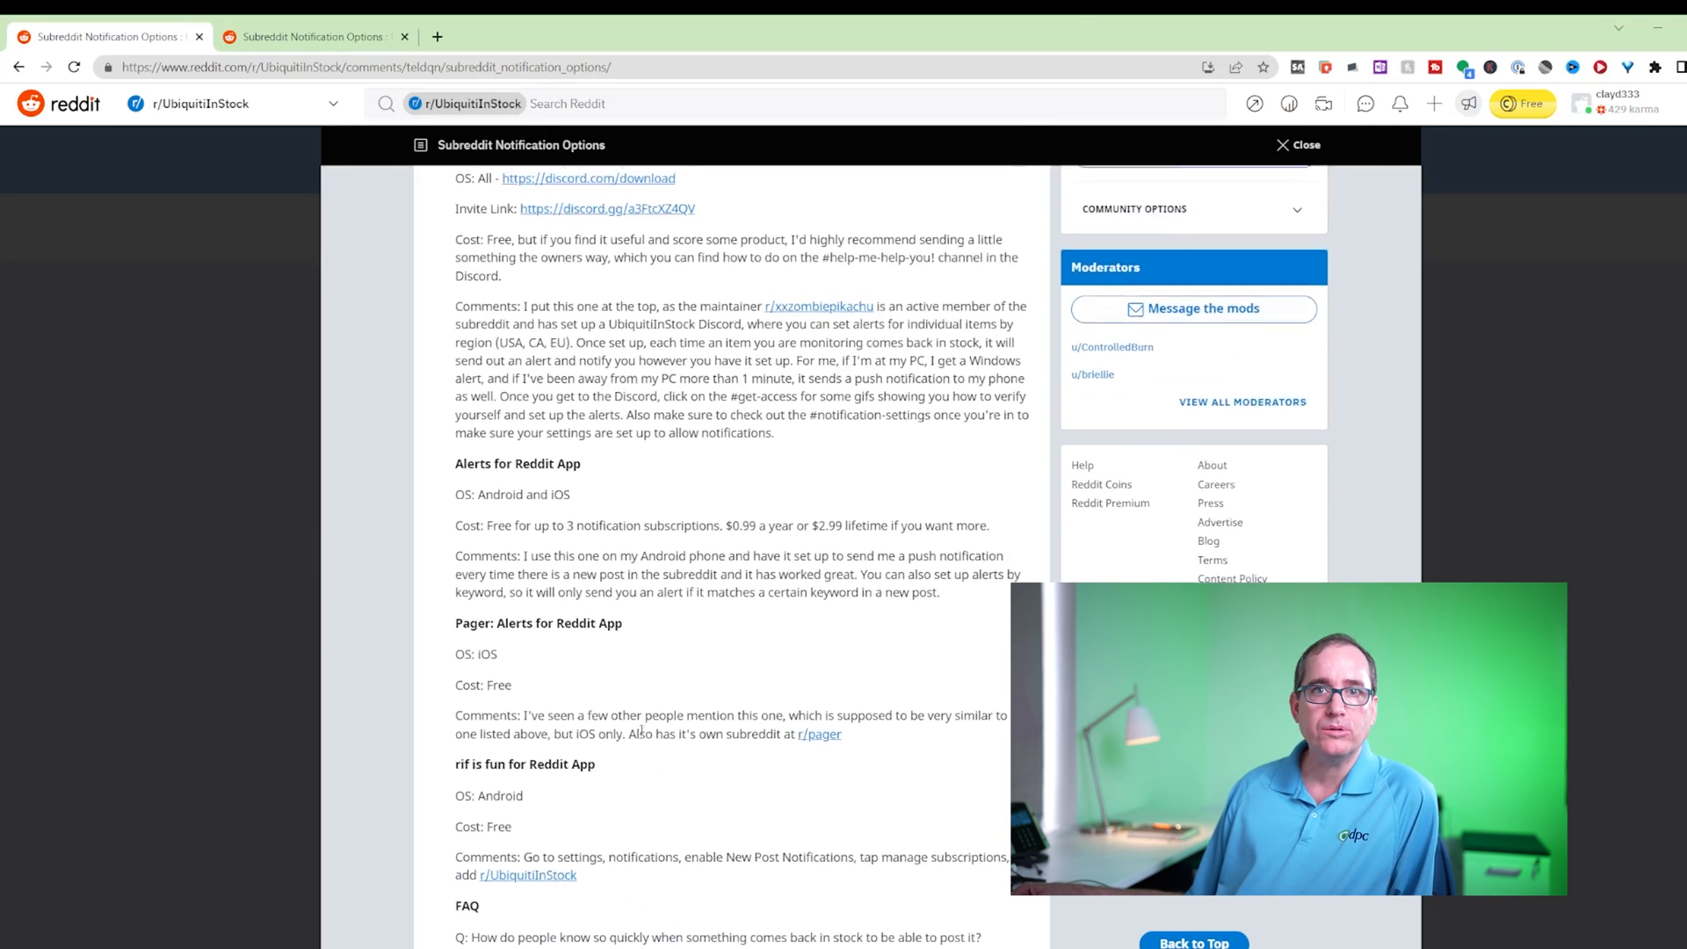
{"action": "scroll", "scroll_direction": "down", "scroll_amount": 3}
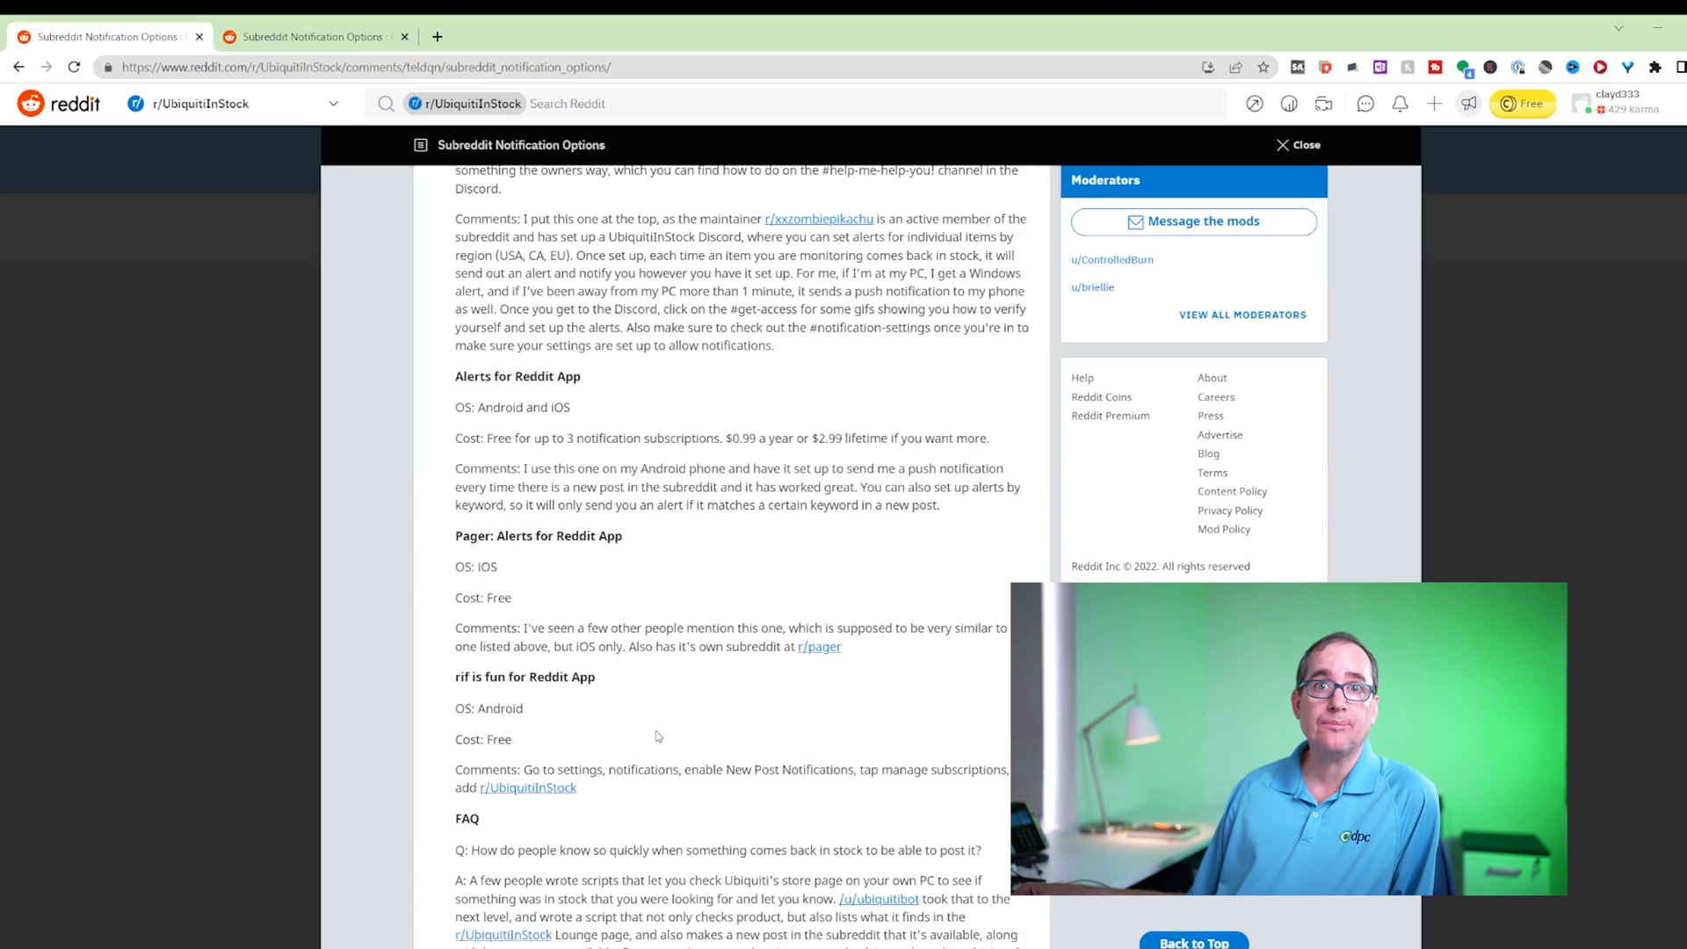
{"action": "scroll", "scroll_direction": "down", "scroll_amount": 3}
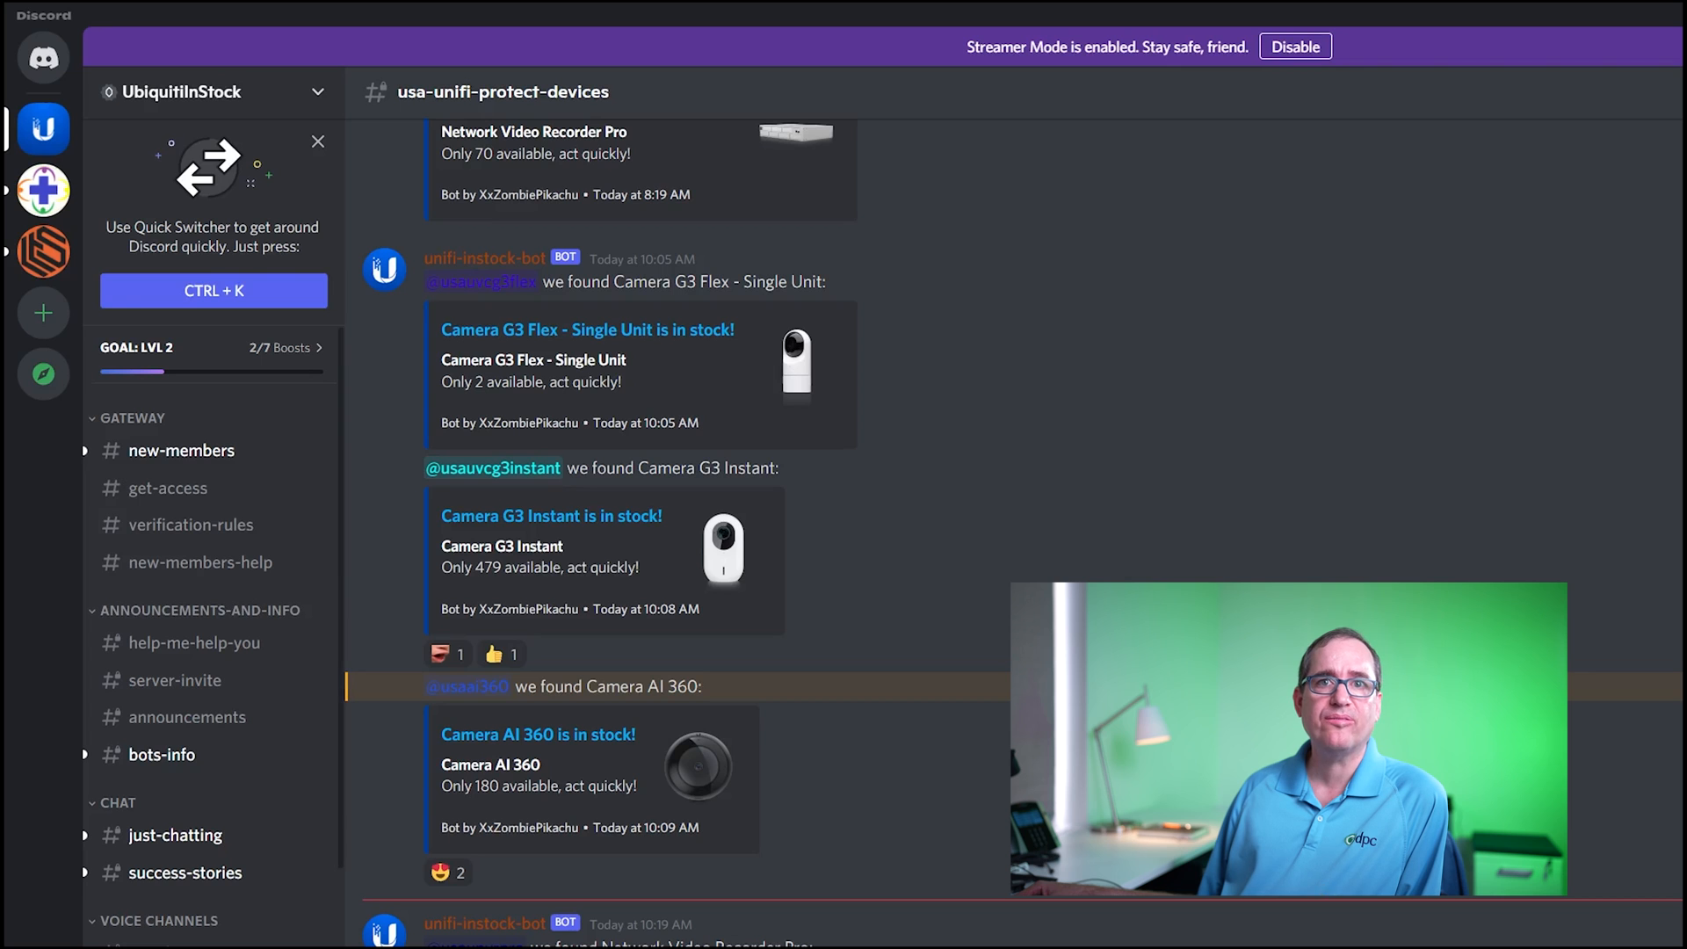
Step: View the new-members, get-access, verification-rules and new-members-help channels in the UbiquitiInStock server
{"action": "left_click", "coordinate": [181, 451]}
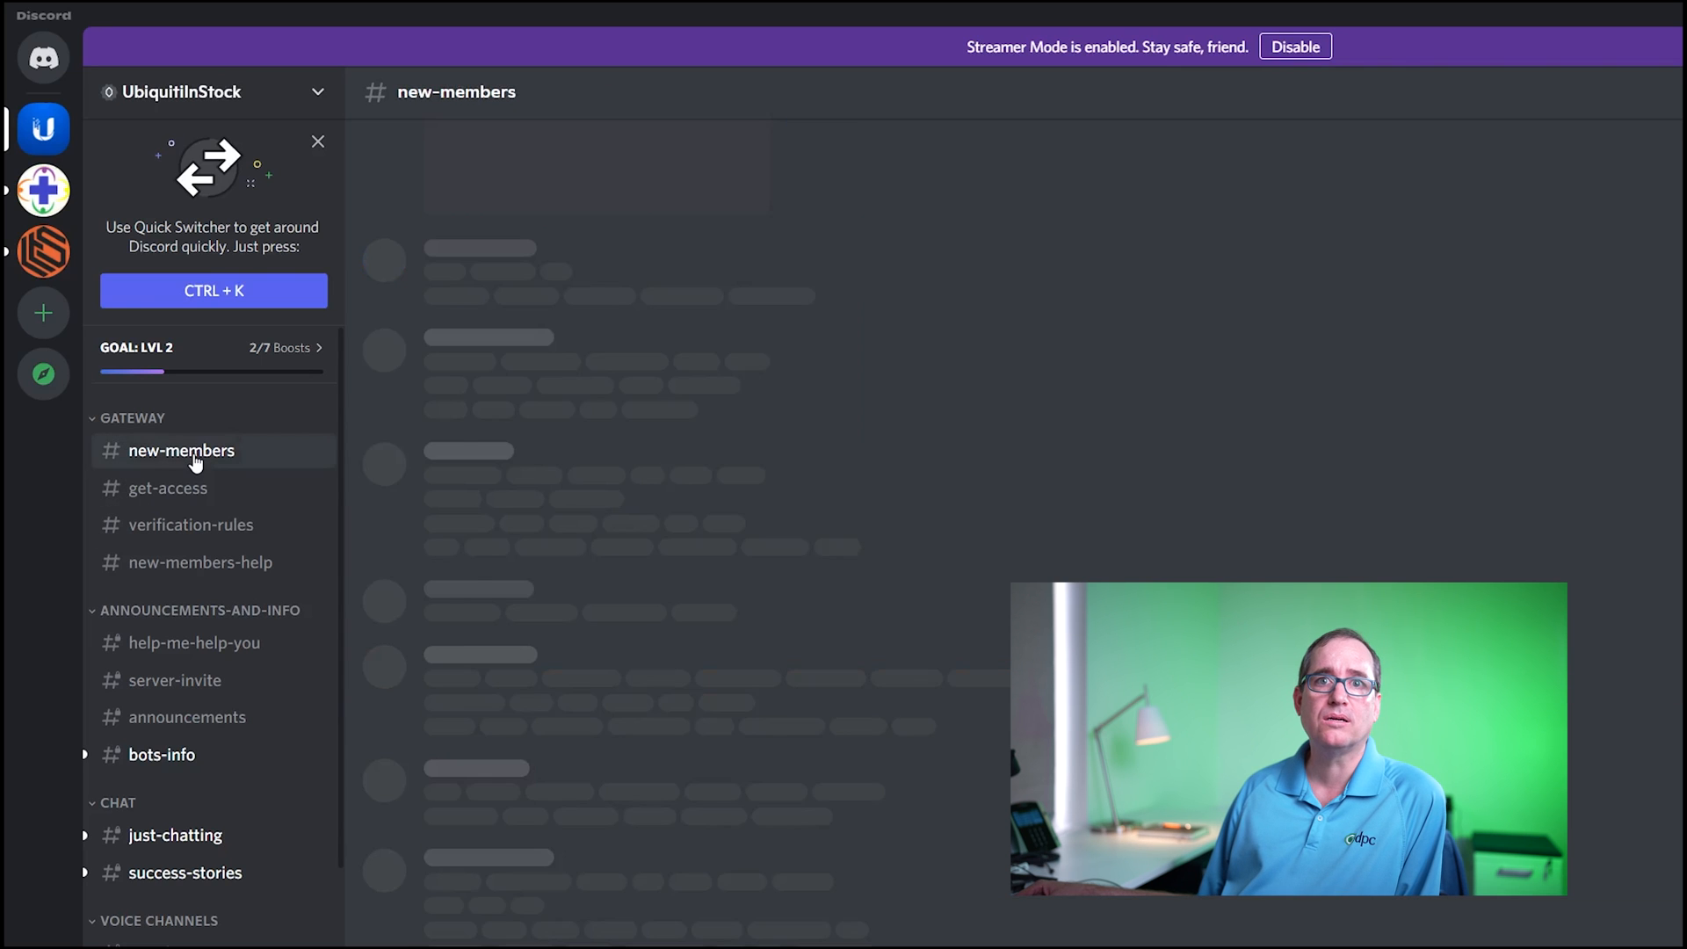
{"action": "left_click", "coordinate": [181, 450]}
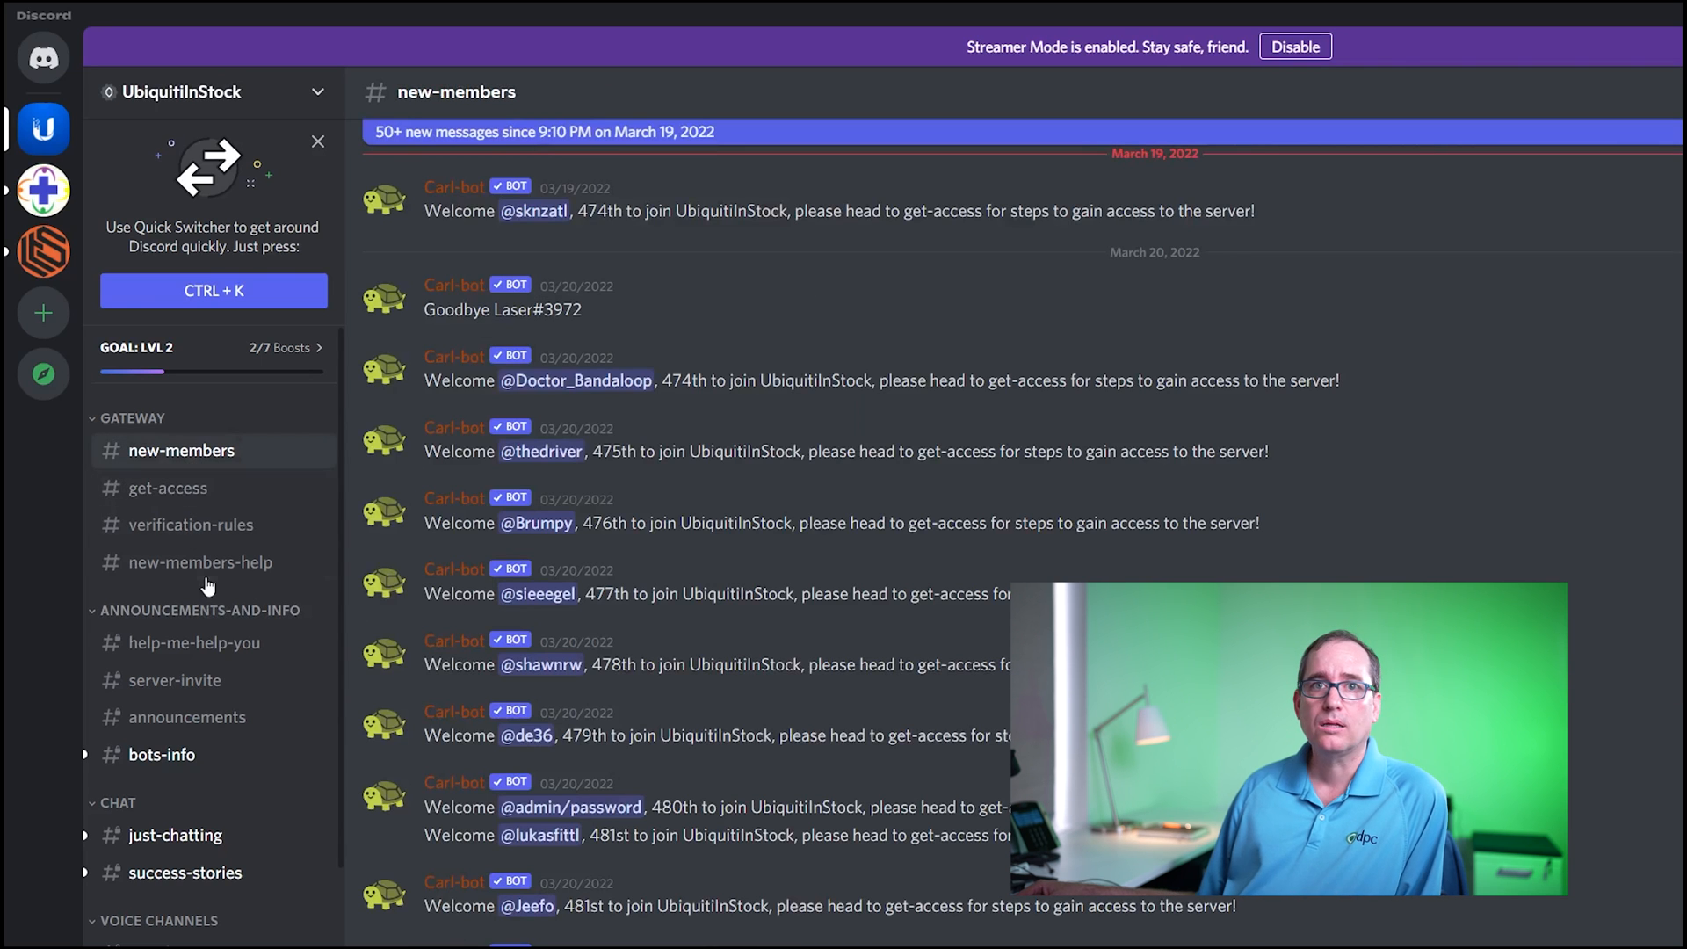
{"action": "left_click", "coordinate": [169, 487]}
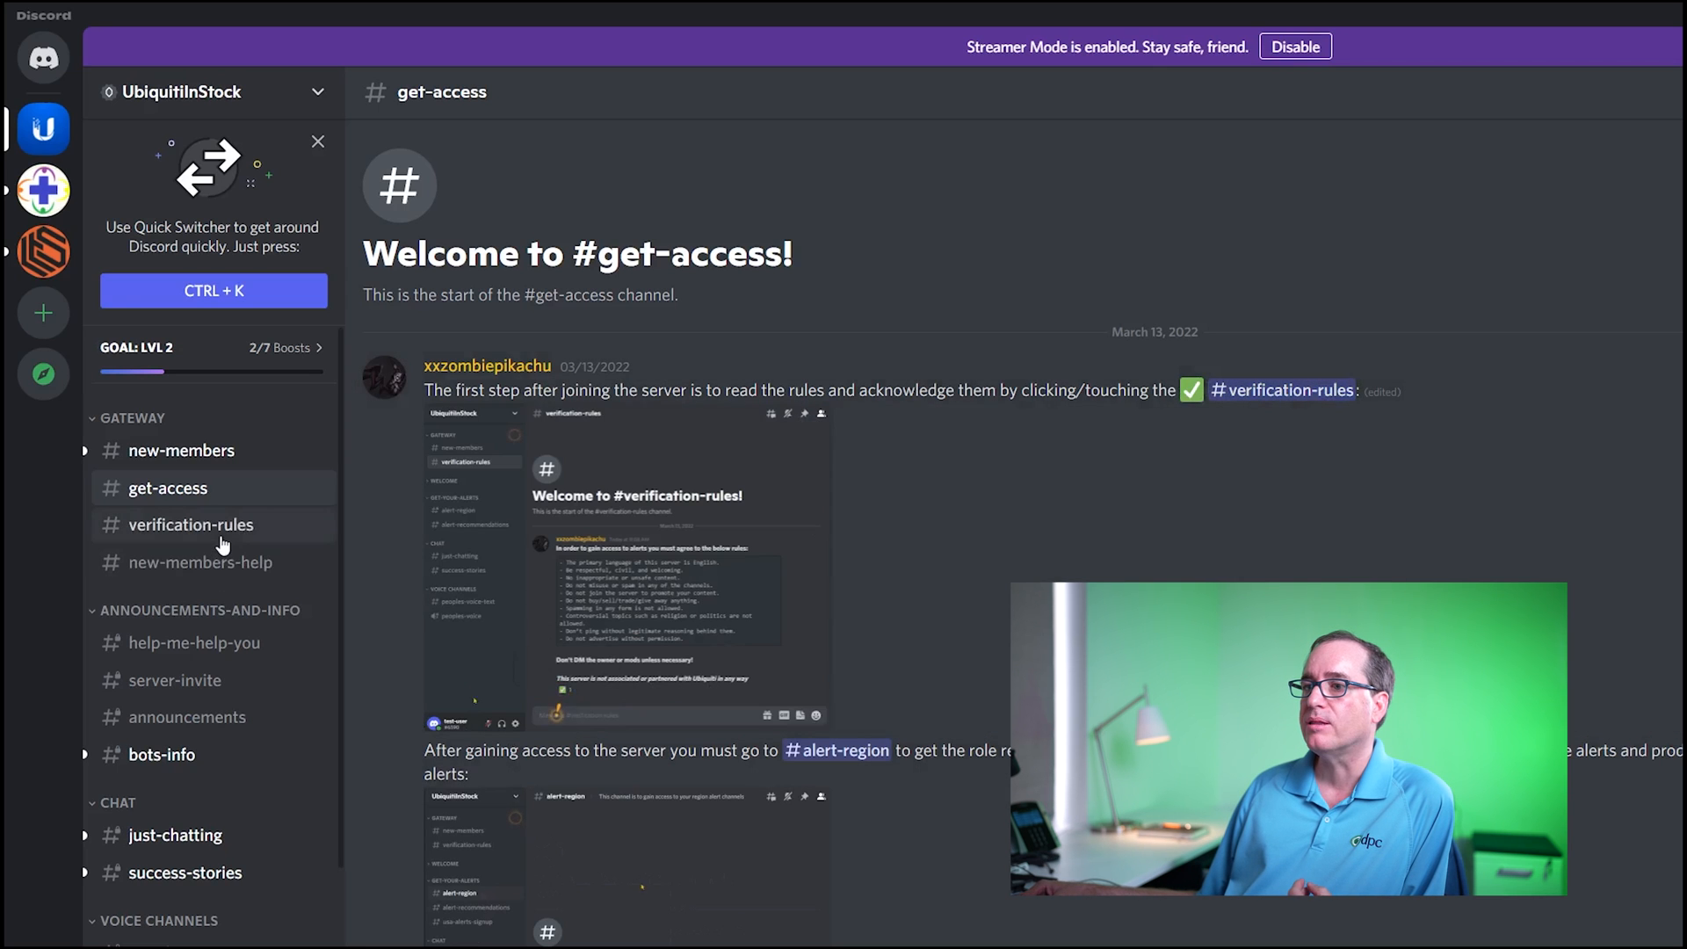
{"action": "left_click", "coordinate": [191, 524]}
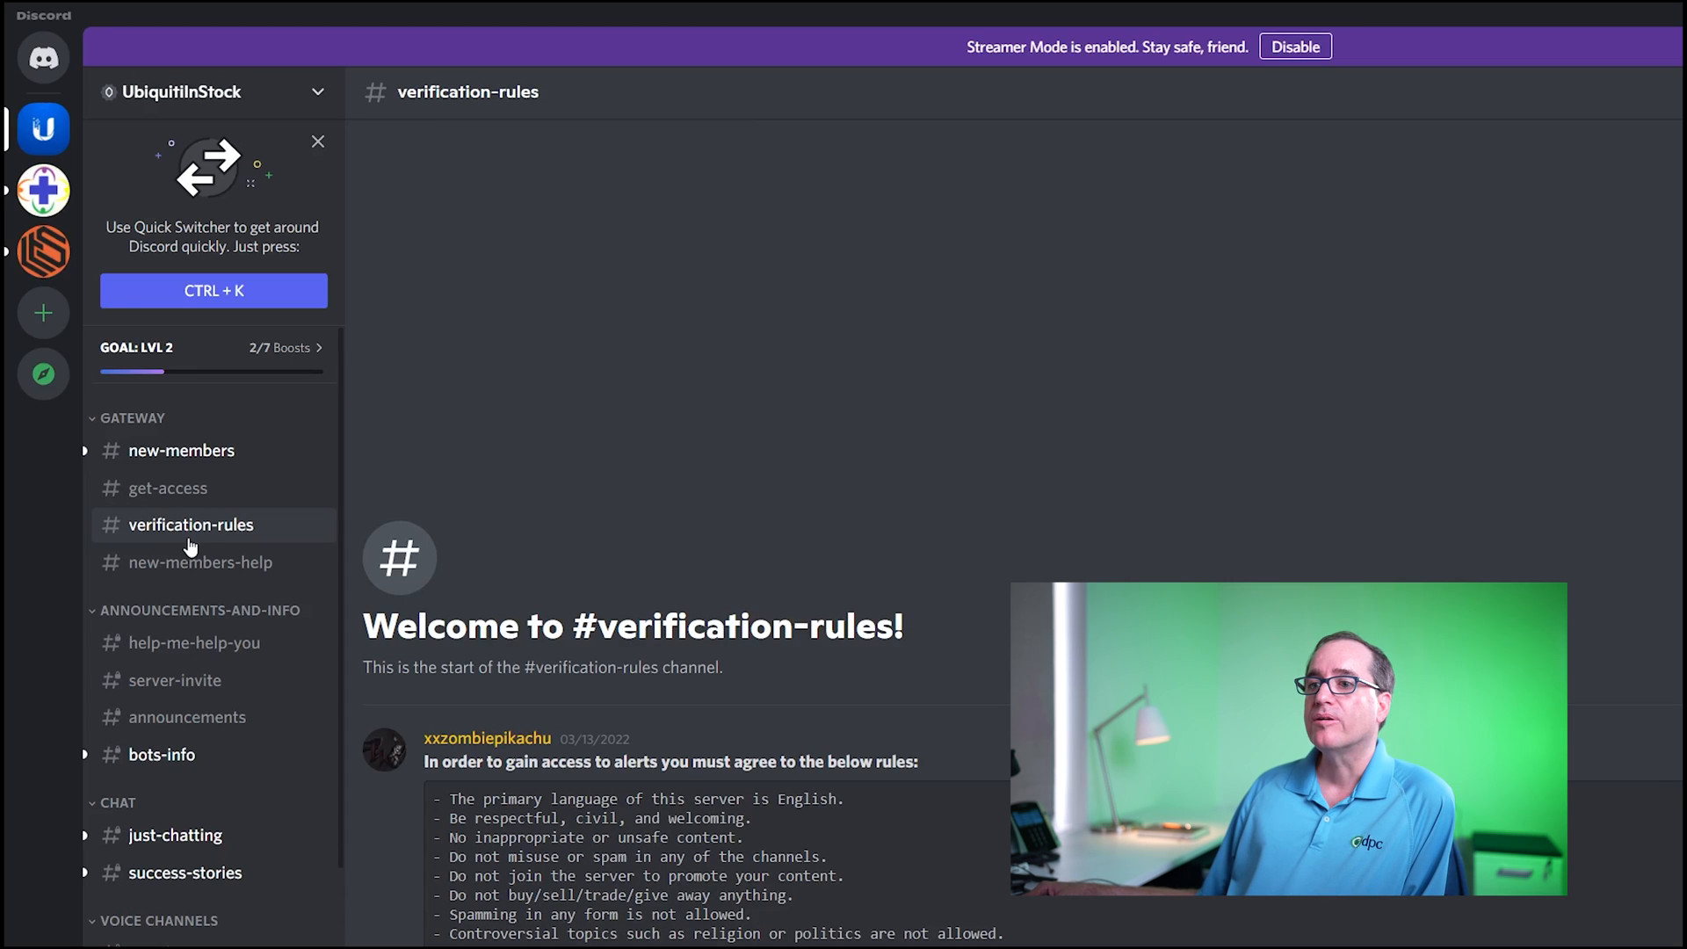
{"action": "mouse_move", "coordinate": [188, 562]}
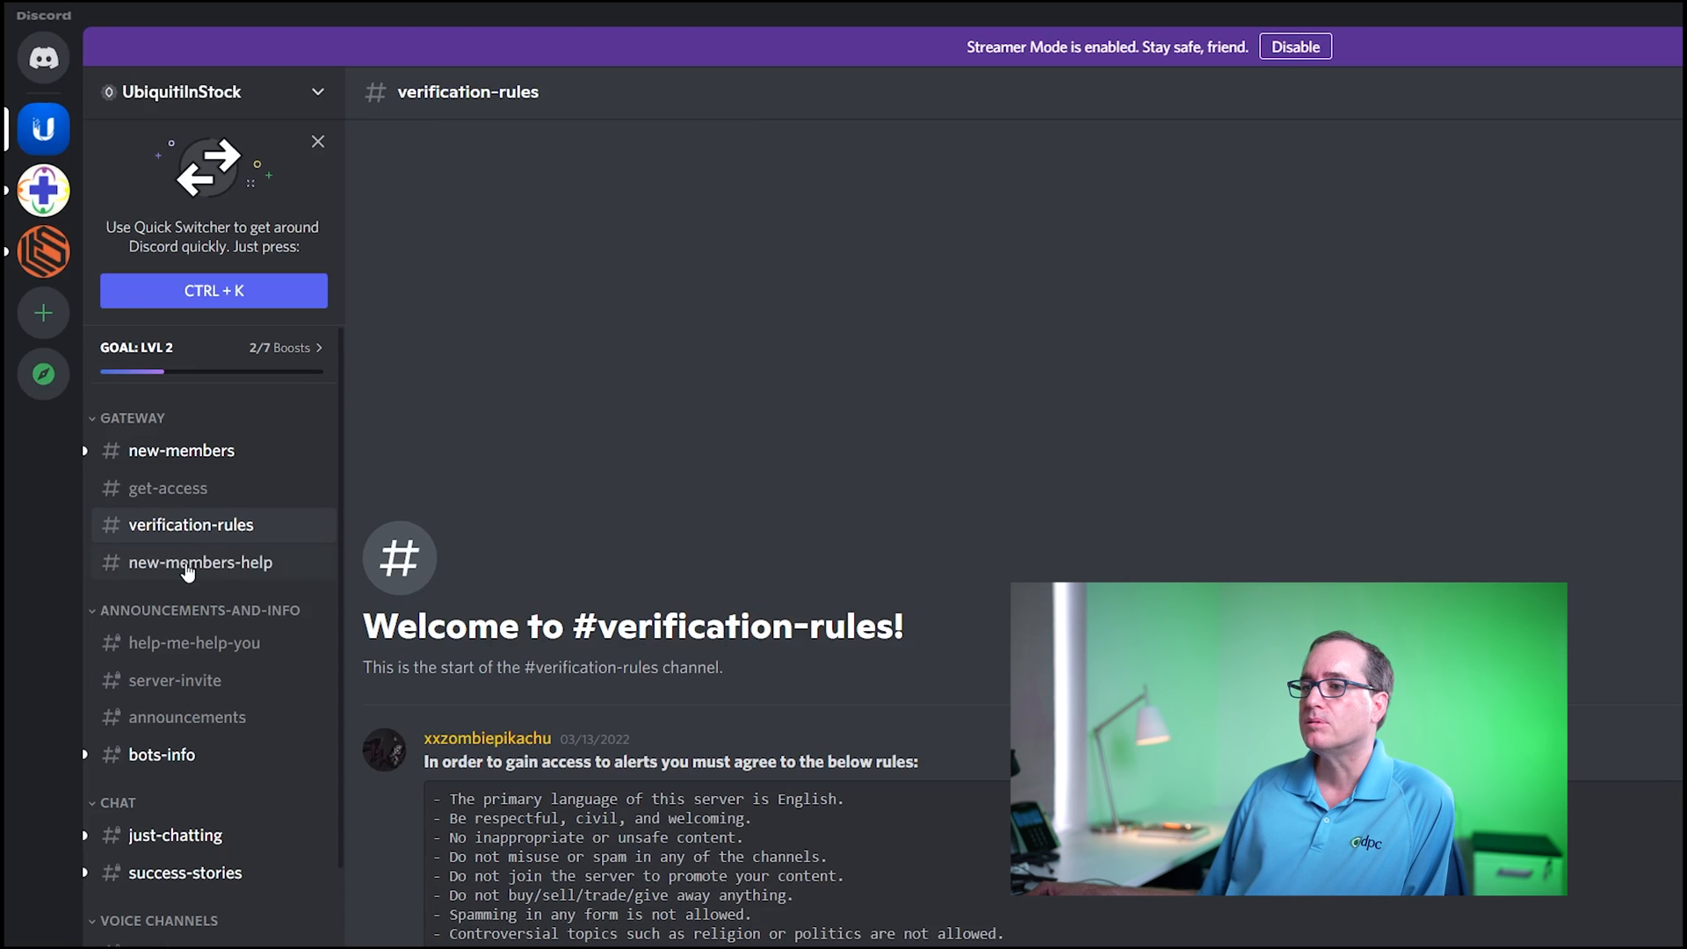
{"action": "left_click", "coordinate": [201, 563]}
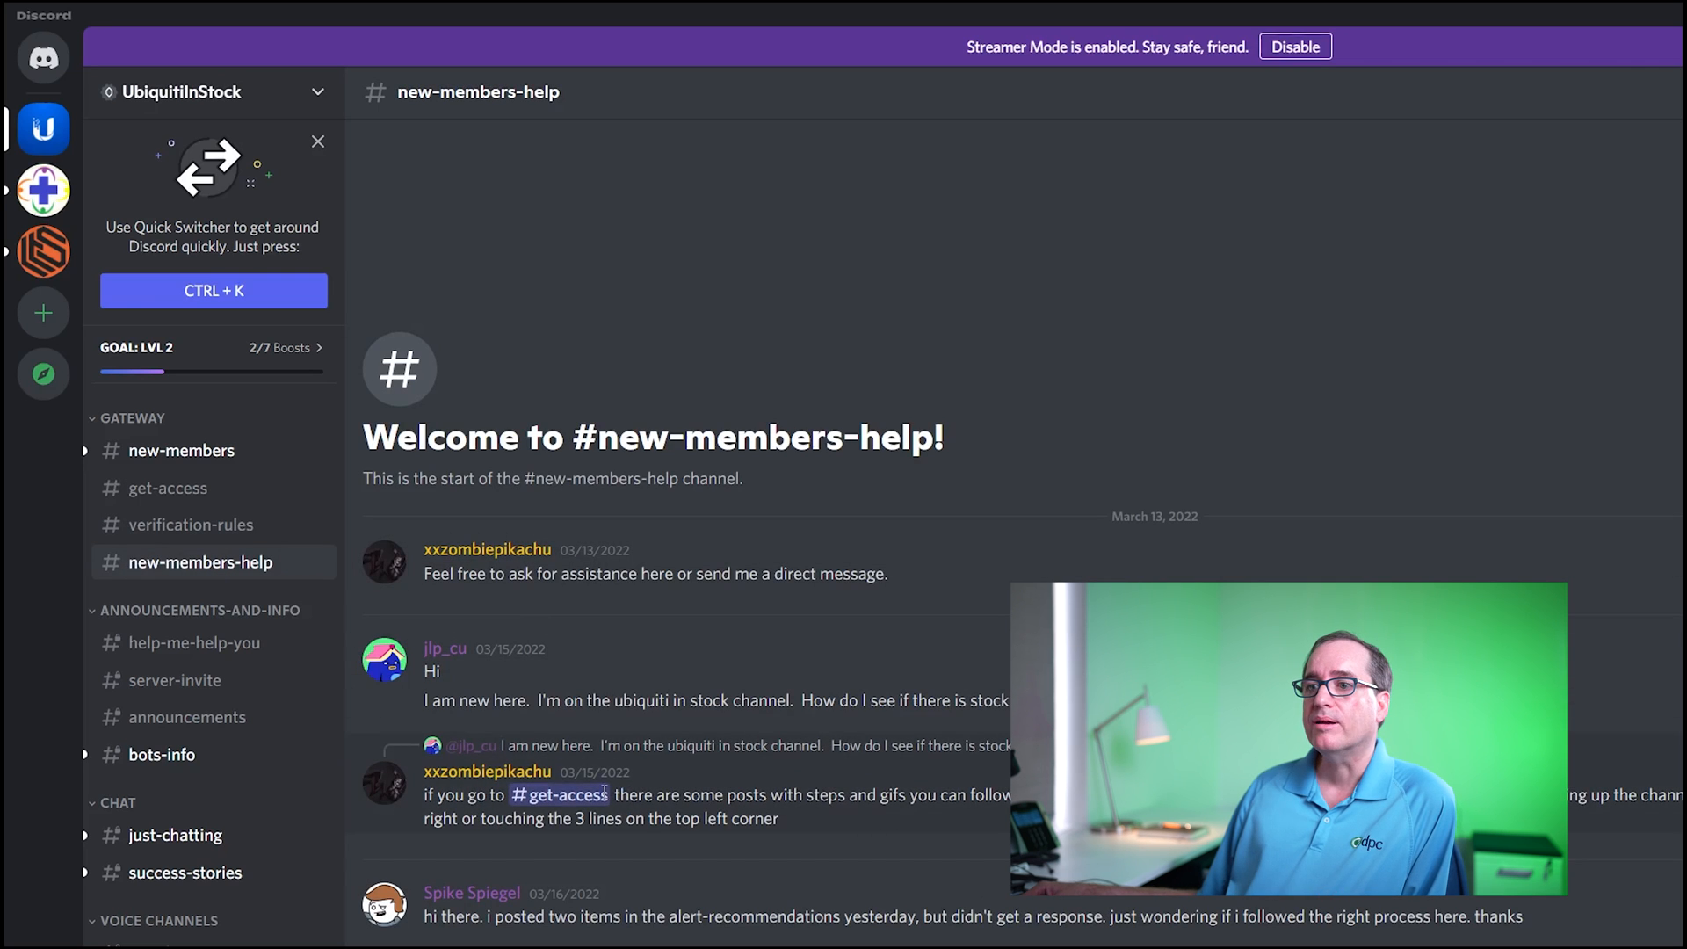
{"action": "mouse_move", "coordinate": [197, 643]}
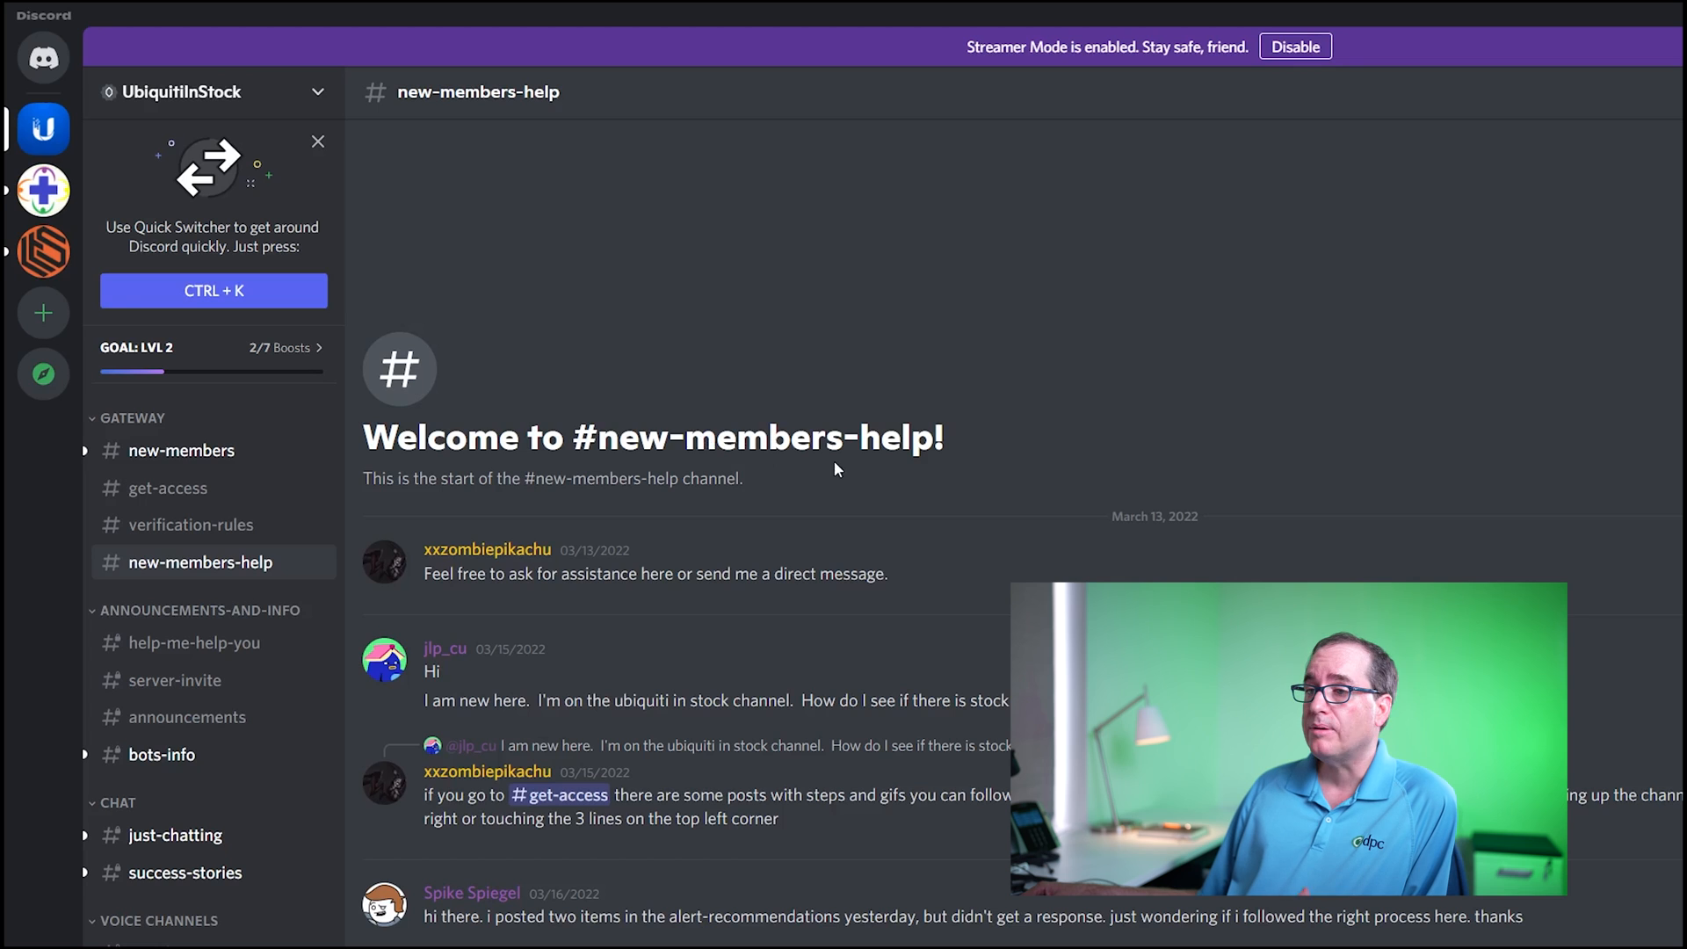
{"action": "mouse_move", "coordinate": [341, 794]}
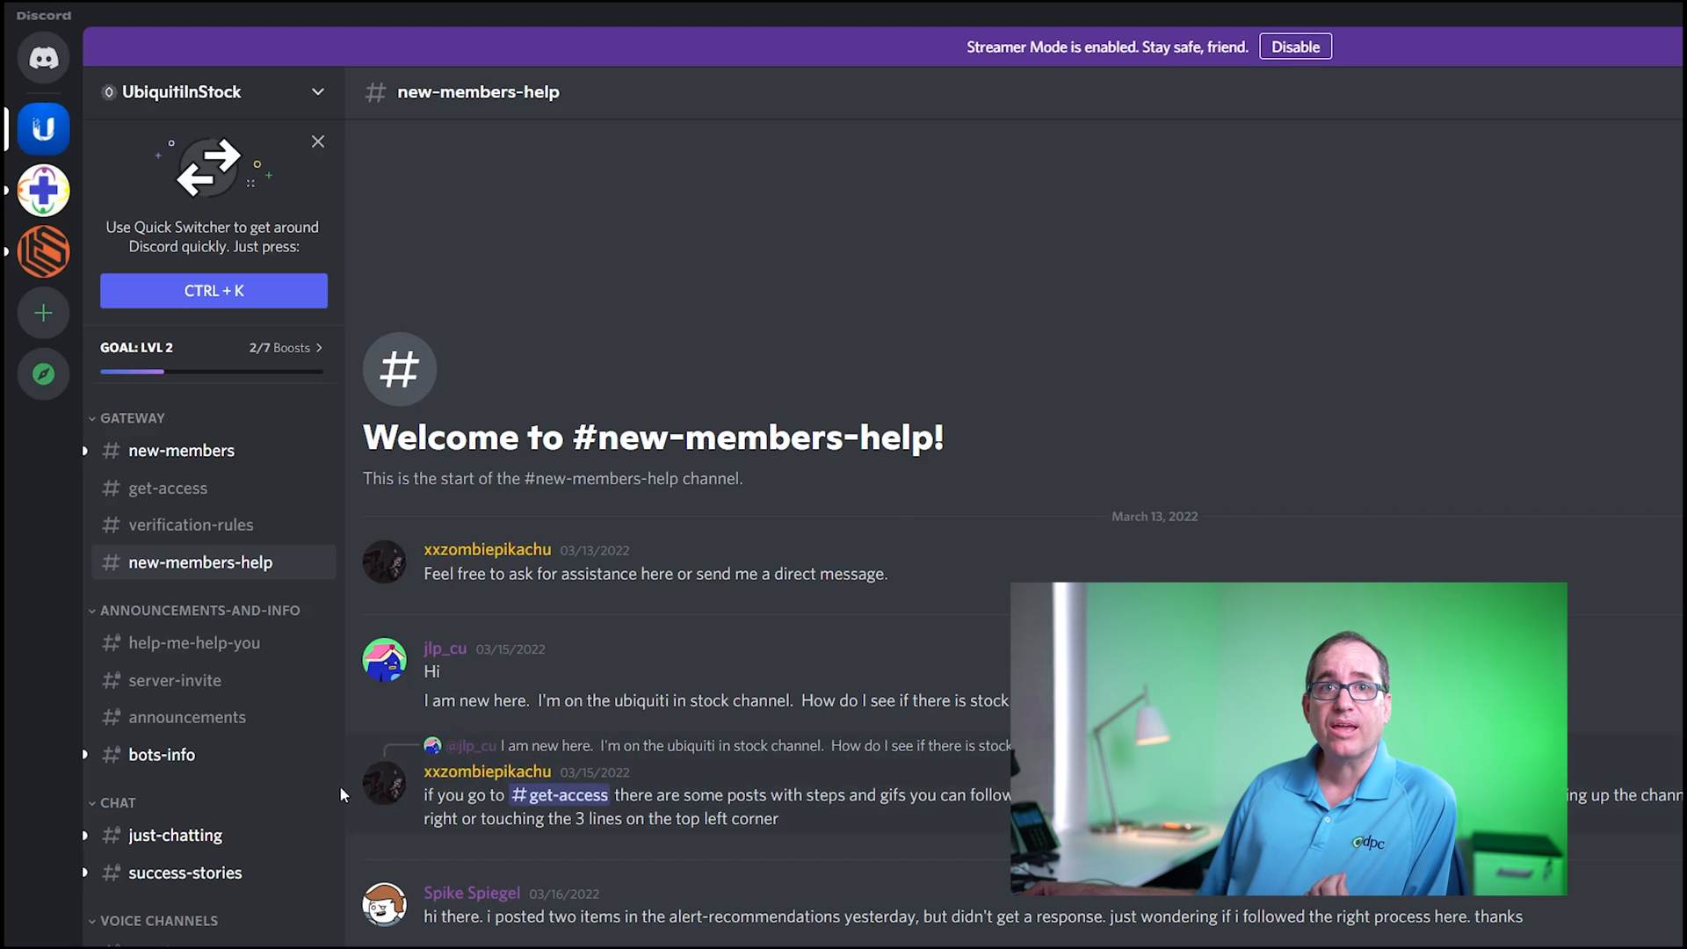
Step: View the help-me-help-you channel with the owner's donation message and payment links
{"action": "left_click", "coordinate": [194, 643]}
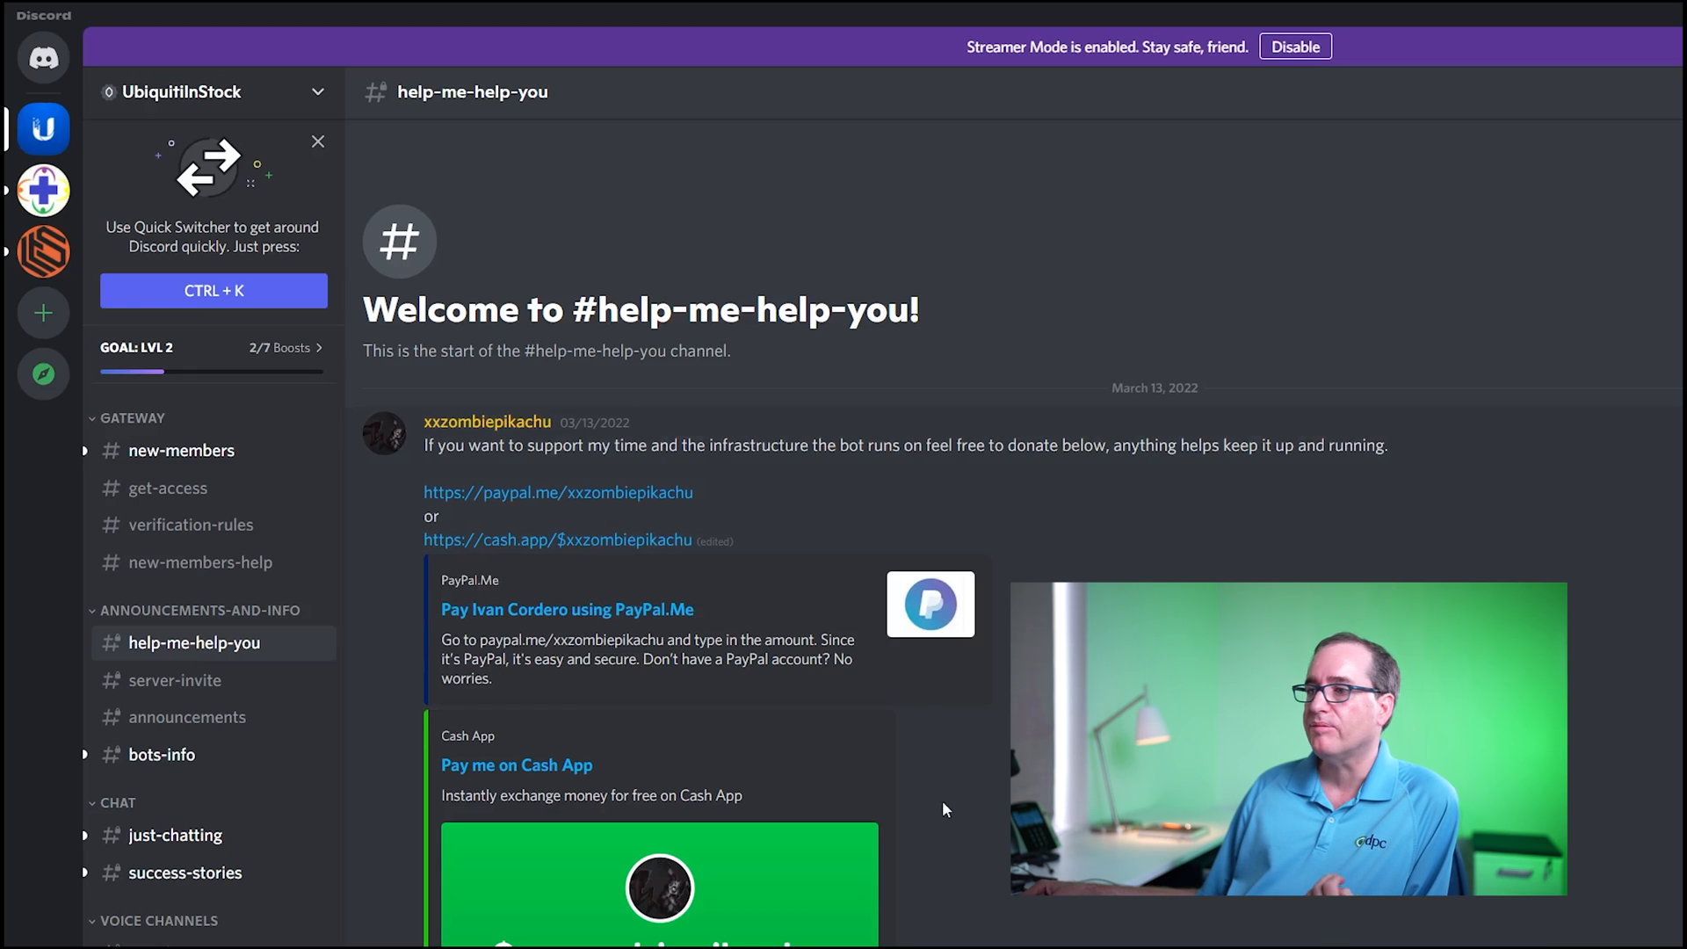
{"action": "mouse_move", "coordinate": [161, 834]}
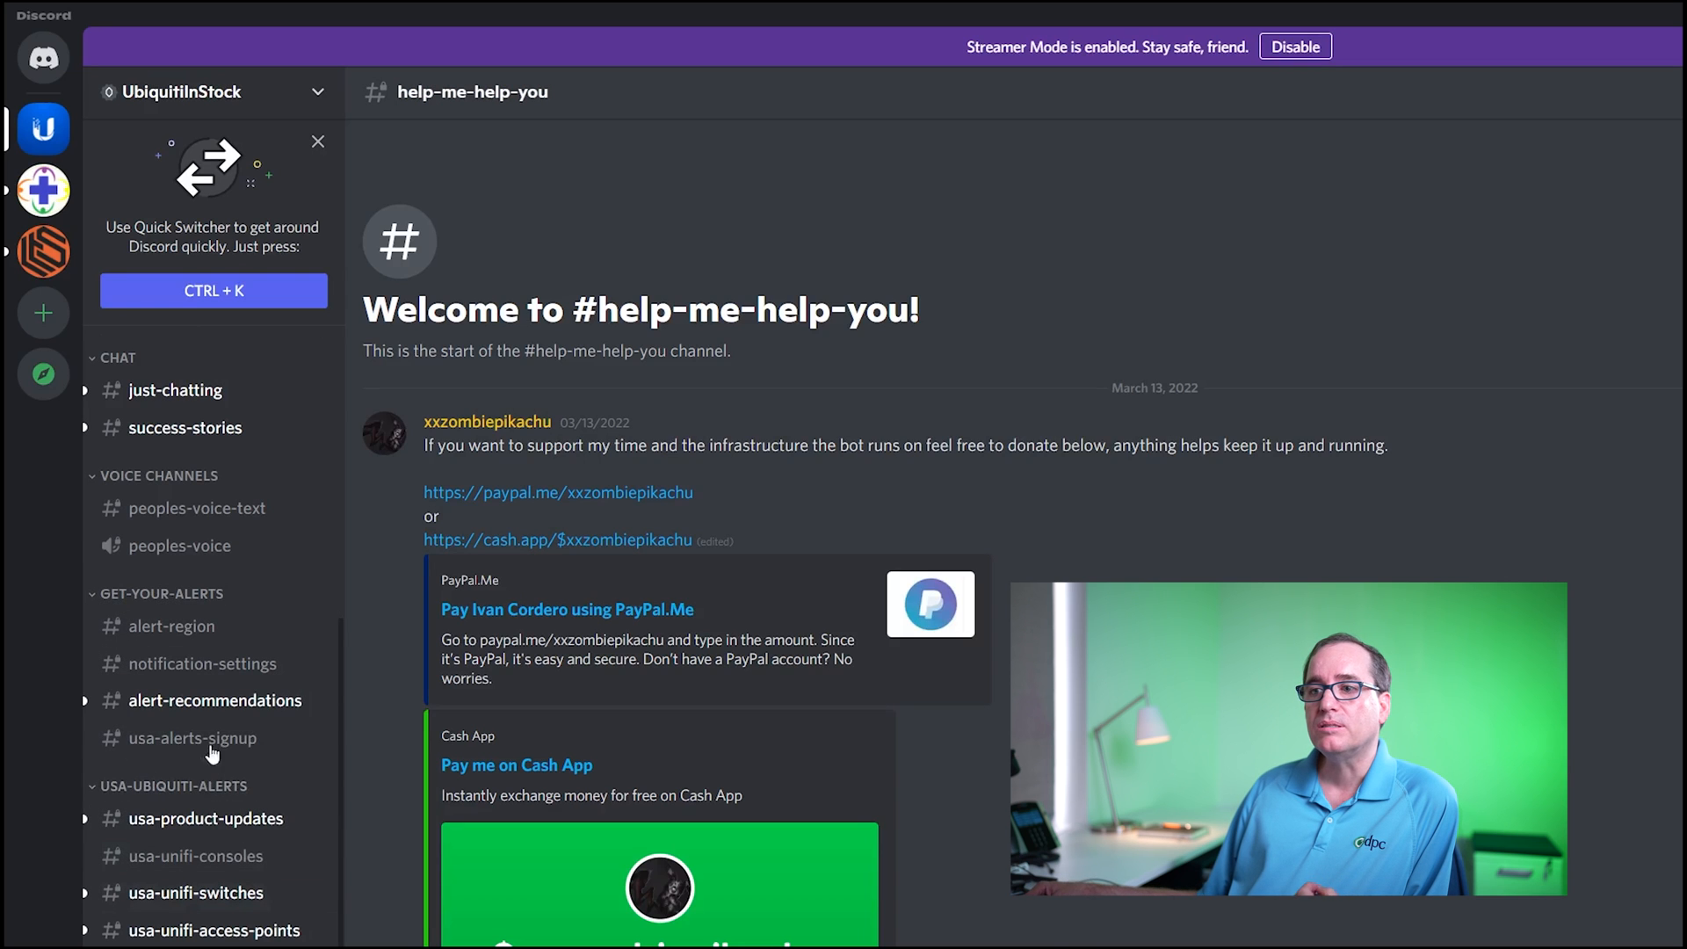
Step: View the alert-region reactions, notification-settings, and usa-product-updates bot stock alerts
{"action": "left_click", "coordinate": [171, 625]}
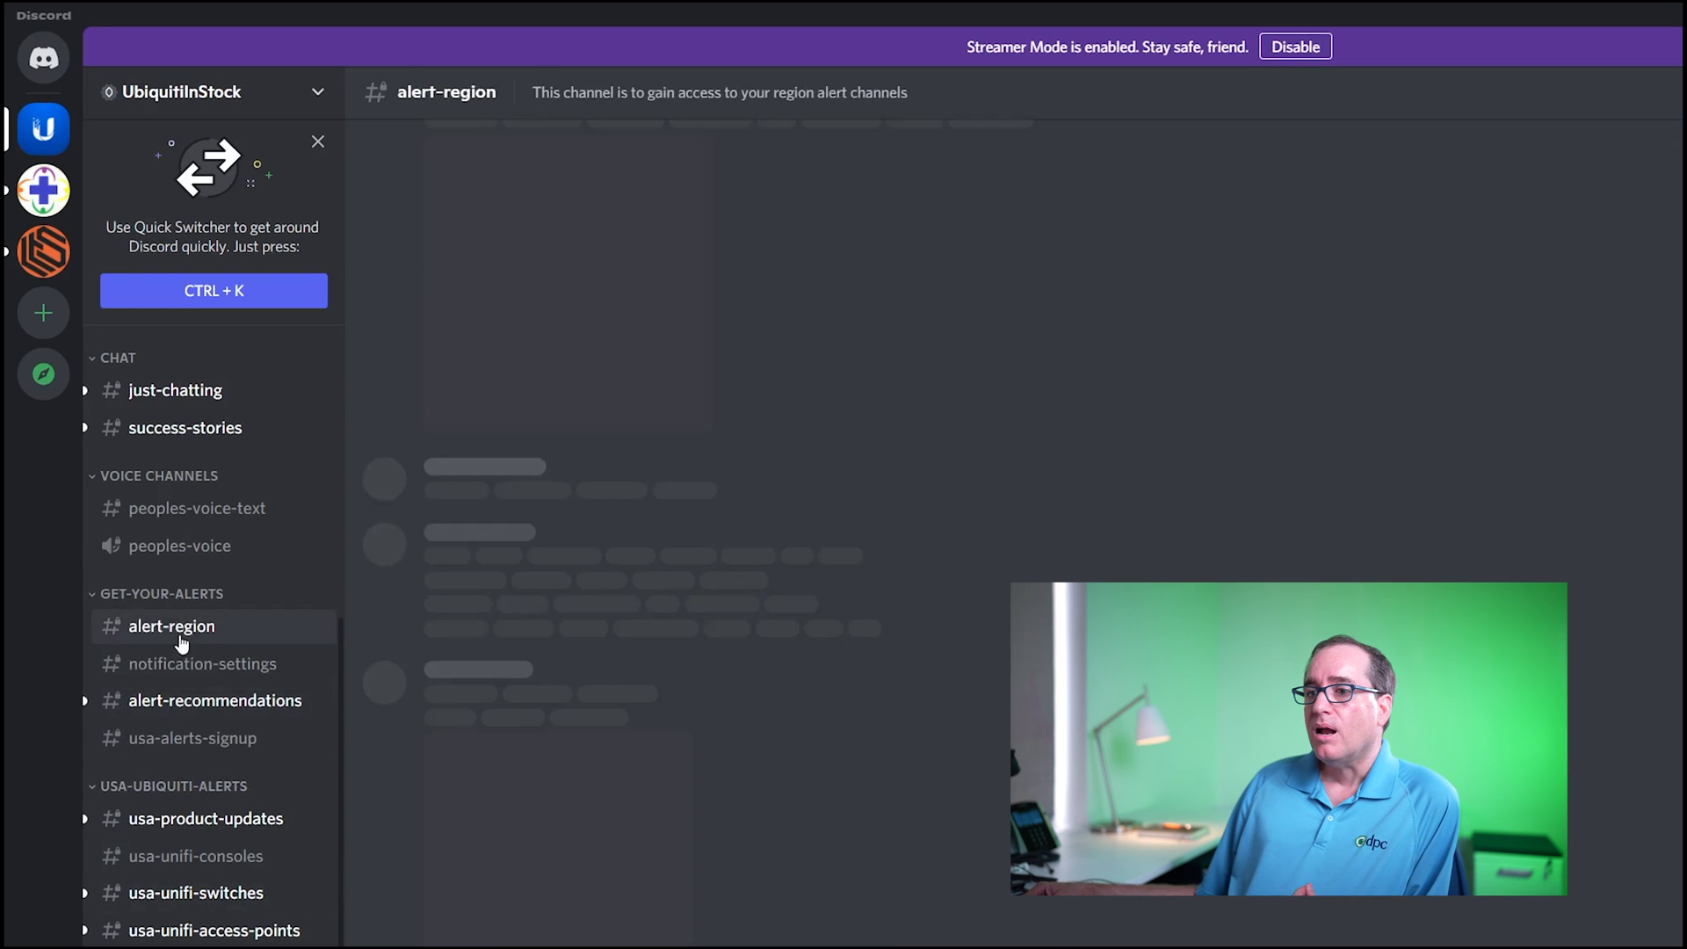
{"action": "left_click", "coordinate": [170, 626]}
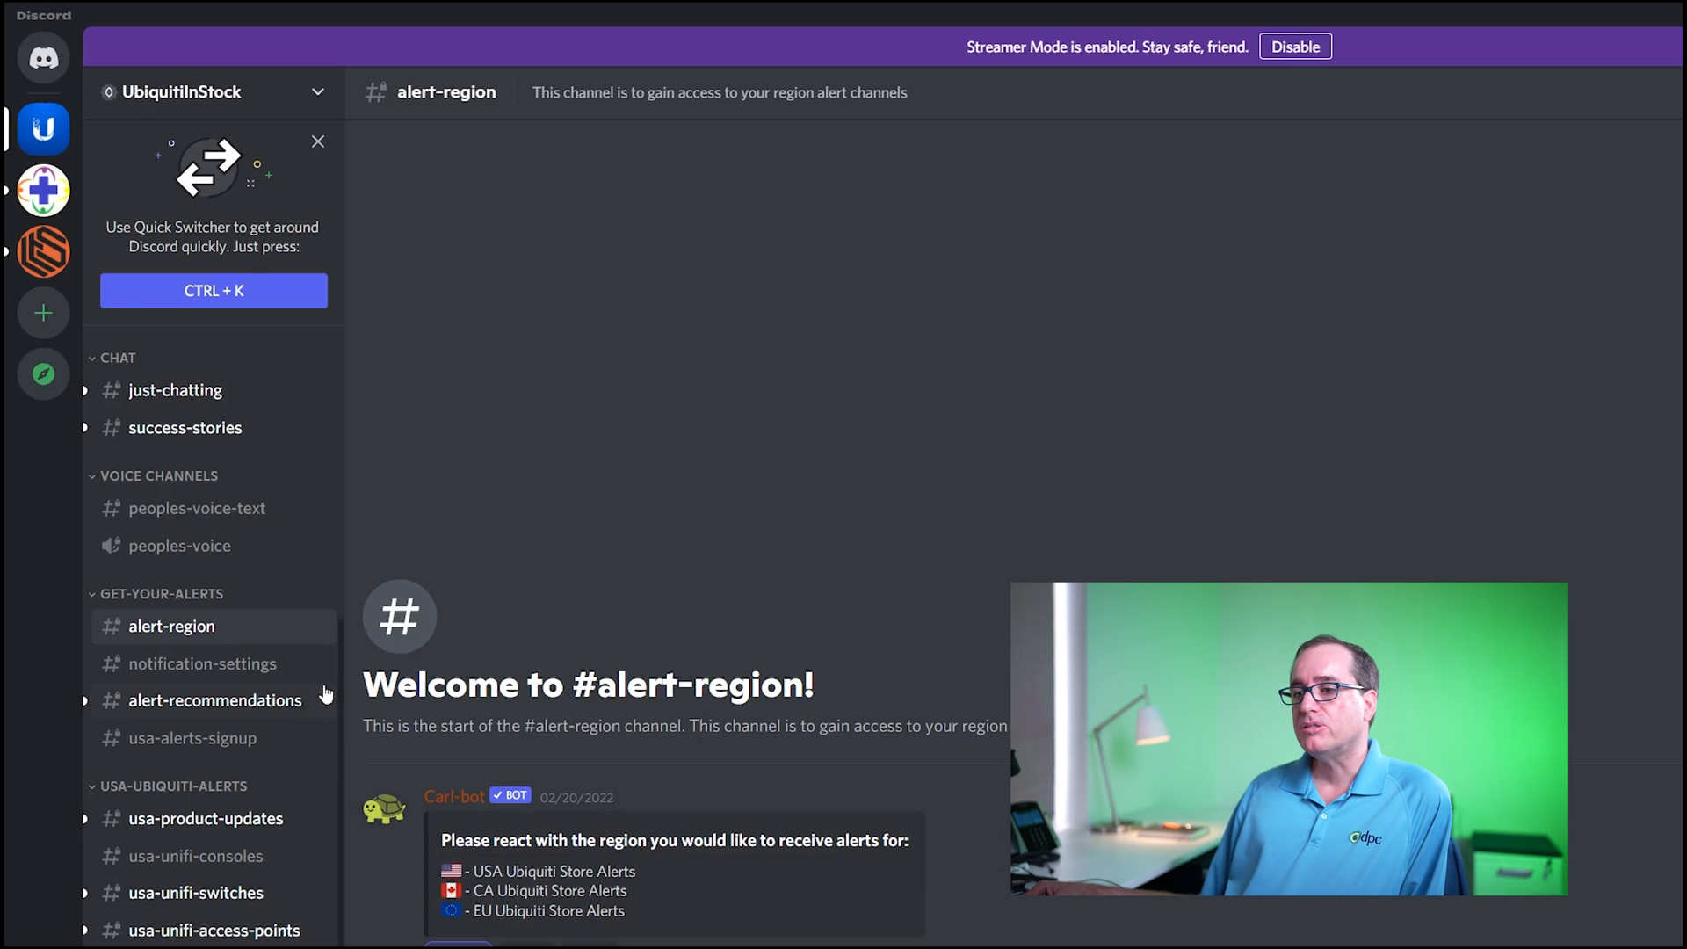
{"action": "left_click", "coordinate": [204, 663]}
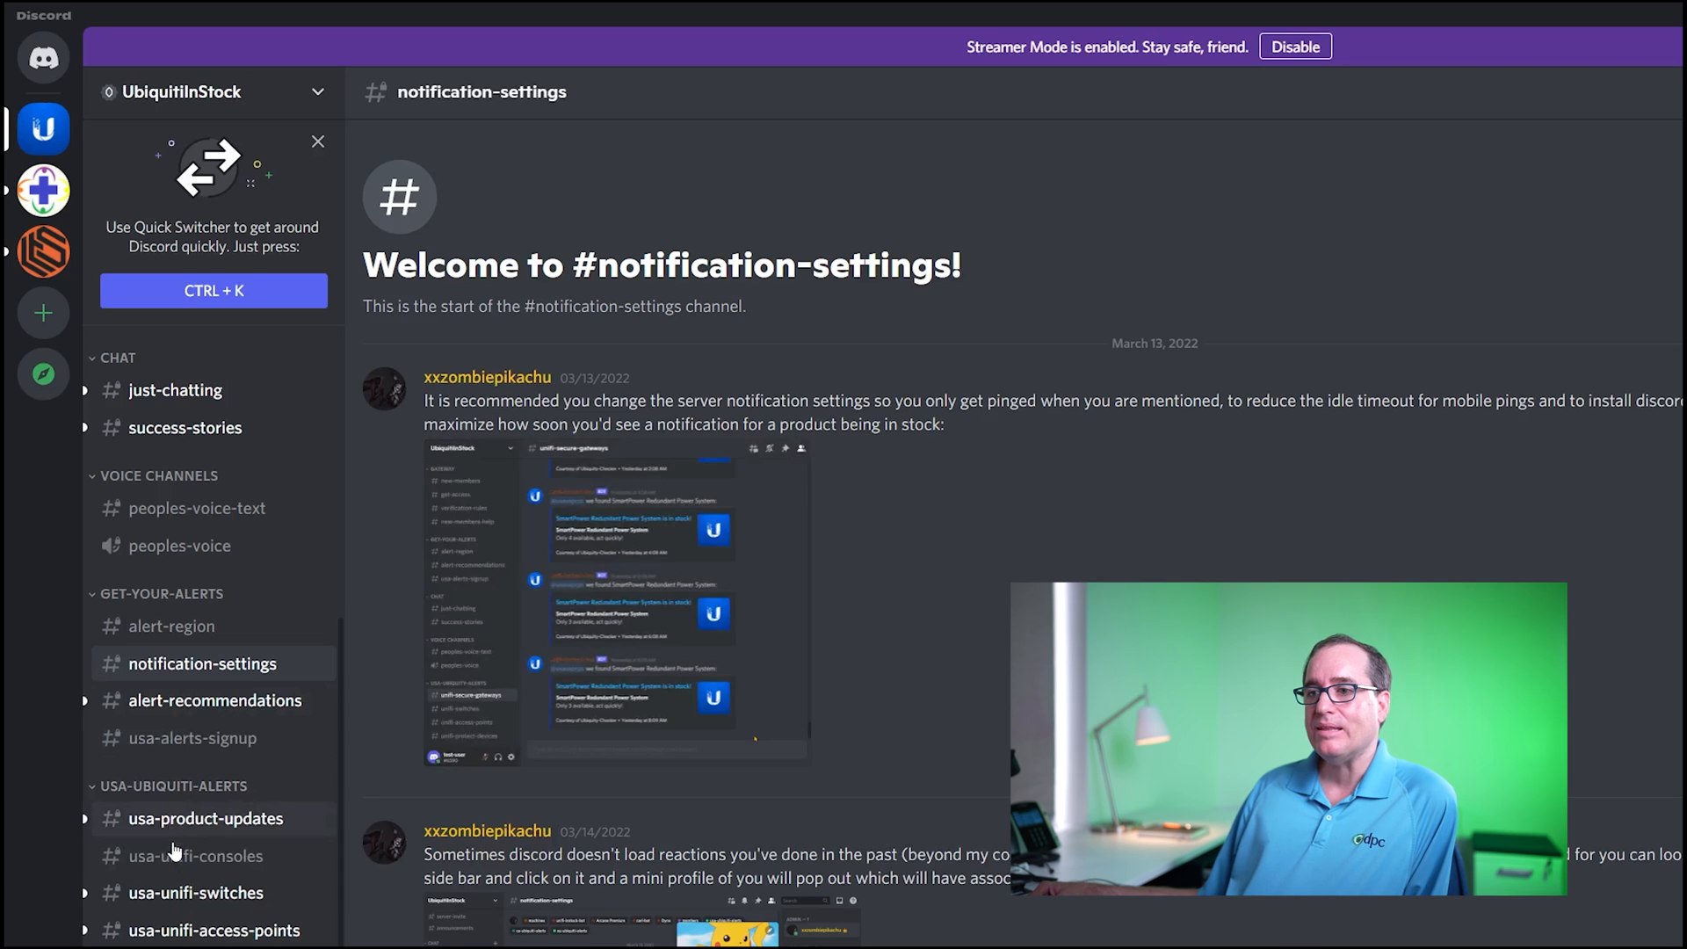
{"action": "left_click", "coordinate": [208, 819]}
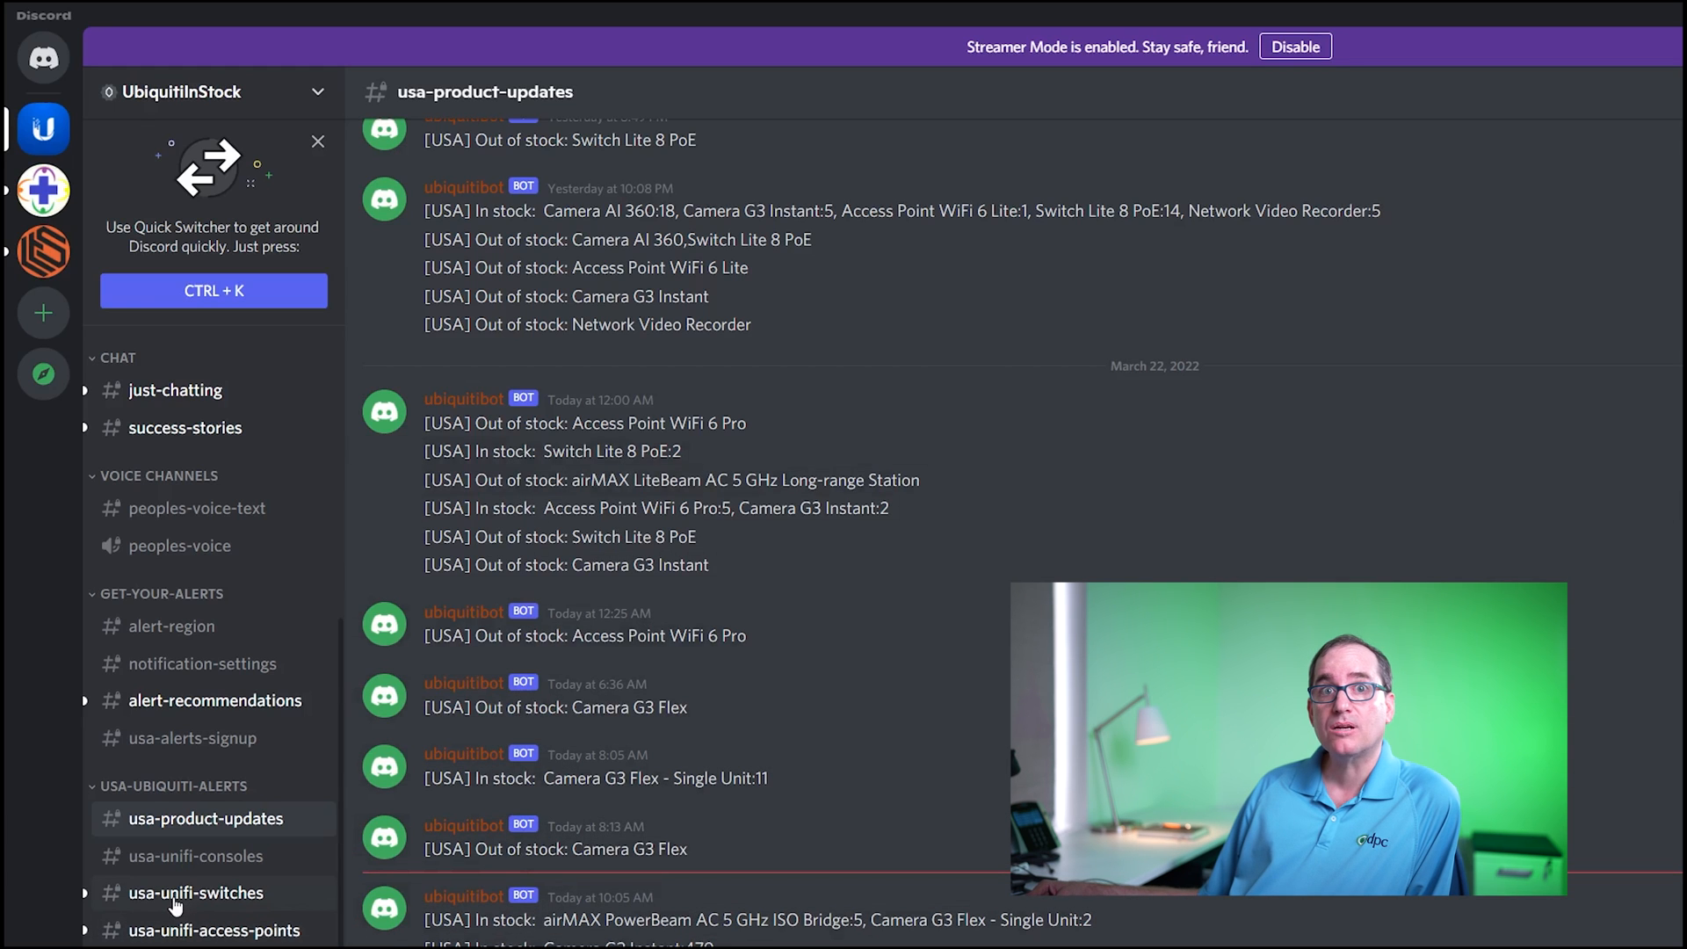
Step: View the usa-unifi-switches channel, return to usa-product-updates, then reach usa-unifi-protect-devices camera alerts
{"action": "left_click", "coordinate": [195, 893]}
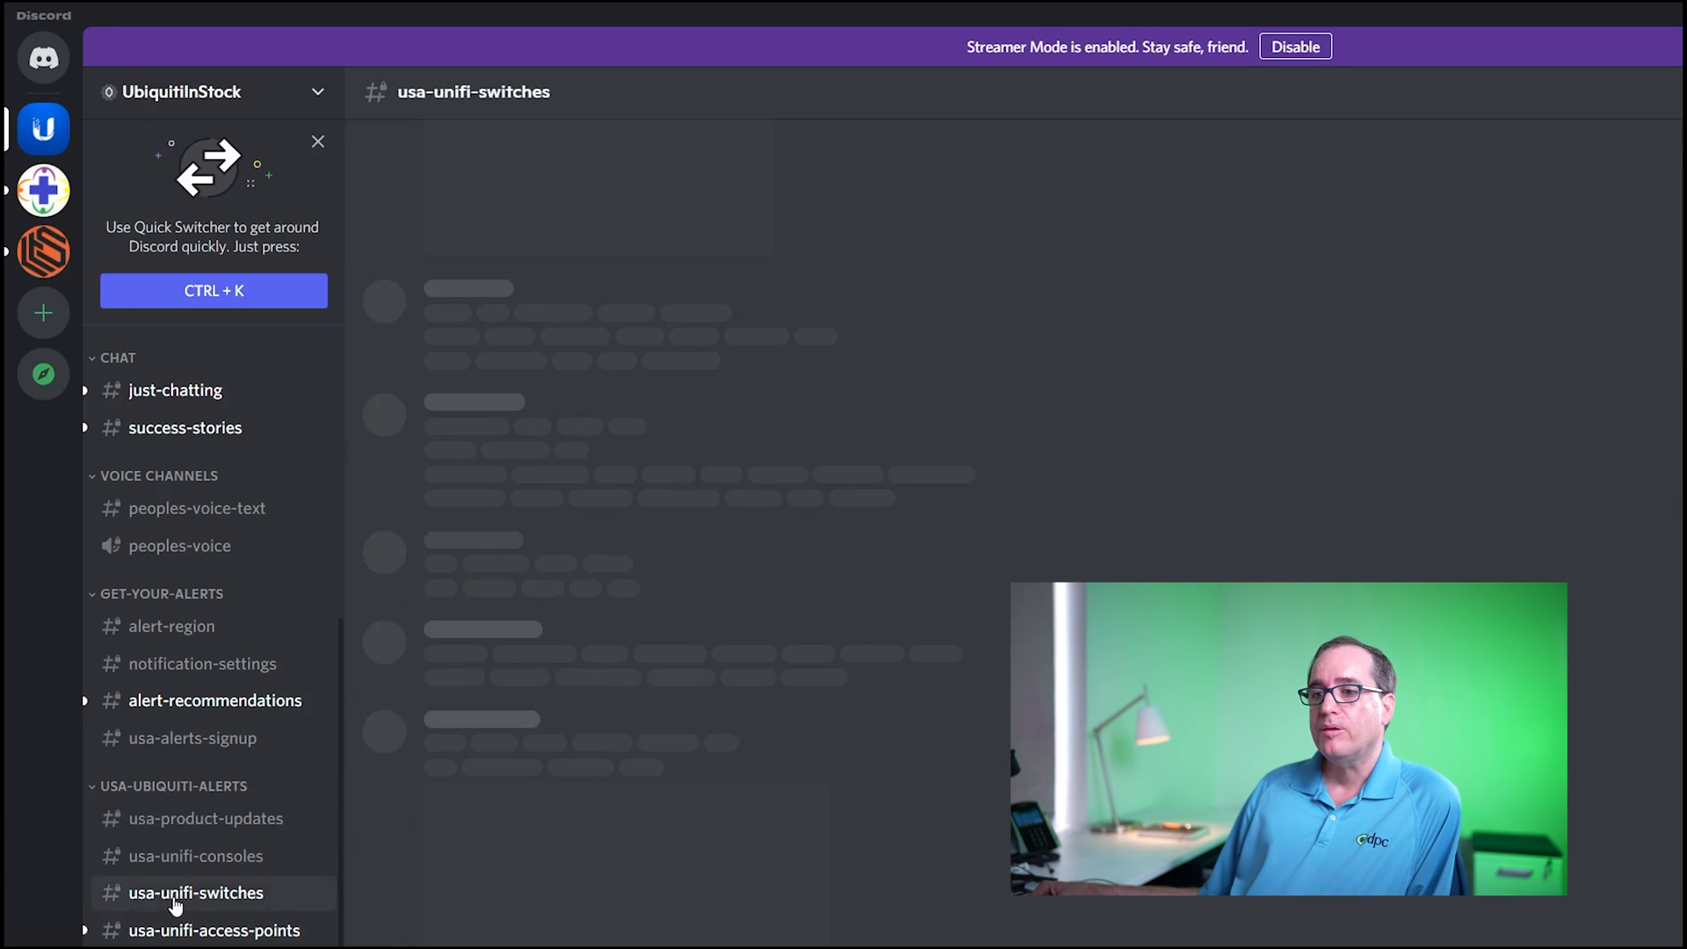
{"action": "left_click", "coordinate": [195, 893]}
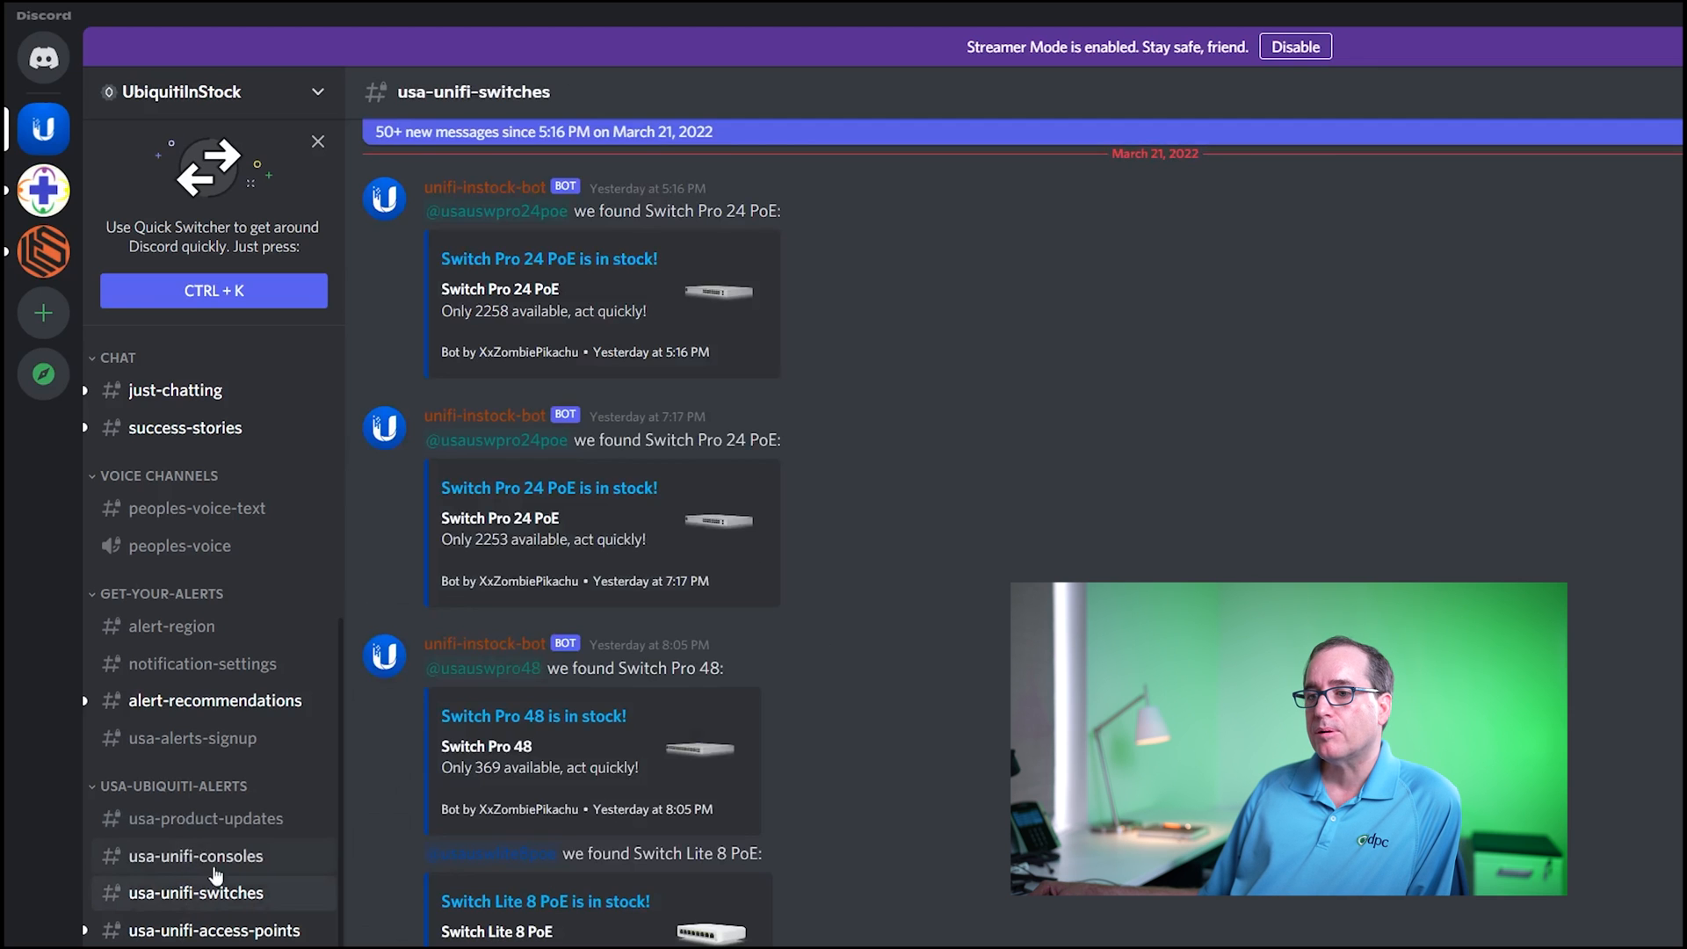
{"action": "left_click", "coordinate": [206, 817]}
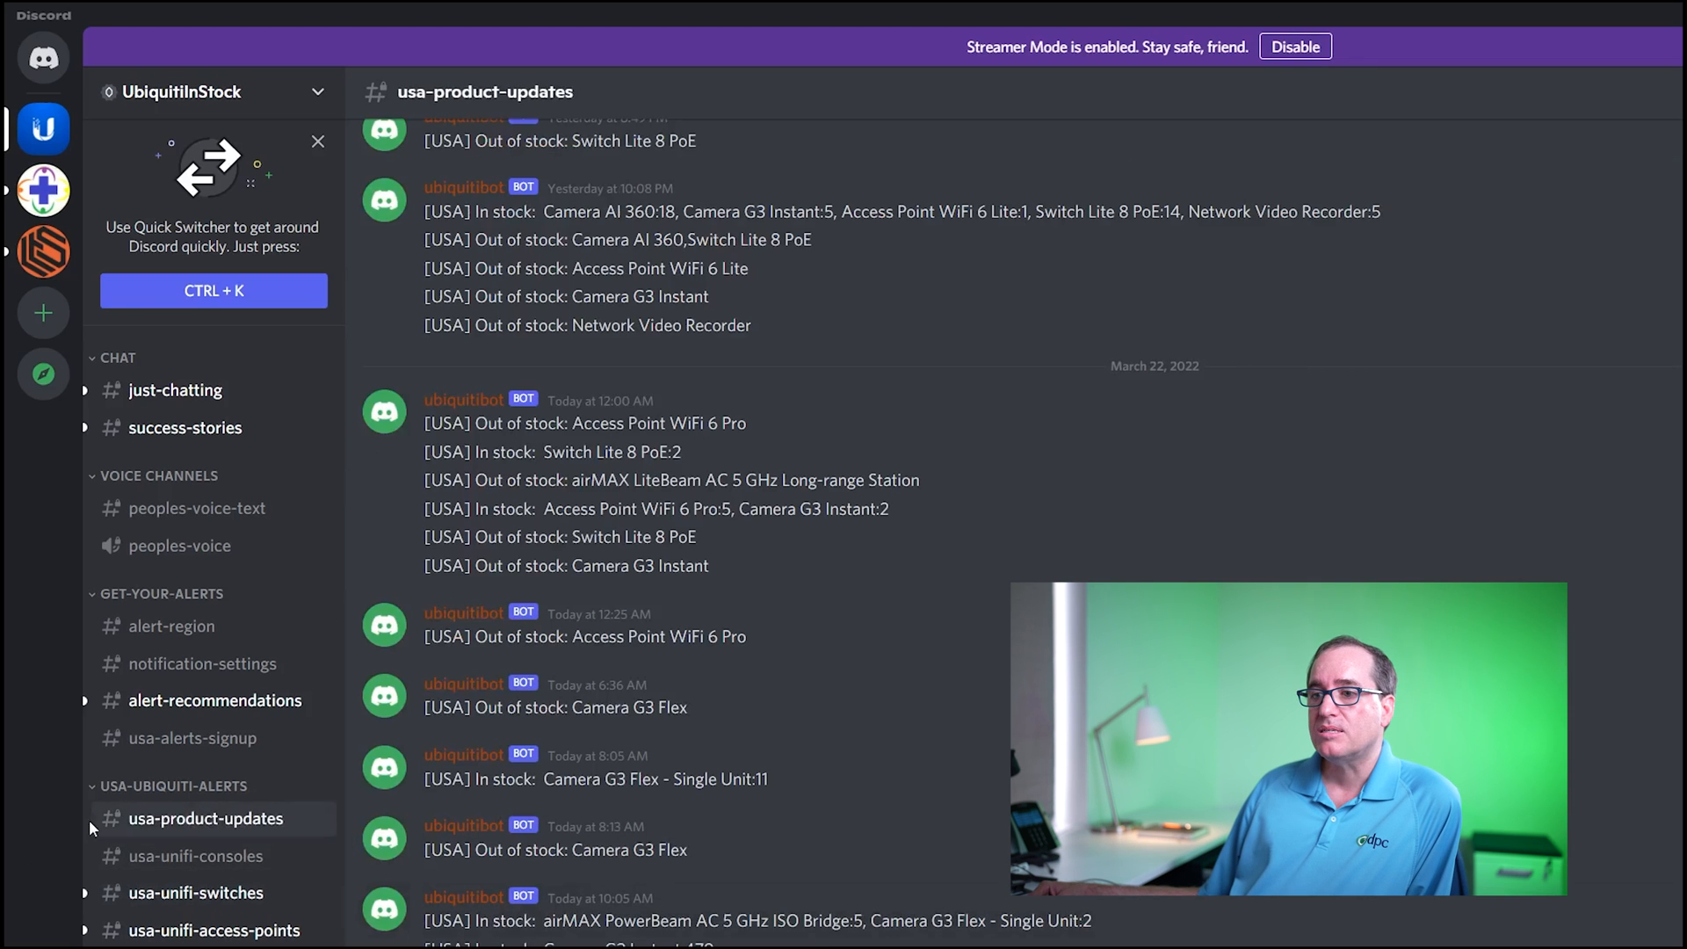
{"action": "right_click", "coordinate": [205, 819]}
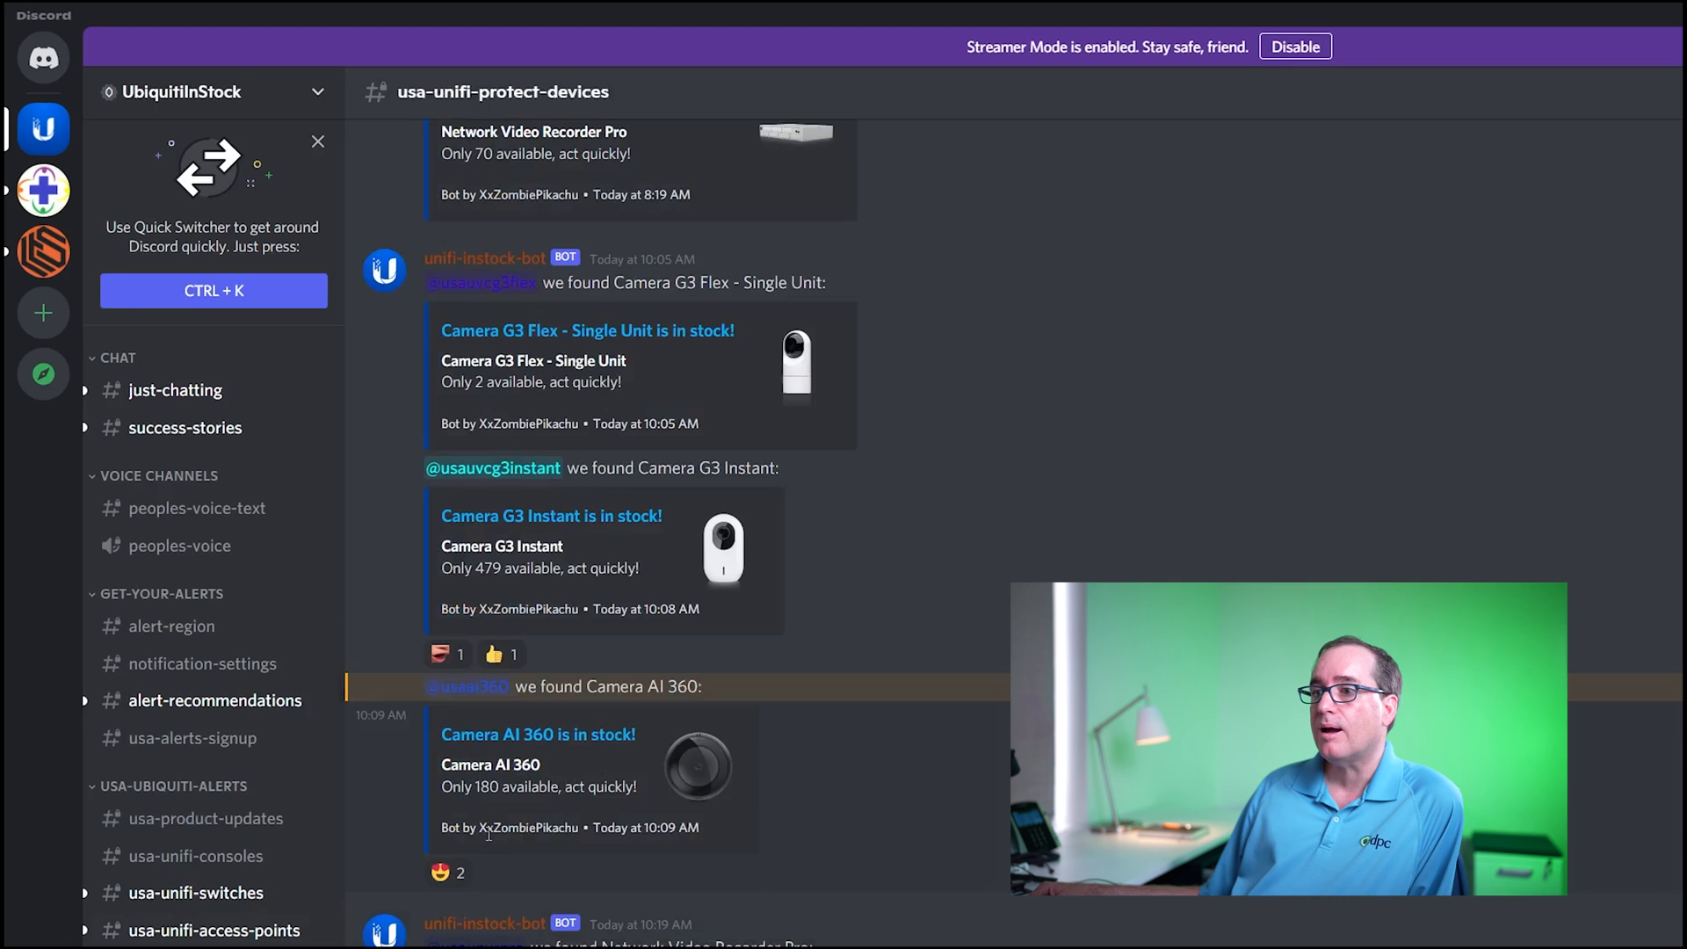
{"action": "mouse_move", "coordinate": [173, 736]}
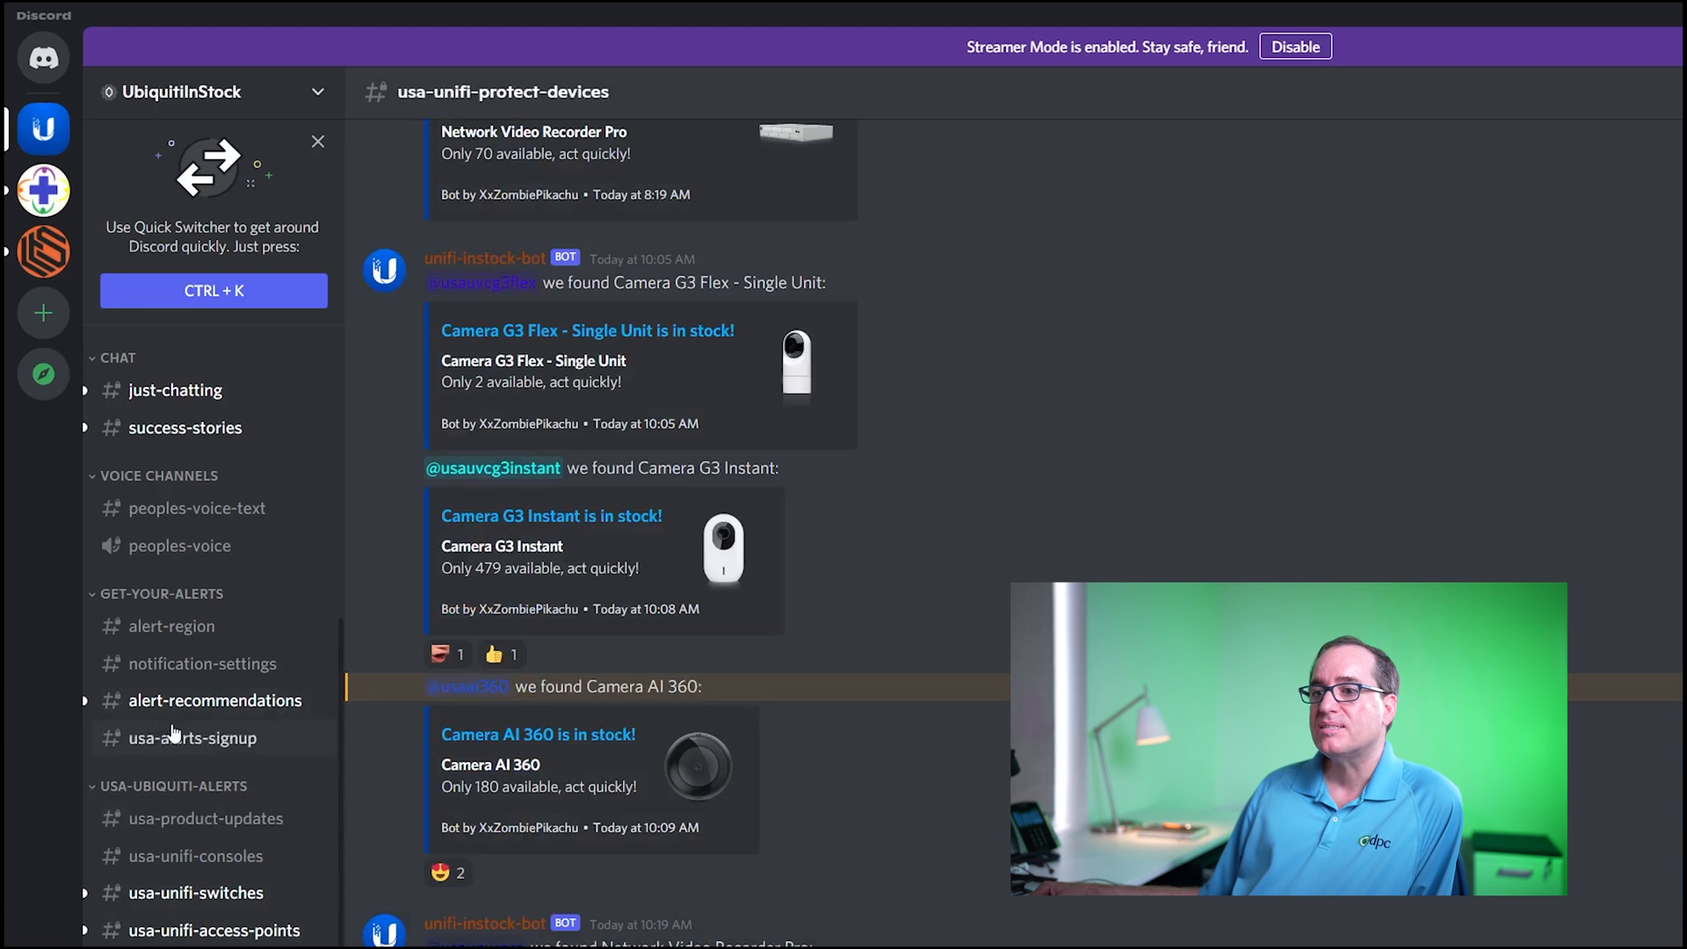
Step: View the usa-alerts-signup product reaction list, then the usa-unifi-access-points WiFi 6 in-stock alerts
{"action": "left_click", "coordinate": [195, 736]}
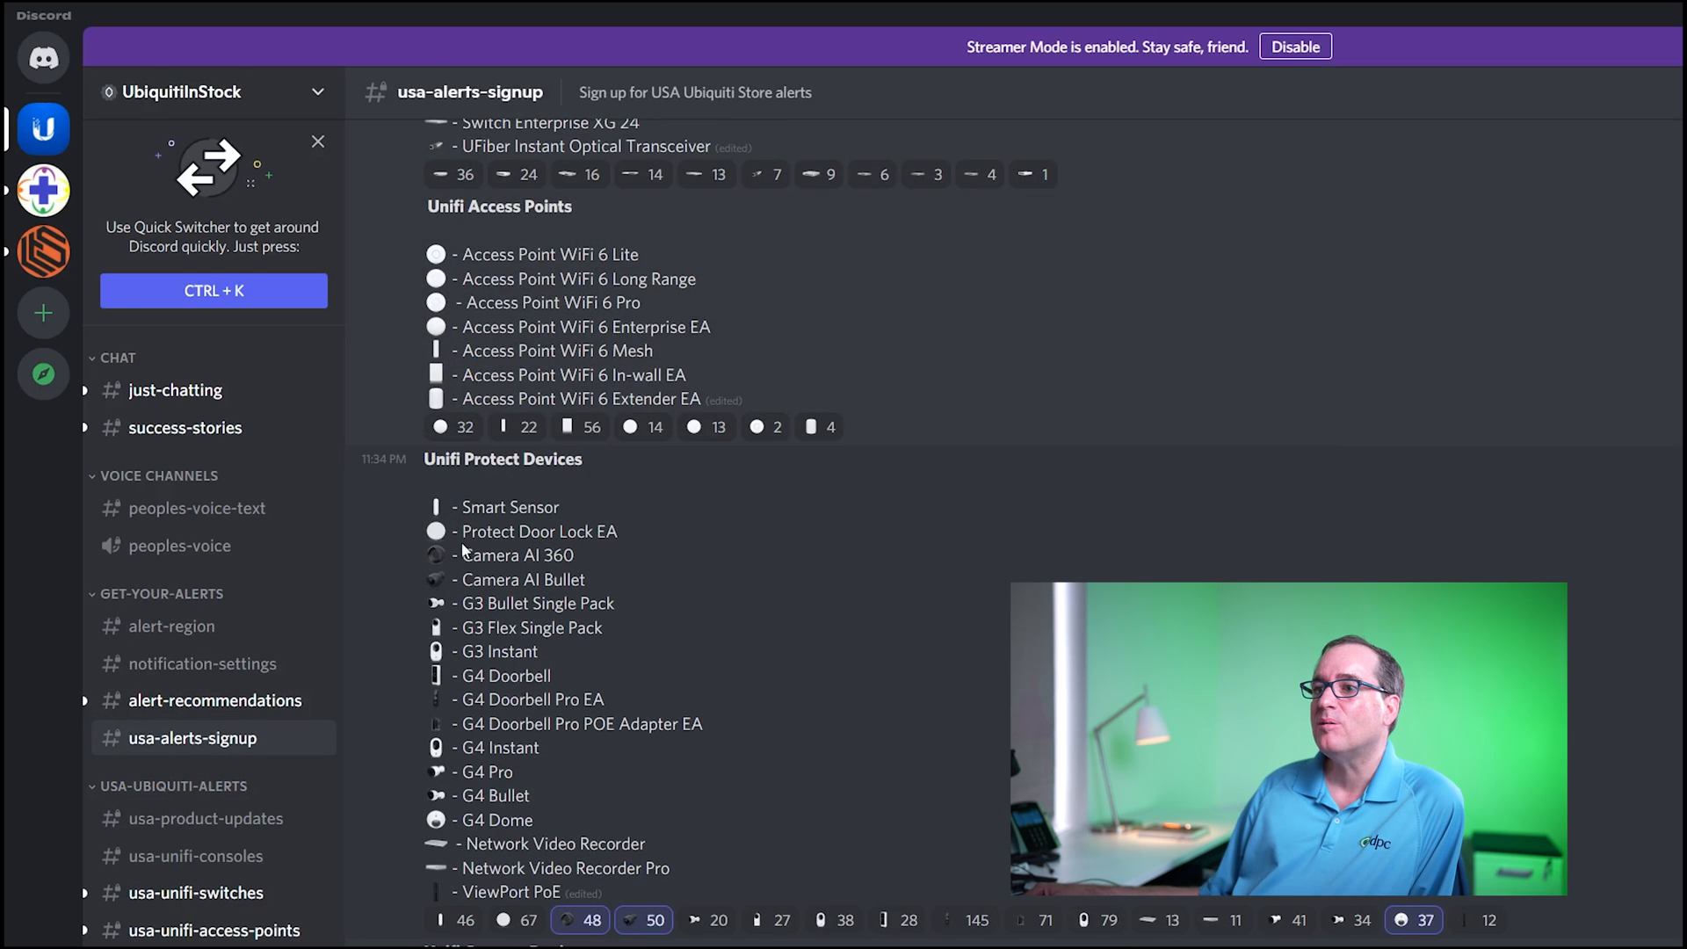
{"action": "mouse_move", "coordinate": [579, 919]}
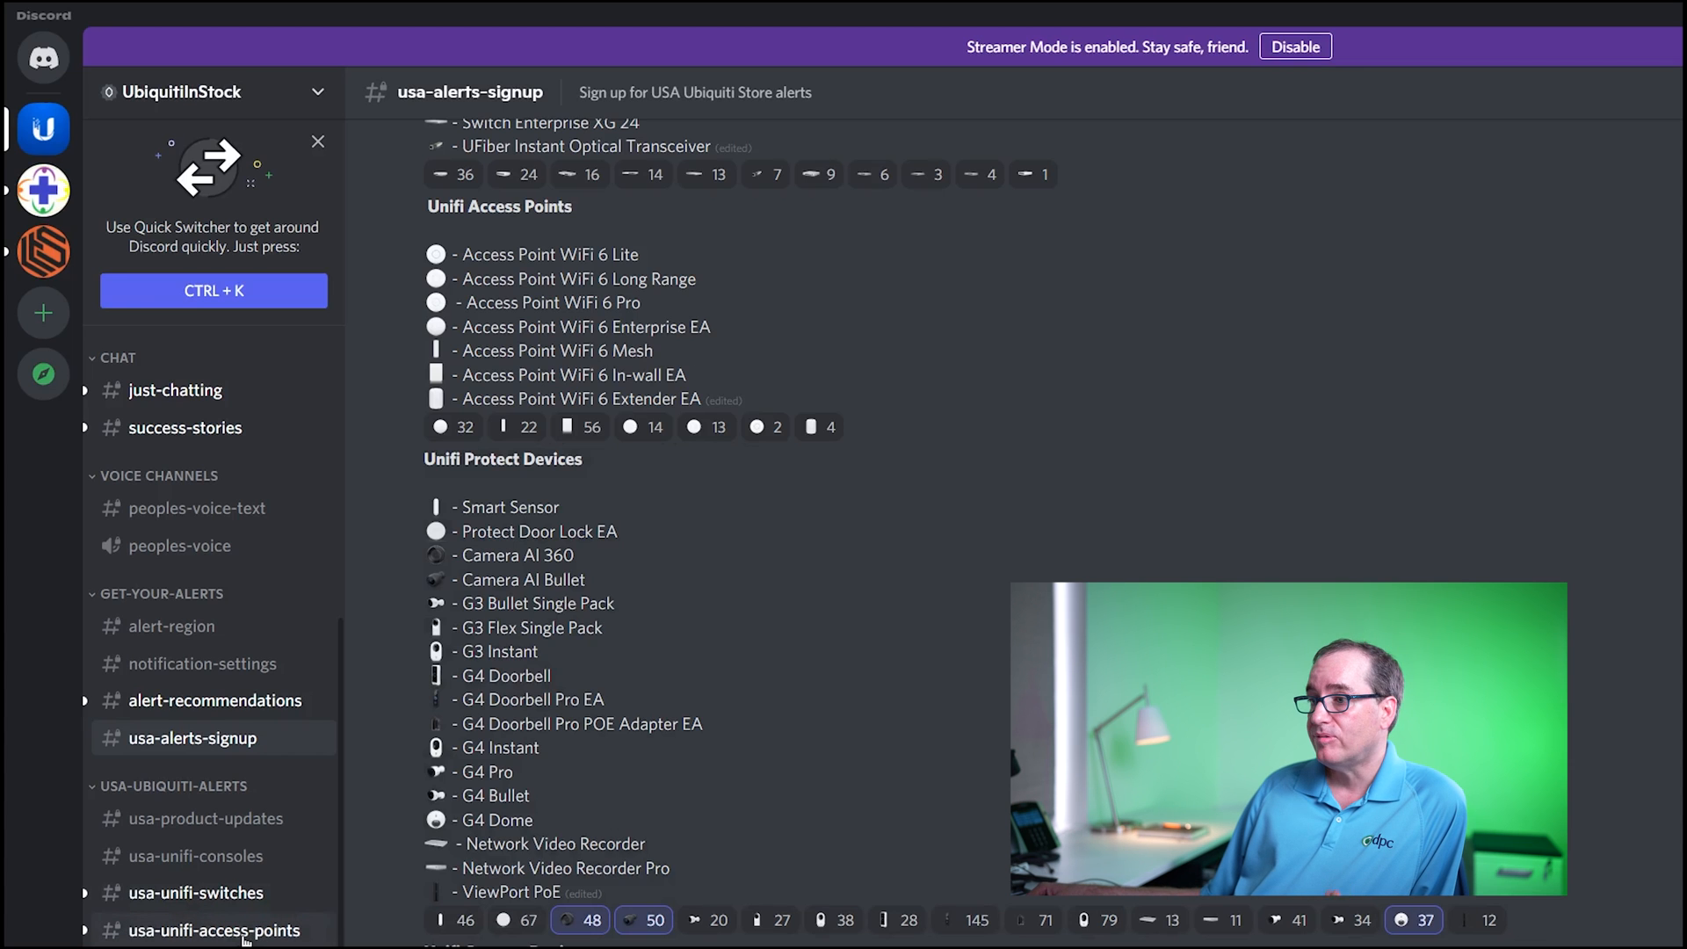
{"action": "left_click", "coordinate": [213, 930]}
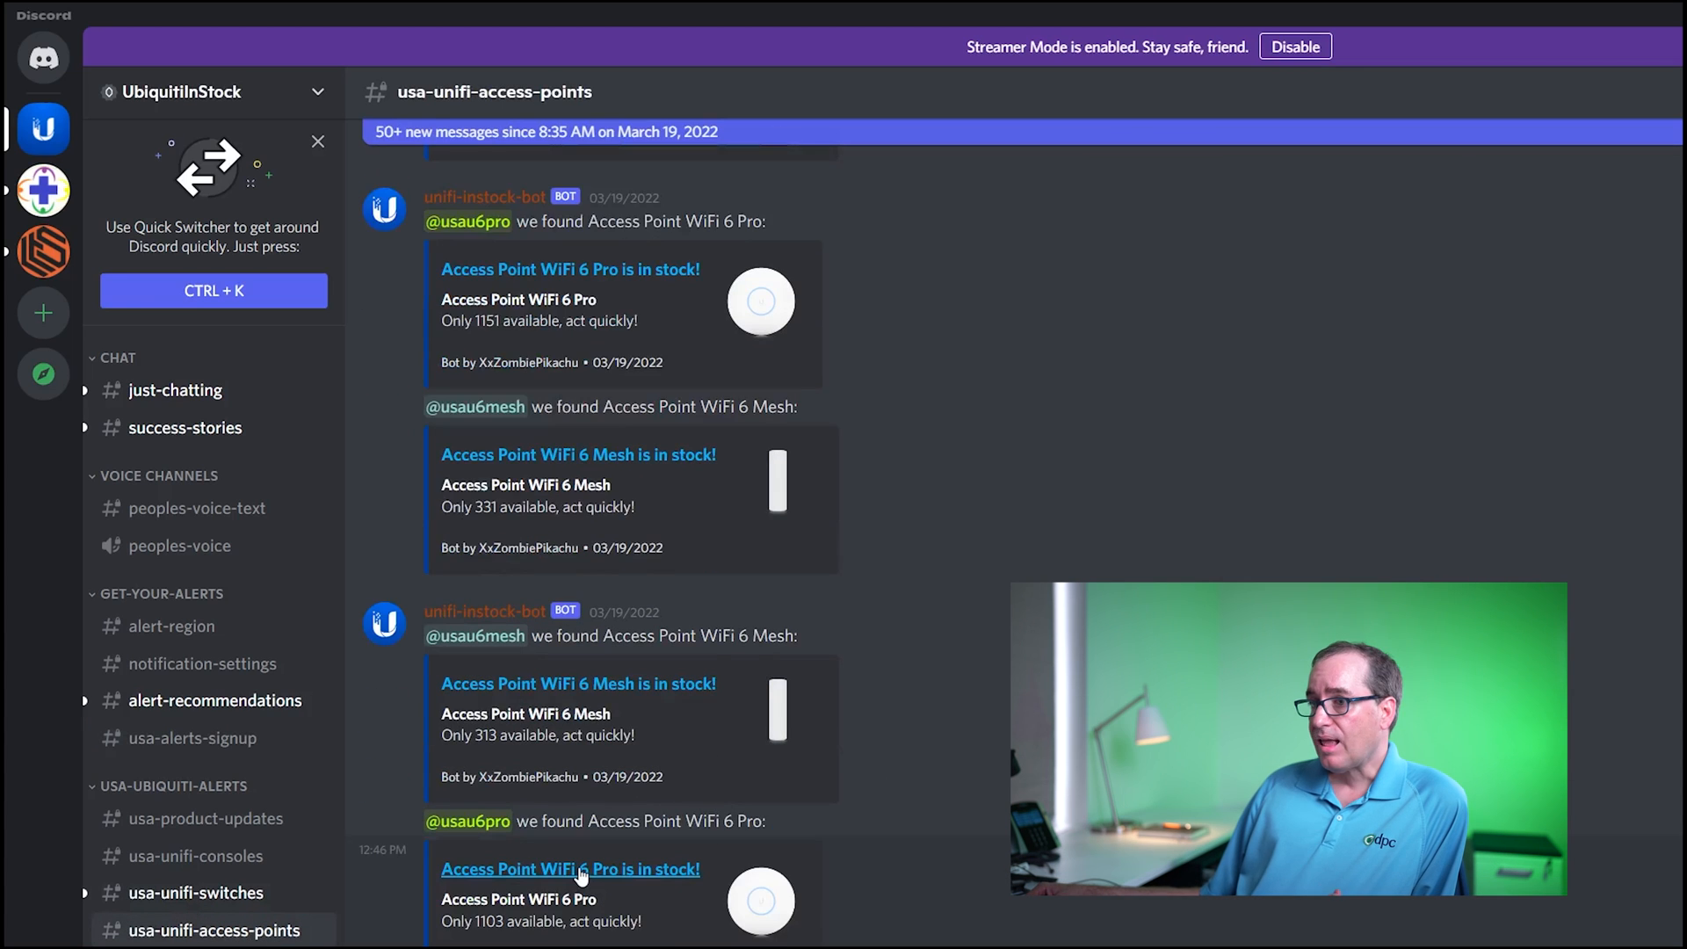